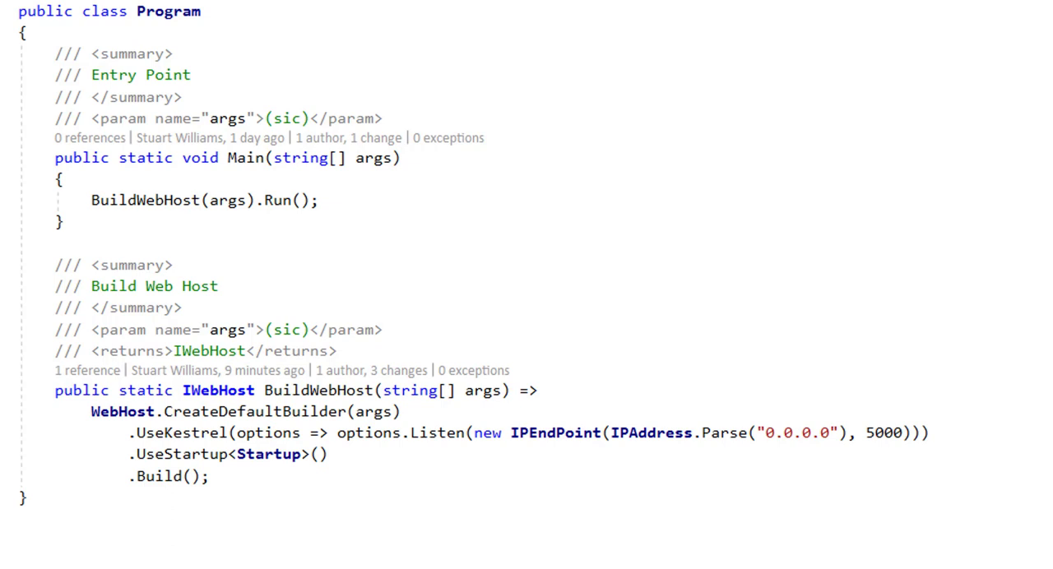
pyautogui.moveTo(623, 557)
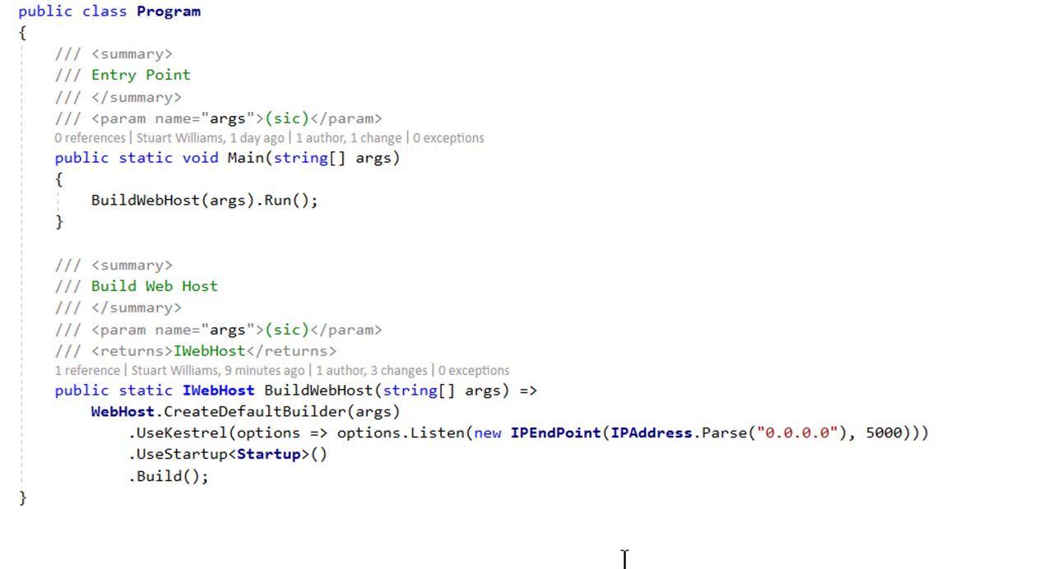
pyautogui.moveTo(396, 230)
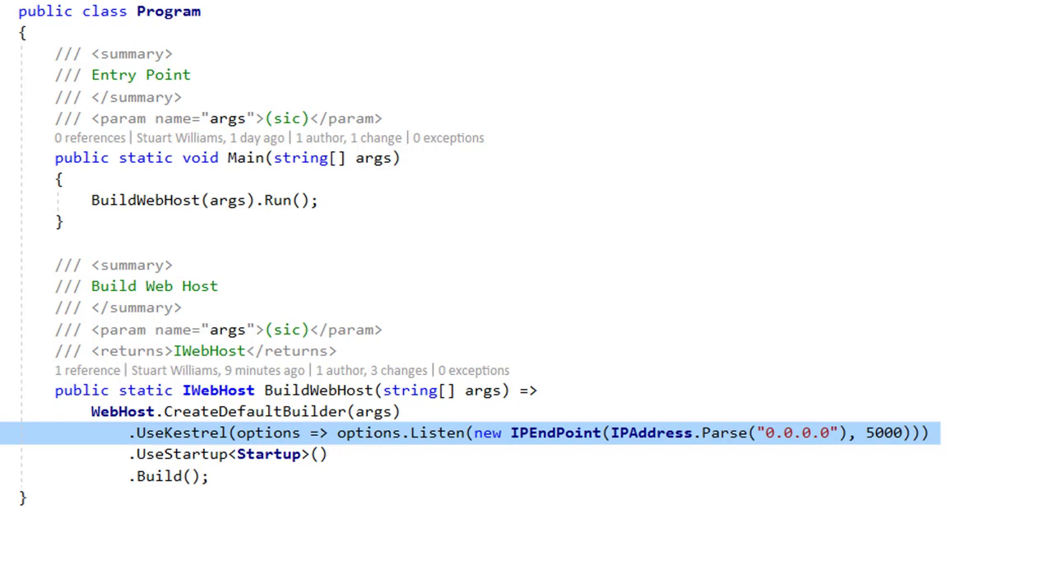
pyautogui.moveTo(554, 266)
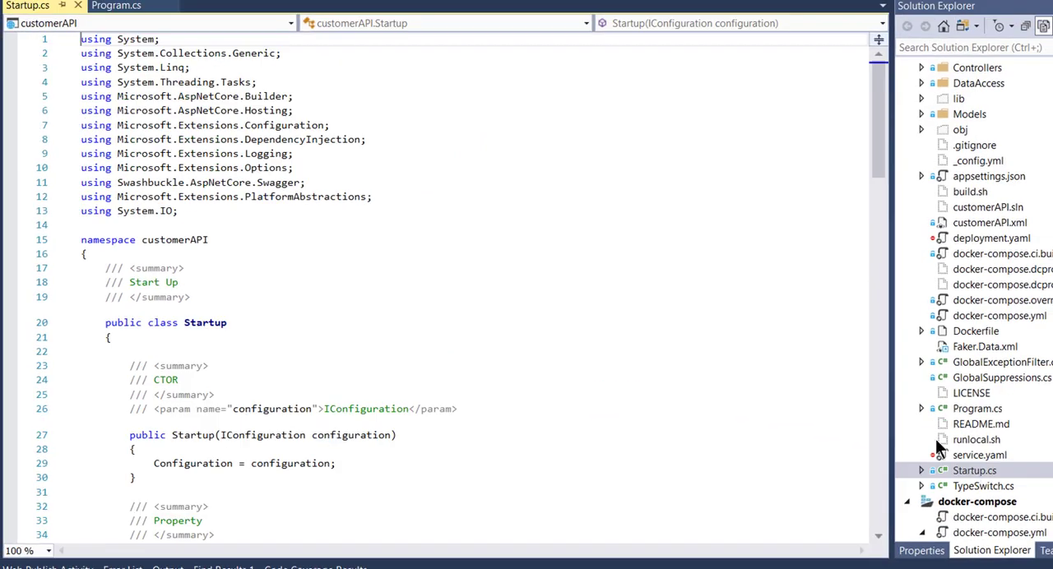
# - Scroll Startup.cs down to ConfigureServices, showing the AddMvc exception filter and Swagger setup
pyautogui.scroll(-3)
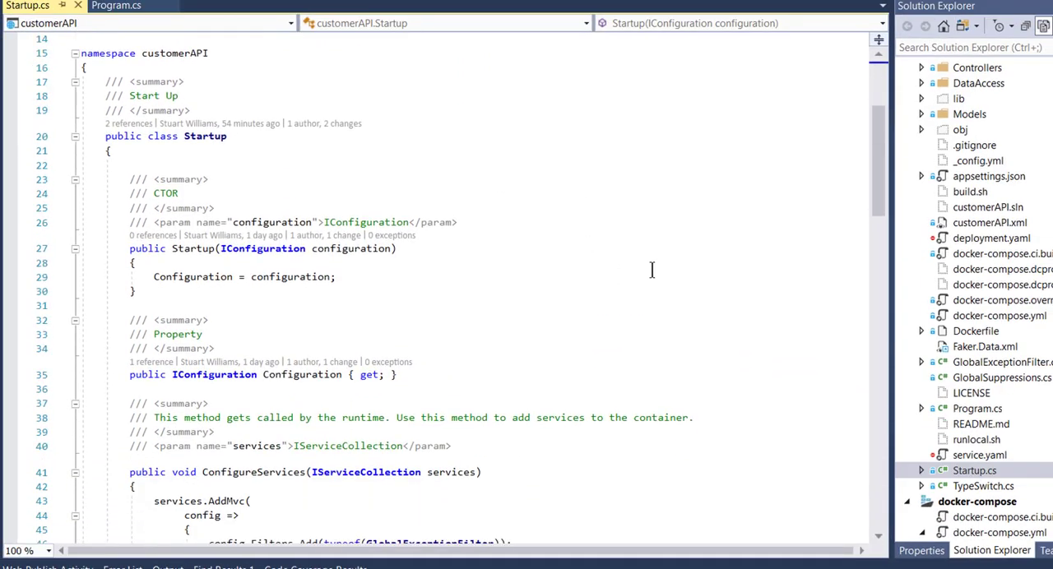
pyautogui.scroll(-3)
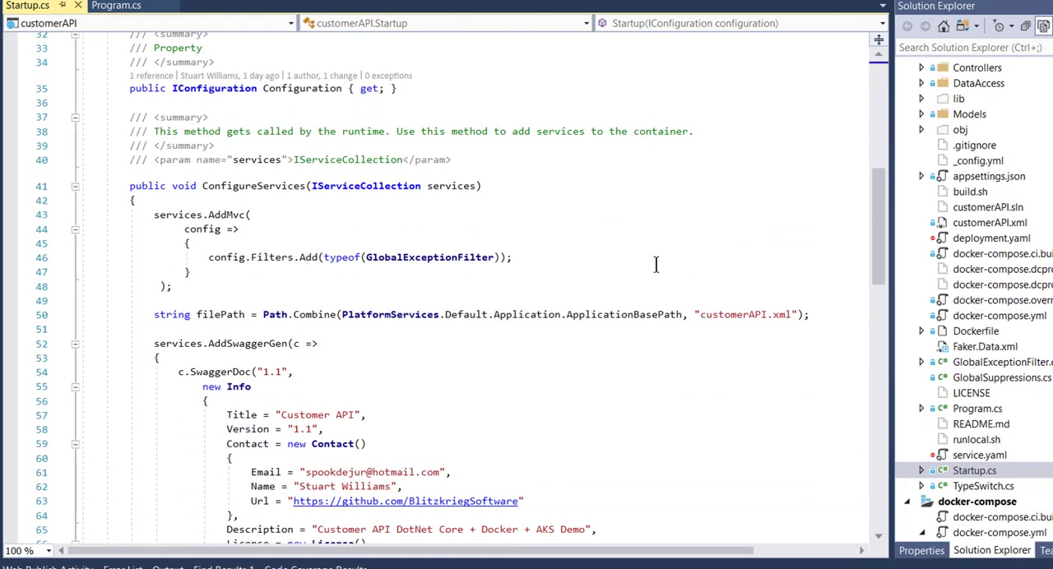
pyautogui.scroll(-3)
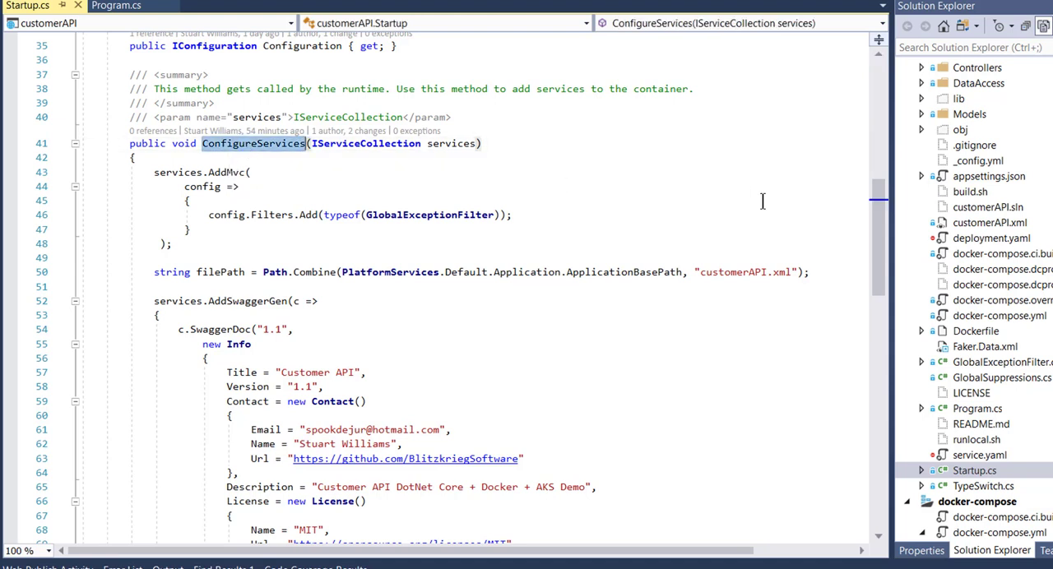
pyautogui.moveTo(141, 186)
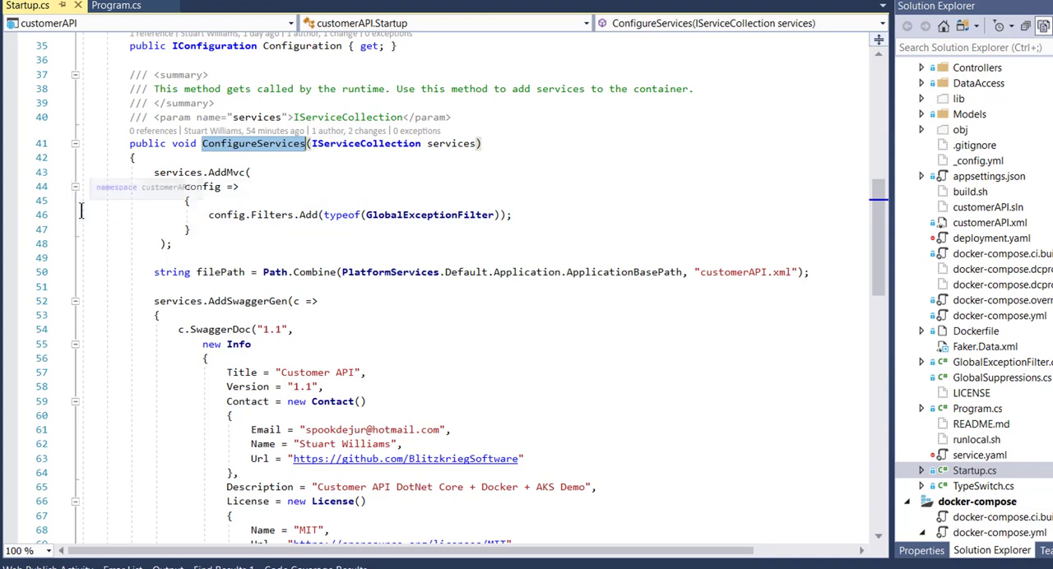
pyautogui.moveTo(327, 248)
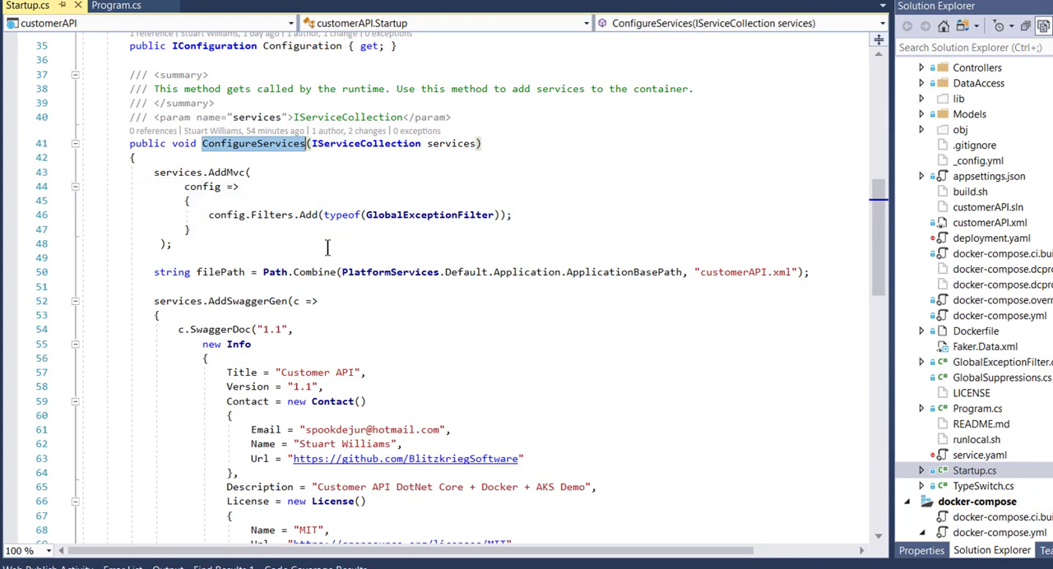
pyautogui.moveTo(486, 249)
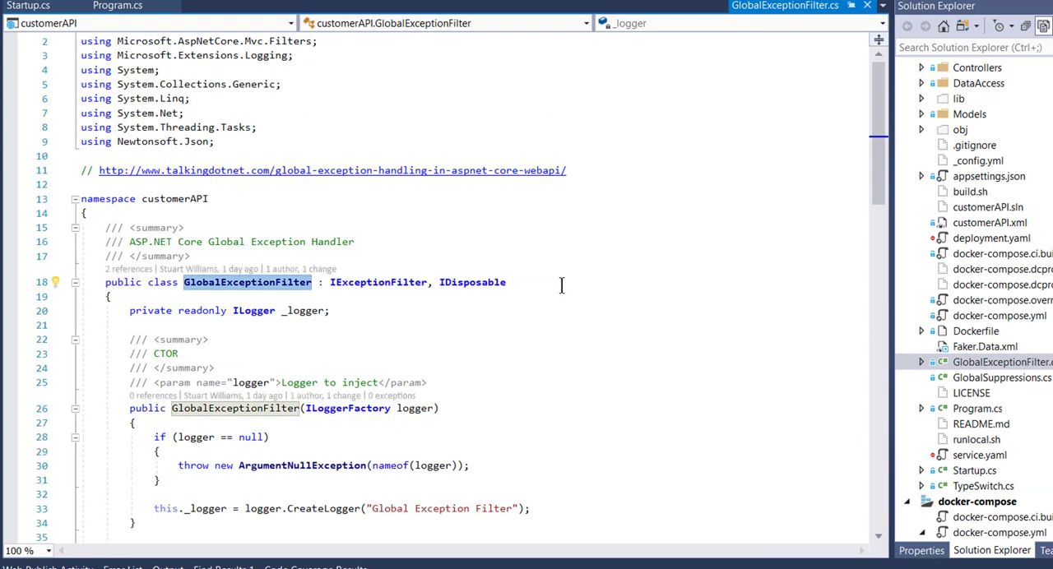
# - Scroll through GlobalExceptionFilter to its OnException exception-to-status-code mapping
pyautogui.scroll(-3)
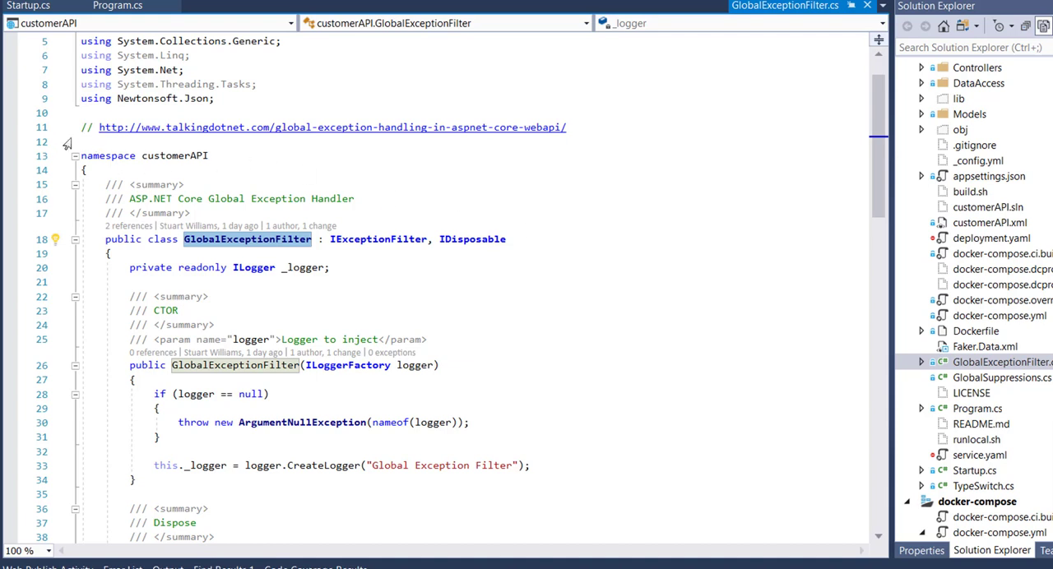
pyautogui.moveTo(622, 372)
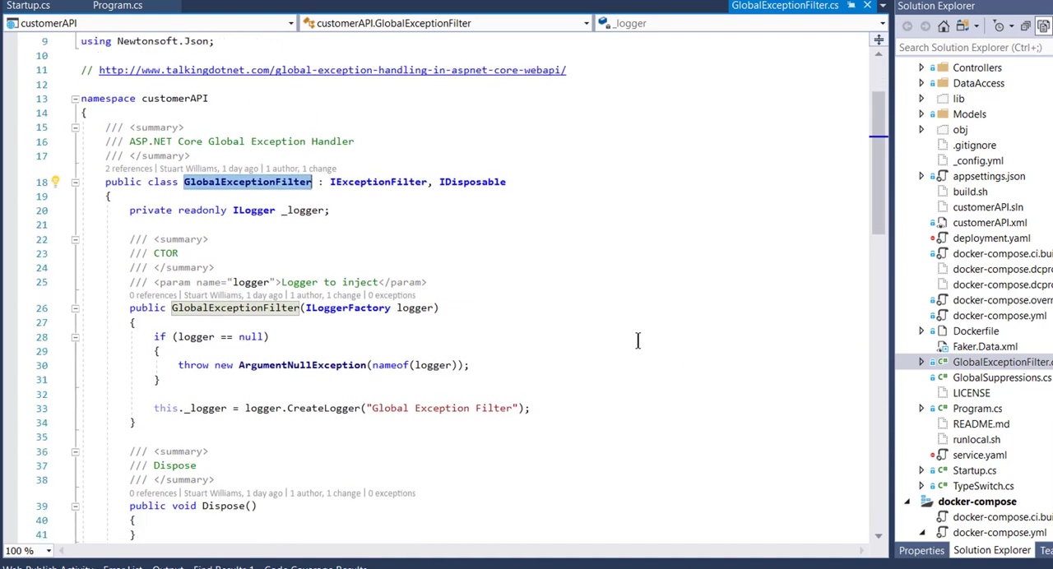
pyautogui.scroll(-3)
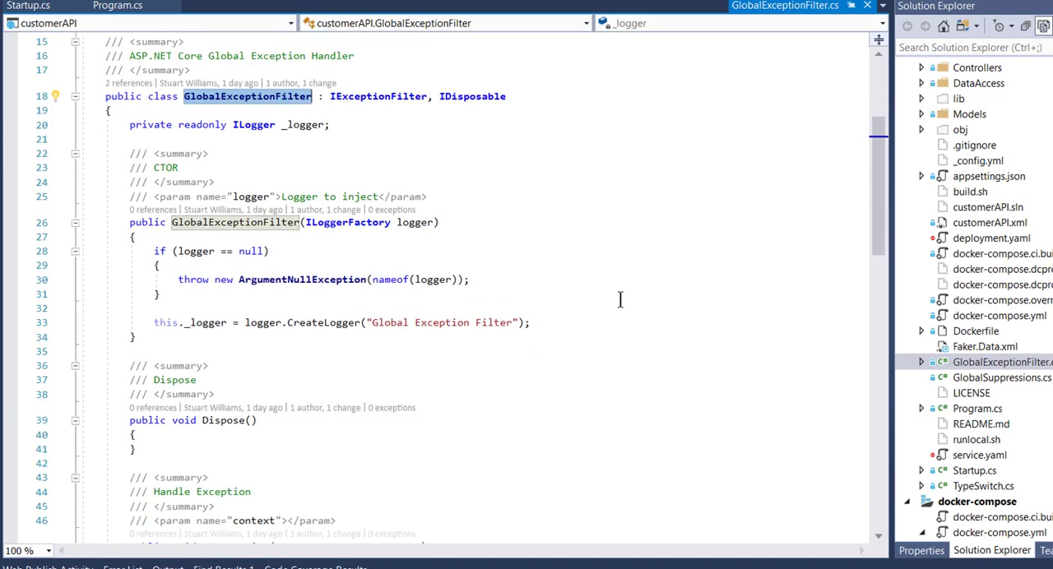
pyautogui.scroll(-3)
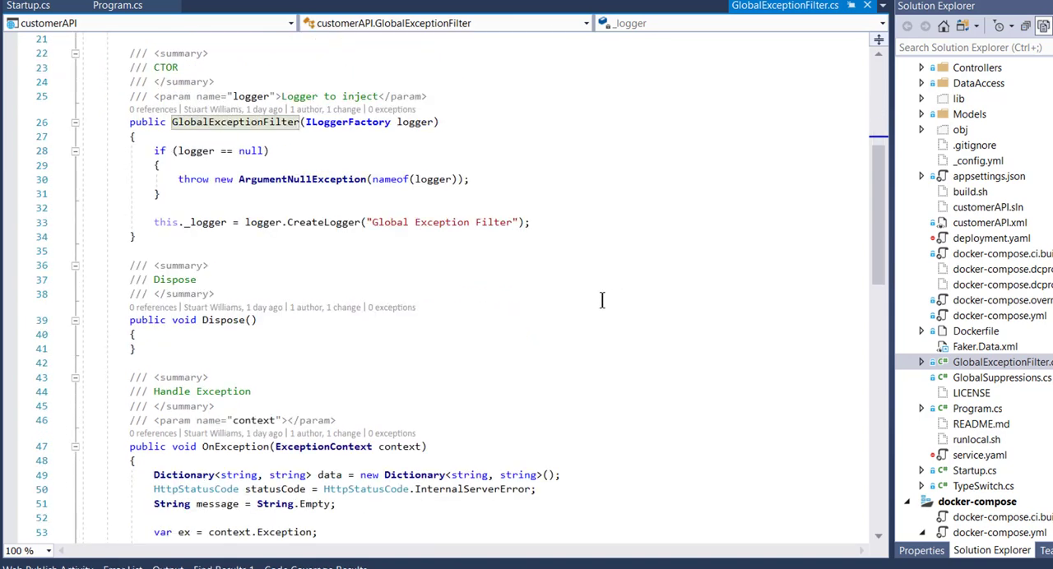
pyautogui.scroll(-3)
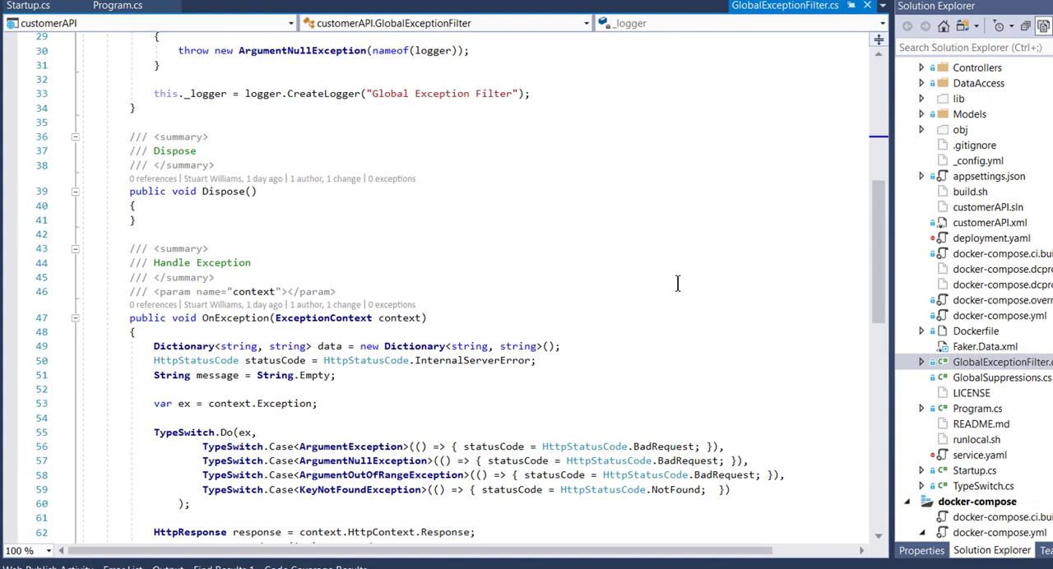
pyautogui.scroll(-3)
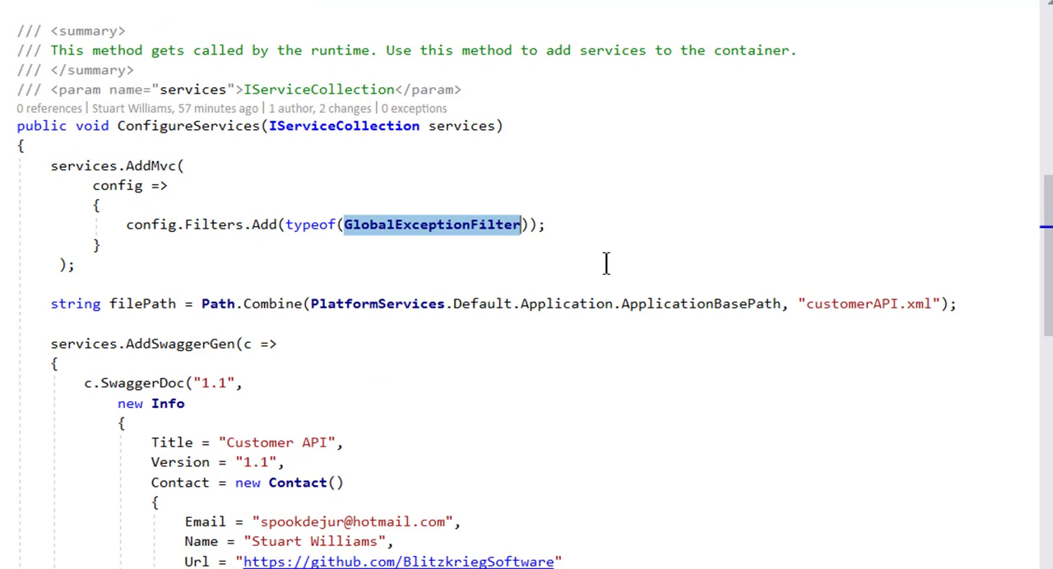
pyautogui.moveTo(644, 202)
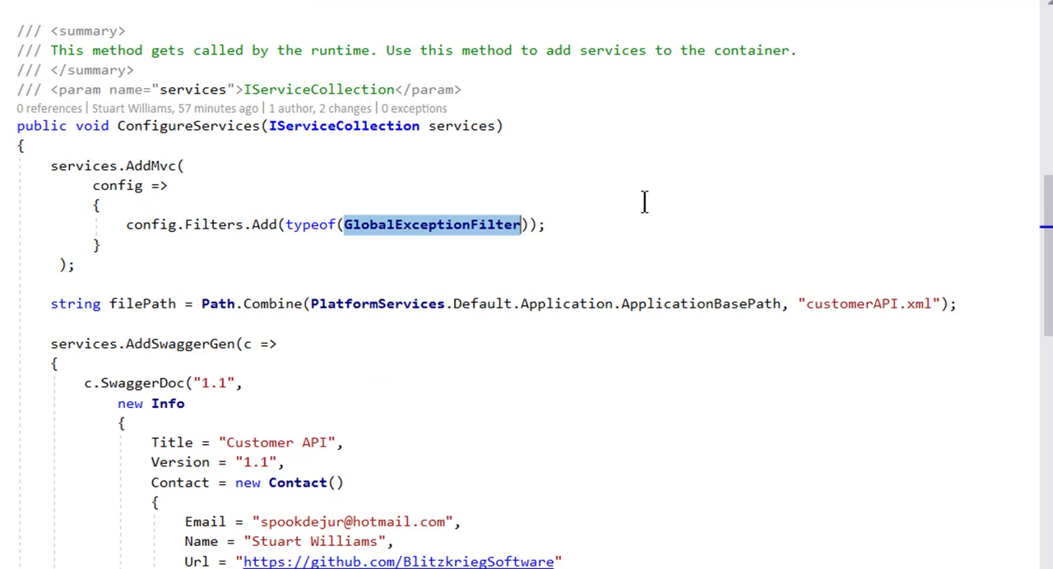
# - Scroll to the AddSwaggerGen block with API info, contact, license and IncludeXmlComments(filePath)
pyautogui.scroll(-3)
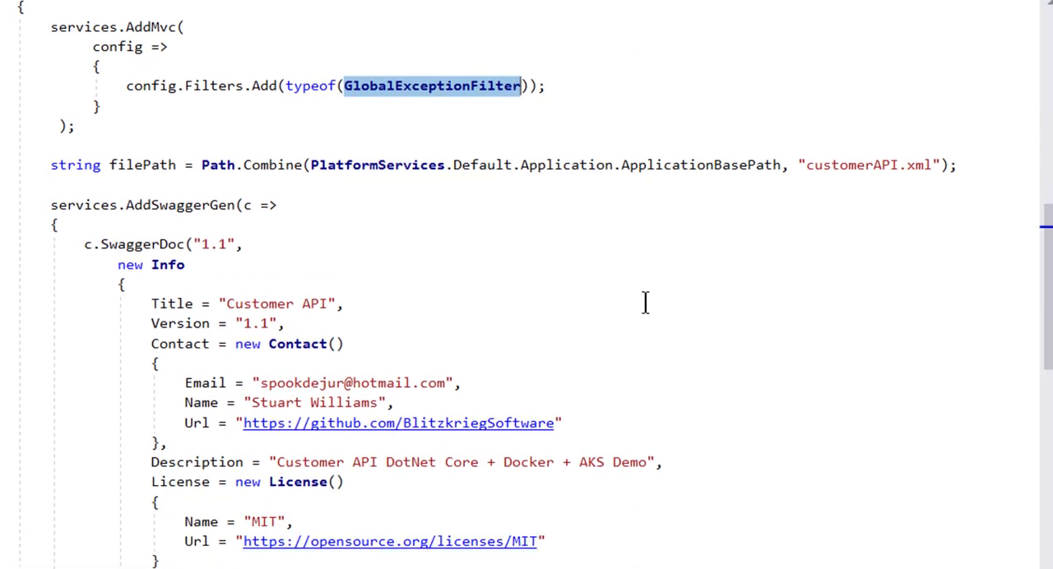
pyautogui.scroll(-3)
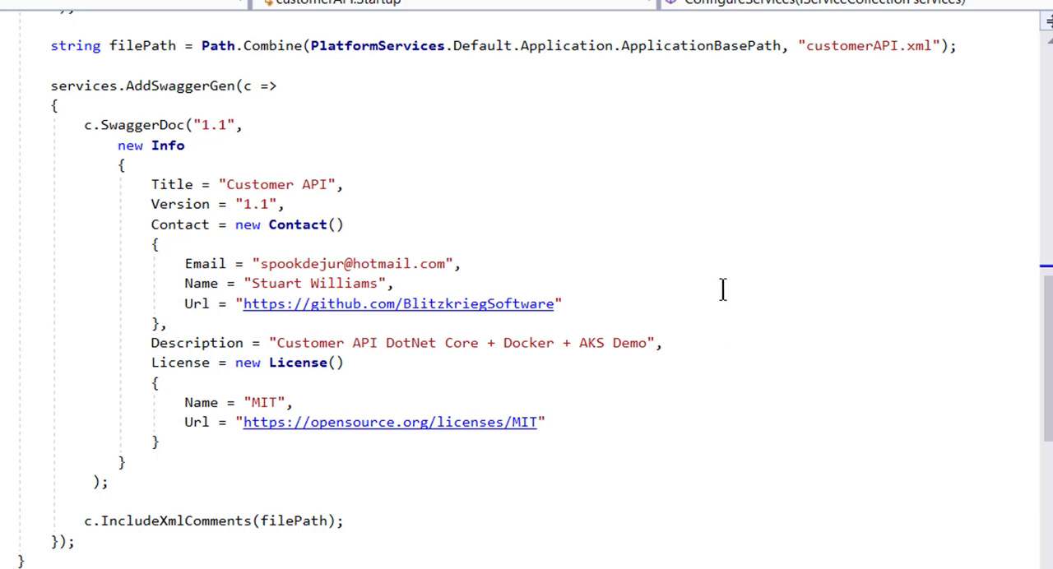
pyautogui.moveTo(723, 290)
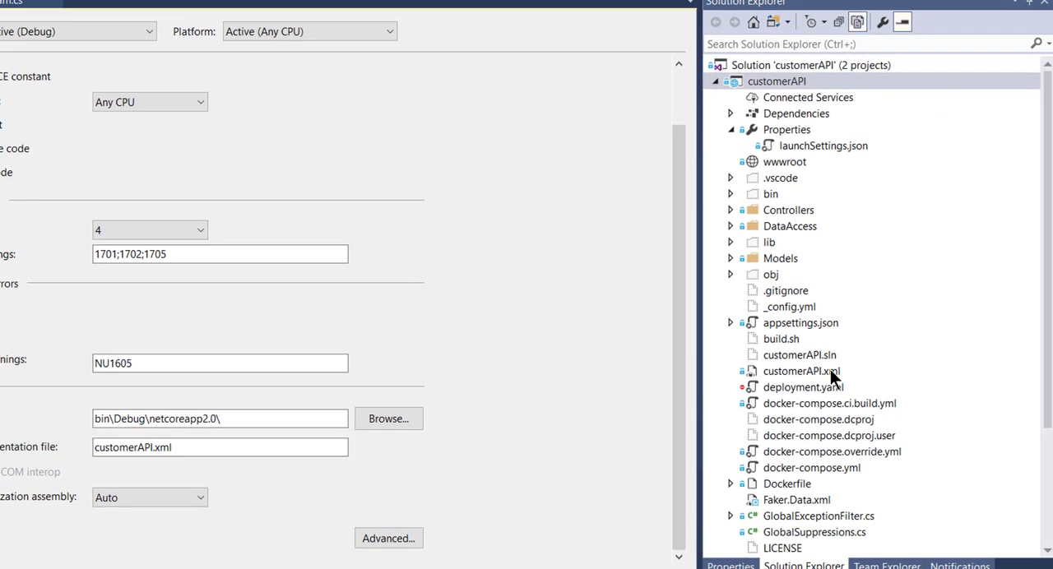
# - Open customerAPI.xml and confirm its Copy to Output Directory is Copy always
pyautogui.doubleClick(800, 371)
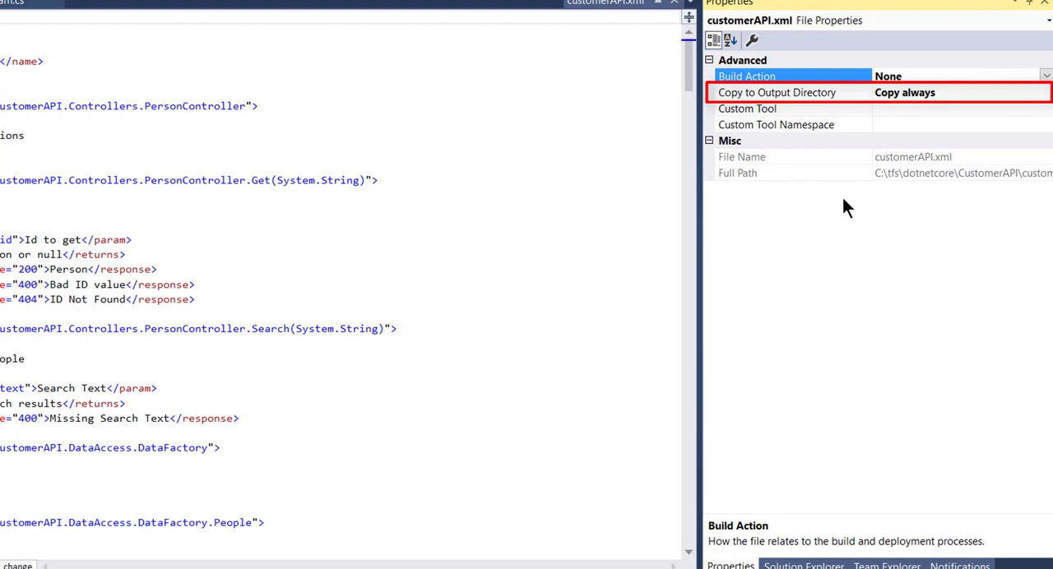
pyautogui.moveTo(866, 101)
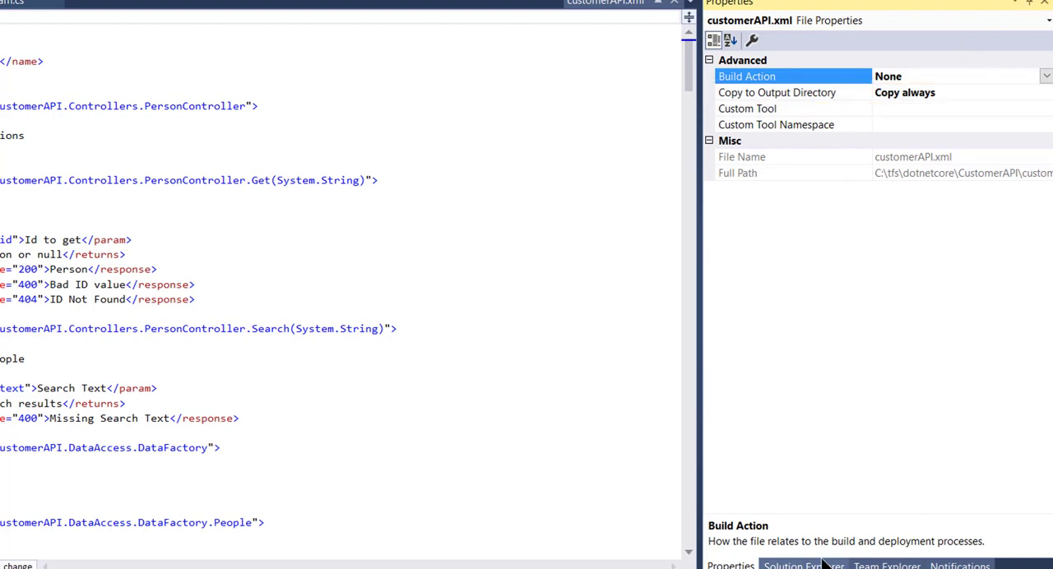
pyautogui.click(803, 565)
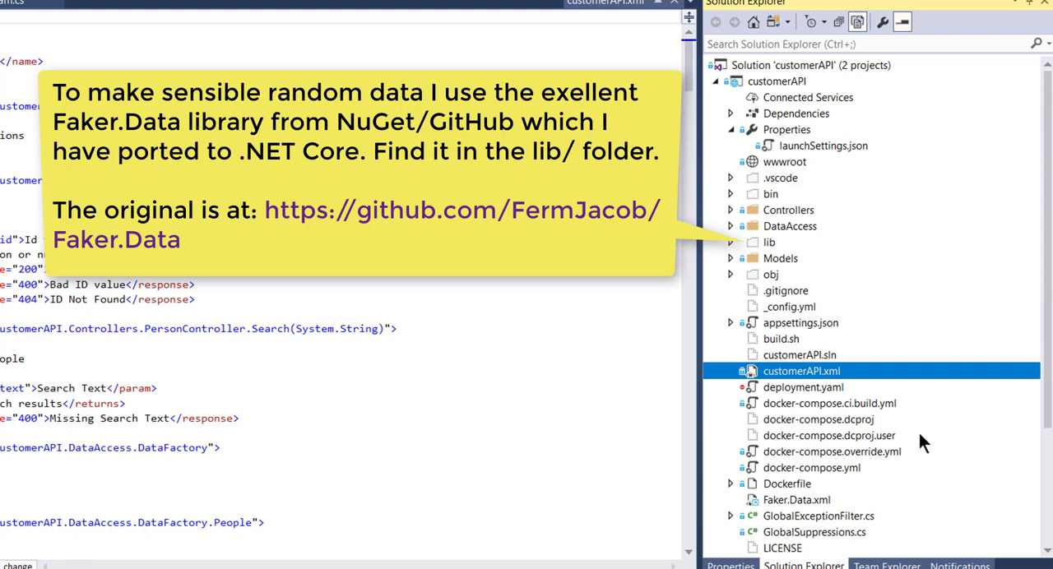
pyautogui.moveTo(893, 440)
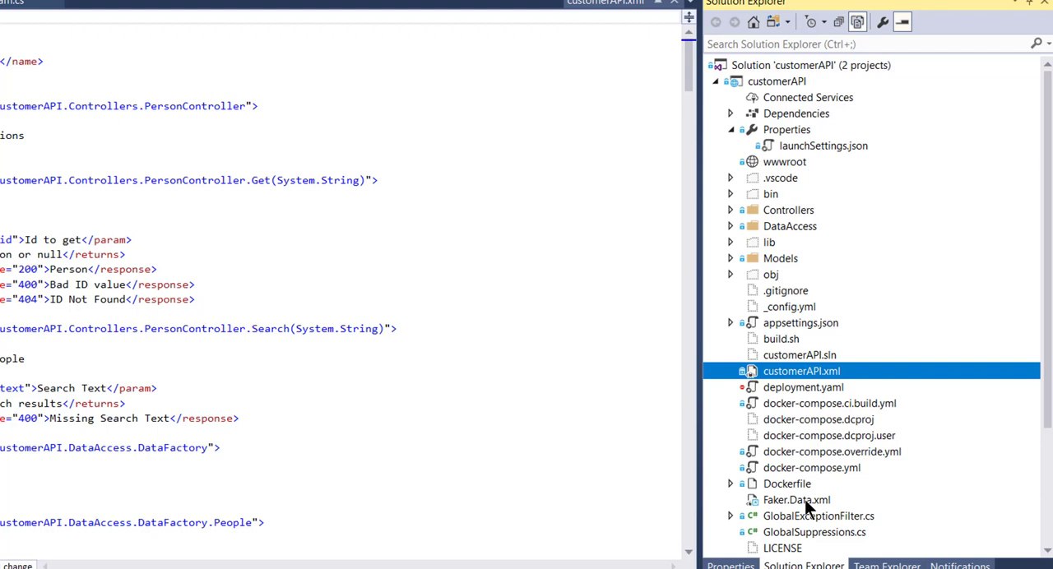
pyautogui.click(796, 500)
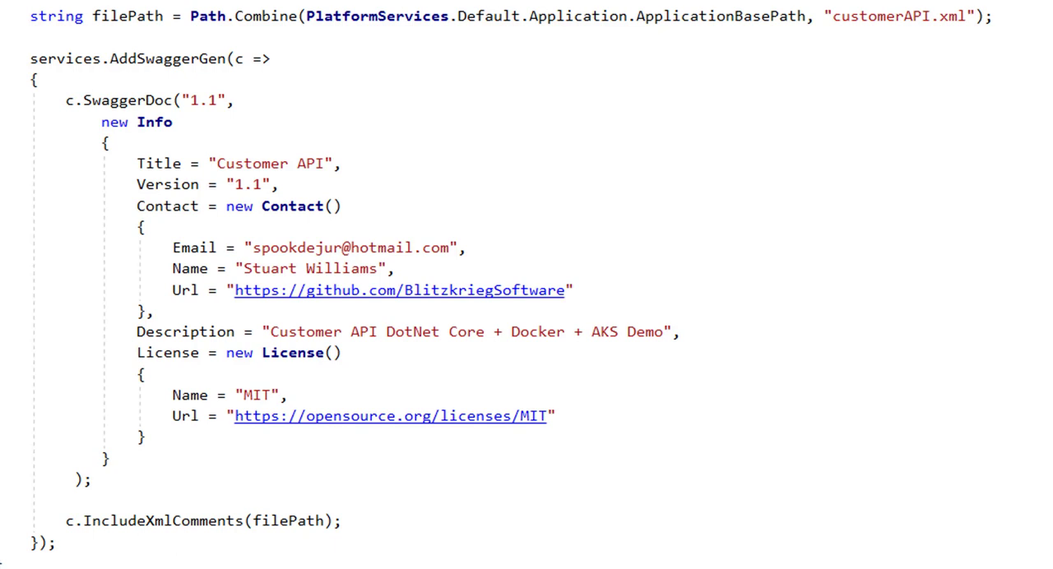
pyautogui.moveTo(208, 100)
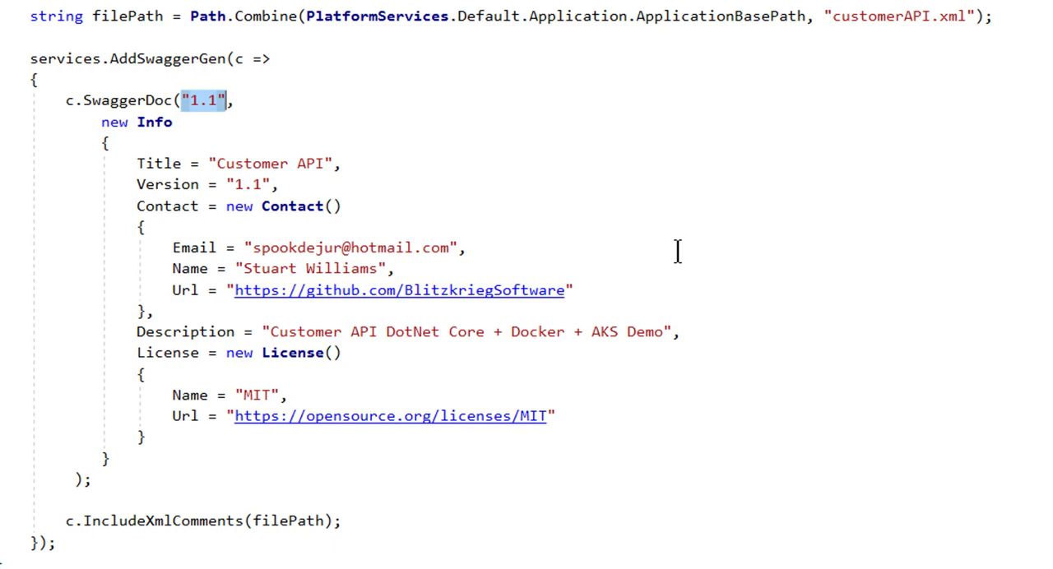
pyautogui.moveTo(754, 262)
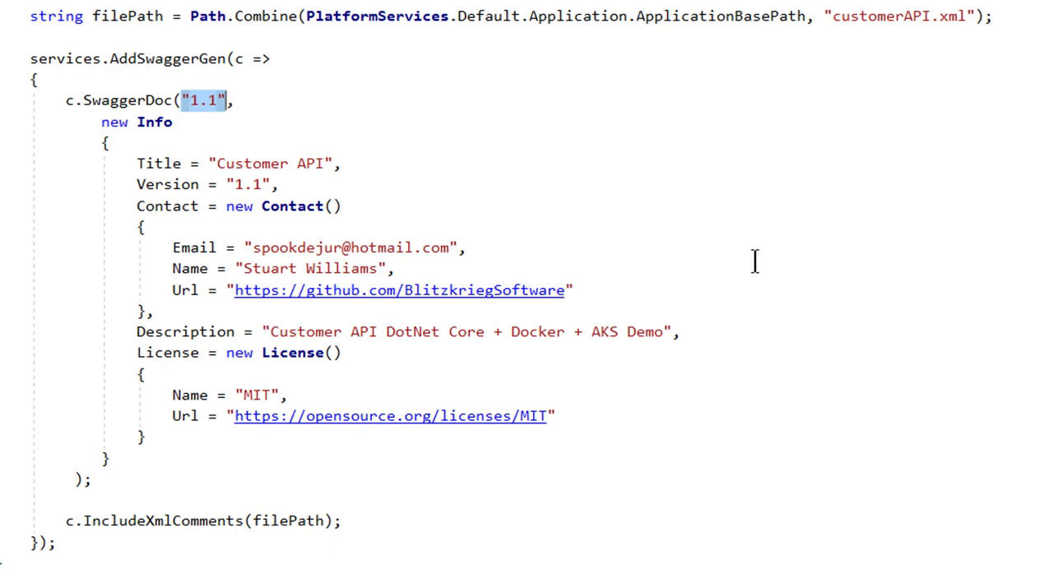
pyautogui.moveTo(655, 246)
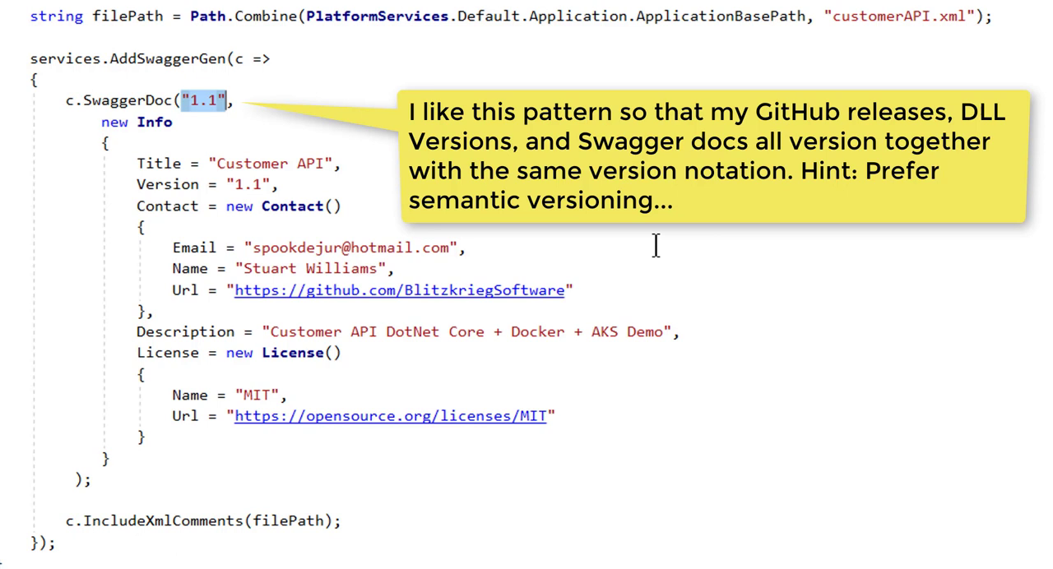
pyautogui.moveTo(604, 259)
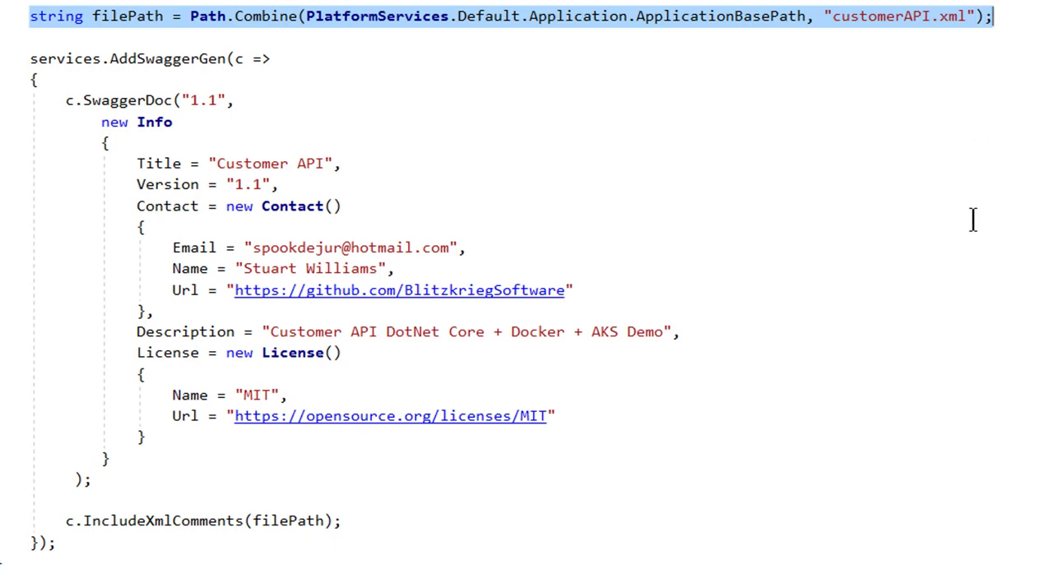
pyautogui.moveTo(798, 214)
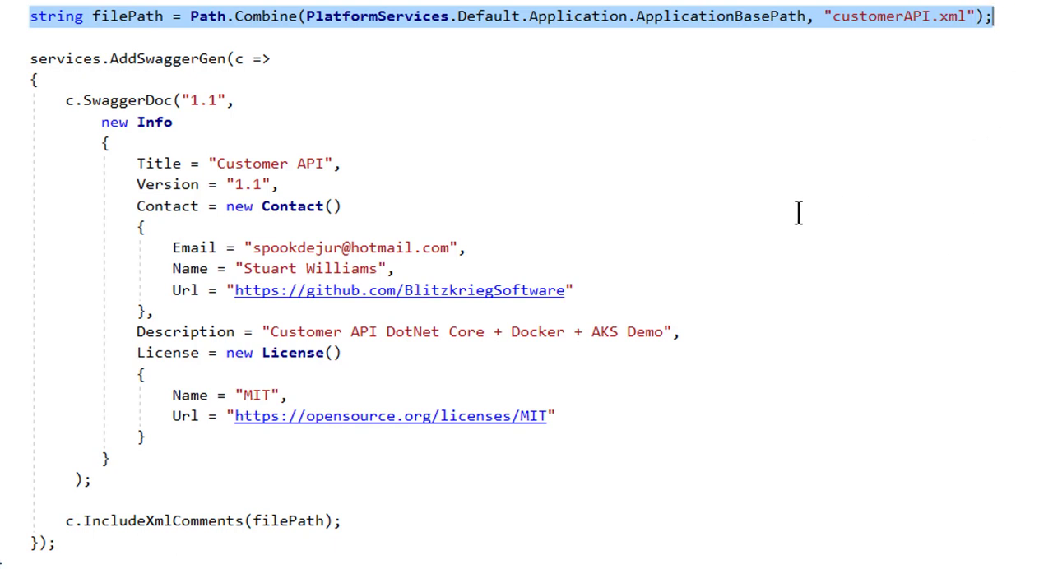
pyautogui.moveTo(775, 187)
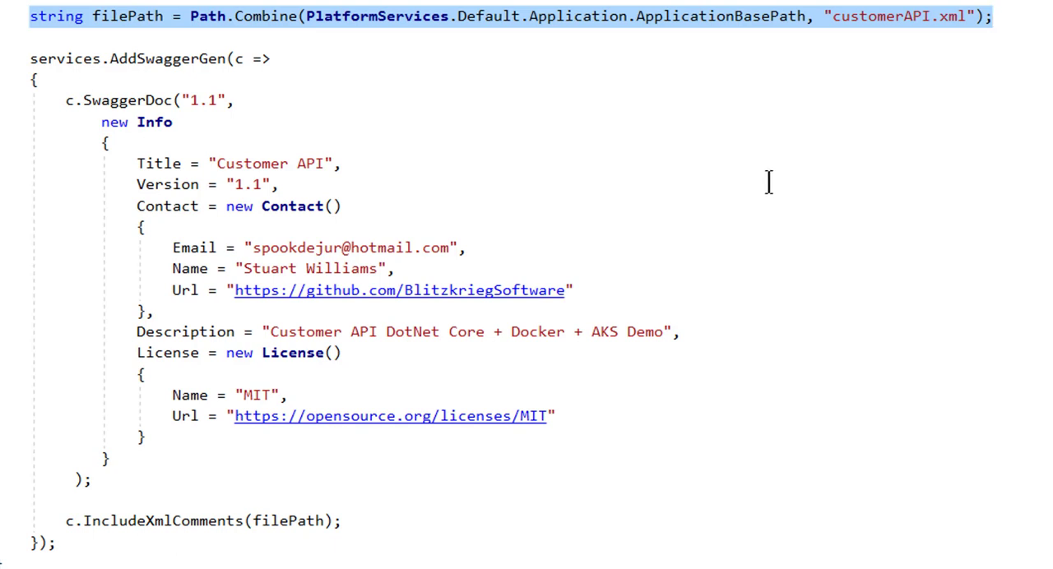
pyautogui.scroll(-3)
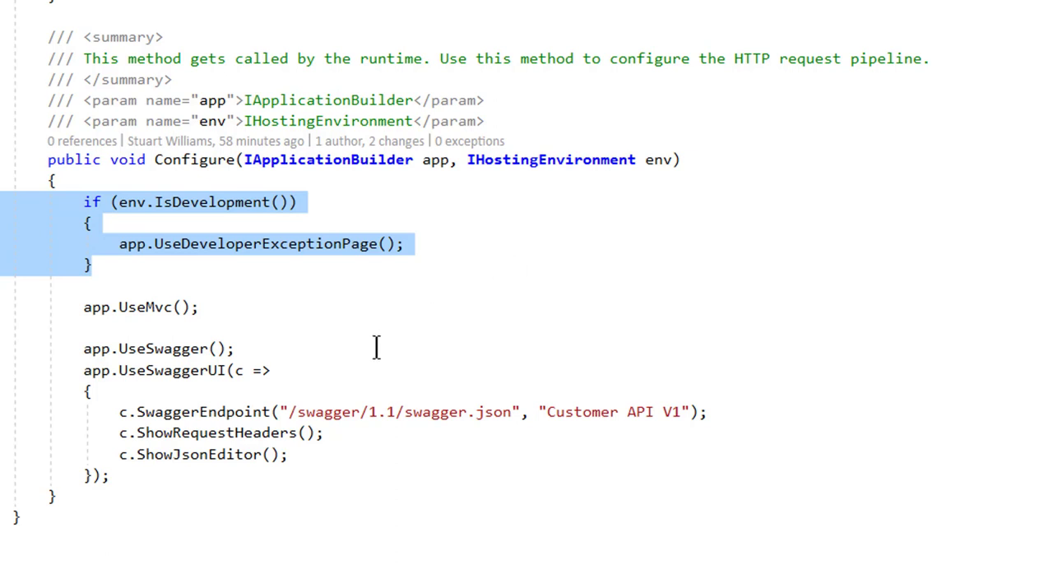
pyautogui.moveTo(328, 358)
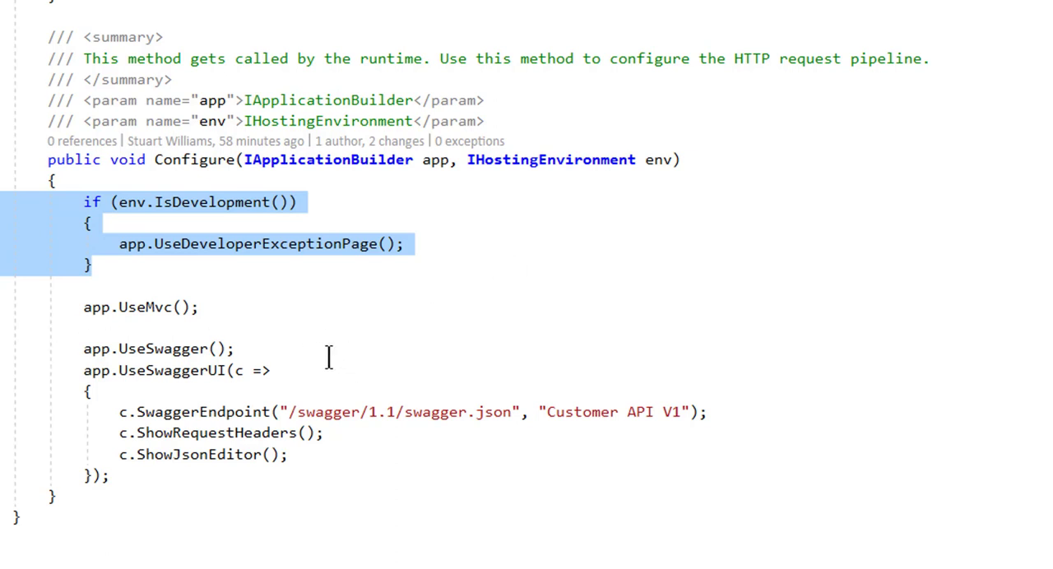
pyautogui.moveTo(392, 364)
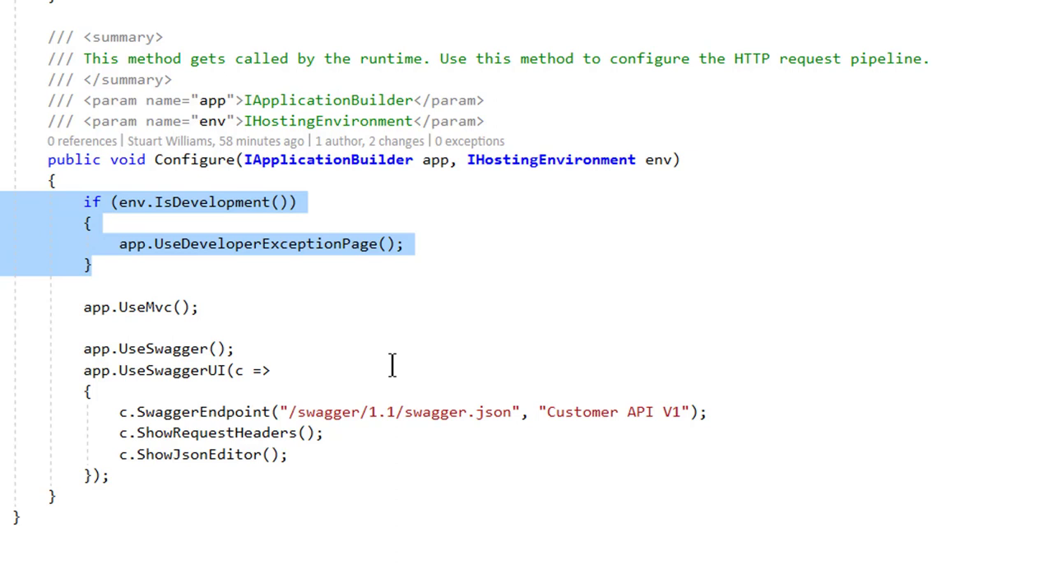
pyautogui.moveTo(380, 359)
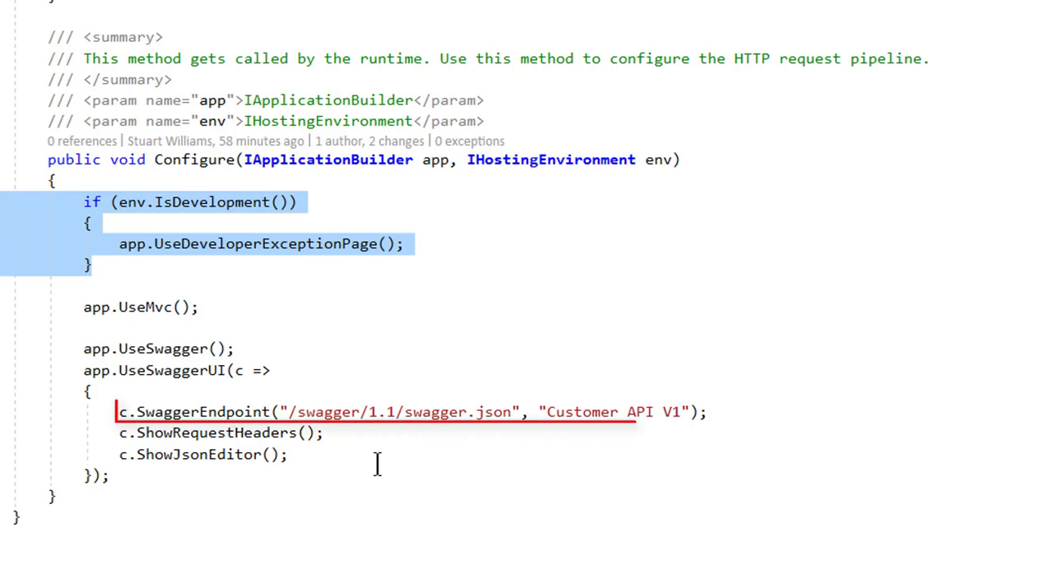
# - Highlight '1.1' in the SwaggerEndpoint line, then view PersonController.cs
pyautogui.click(395, 411)
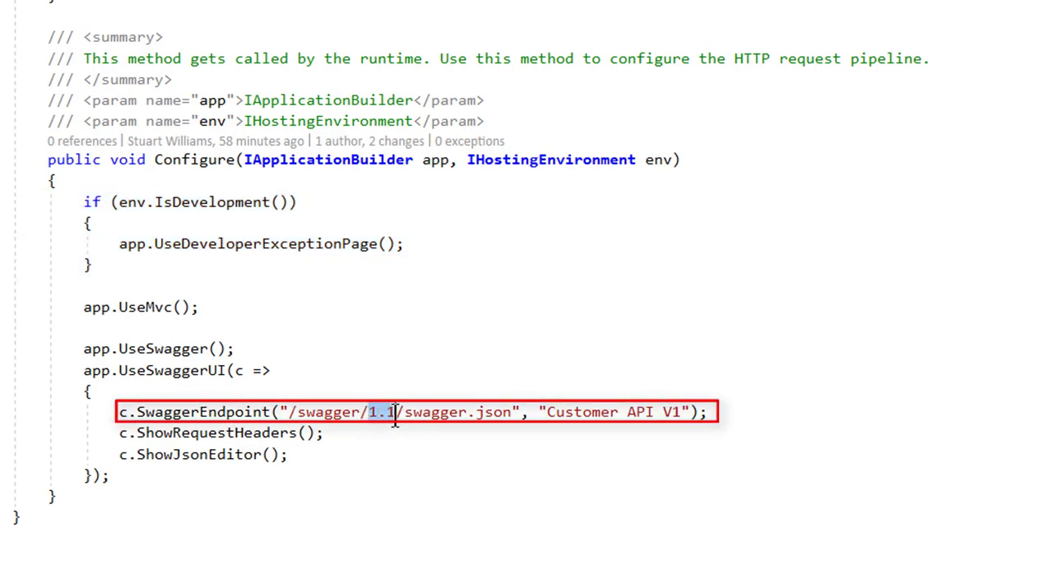
pyautogui.moveTo(420, 496)
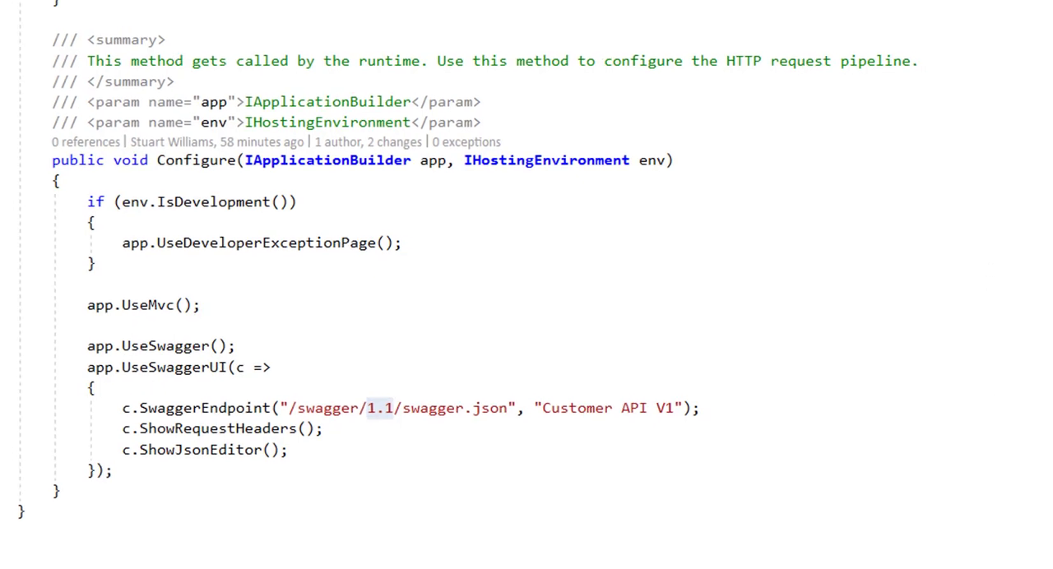
pyautogui.click(45, 6)
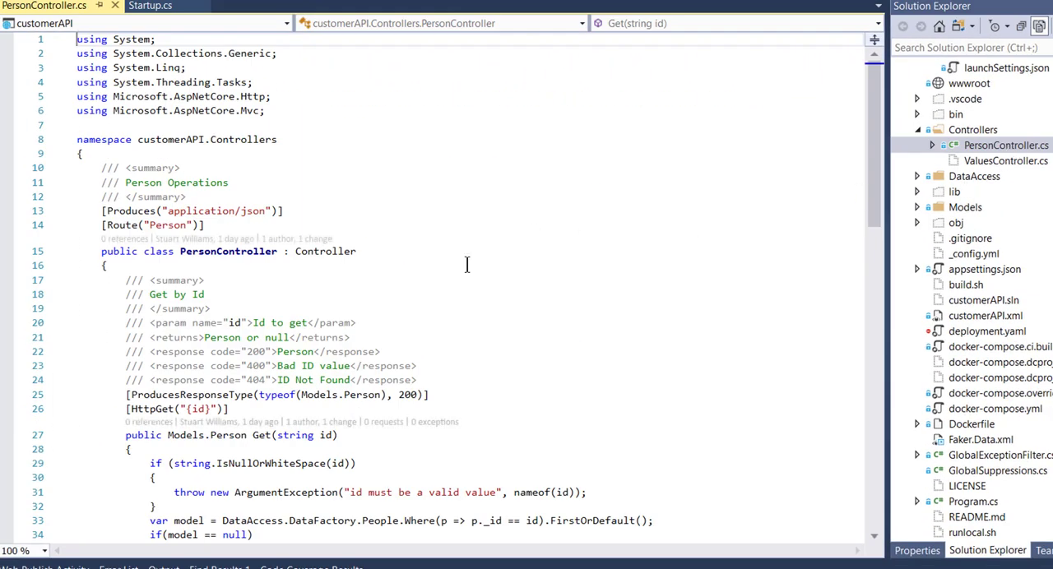
pyautogui.scroll(-3)
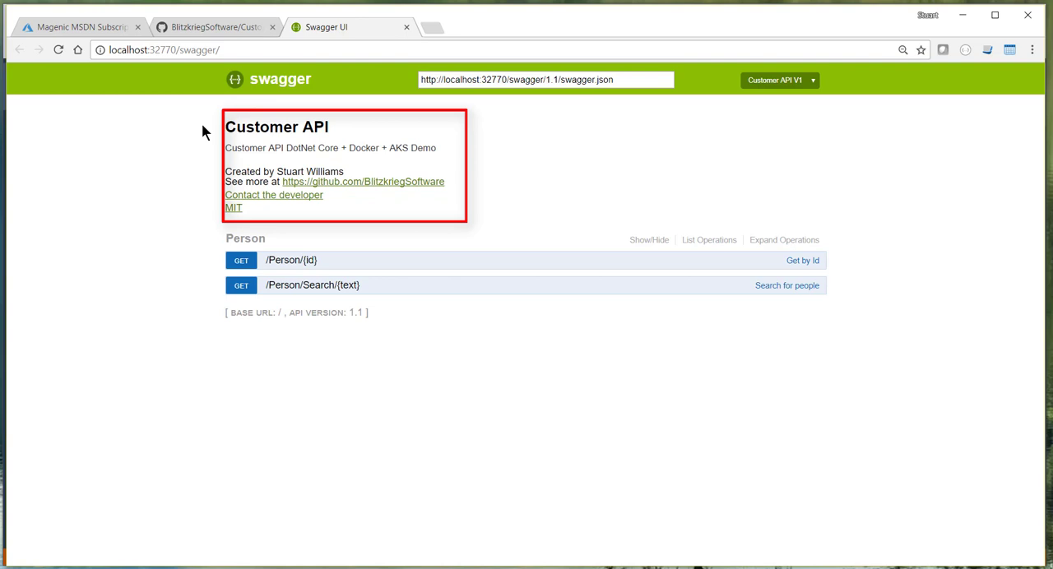
pyautogui.moveTo(215, 157)
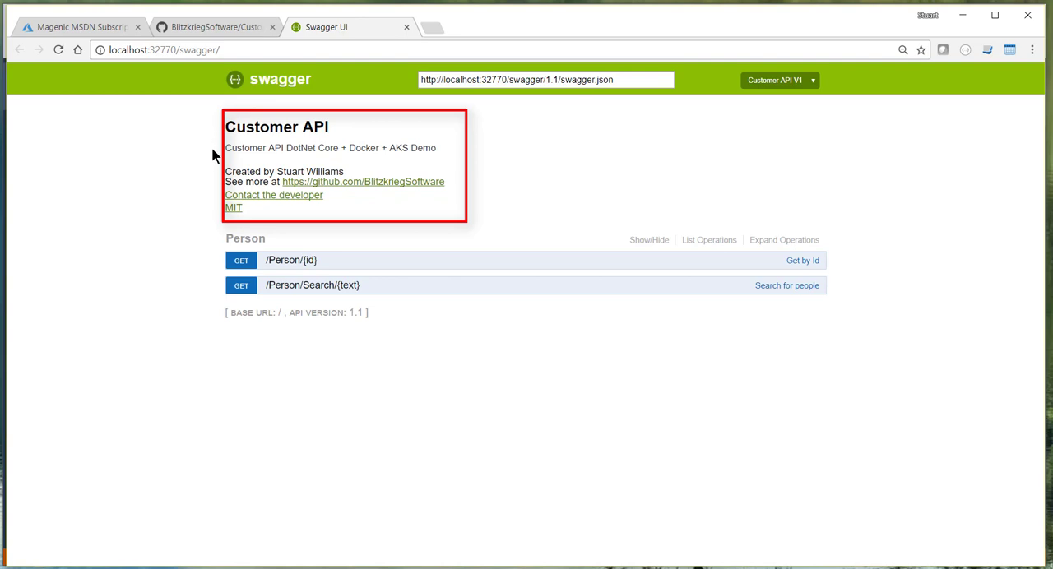
pyautogui.moveTo(343, 173)
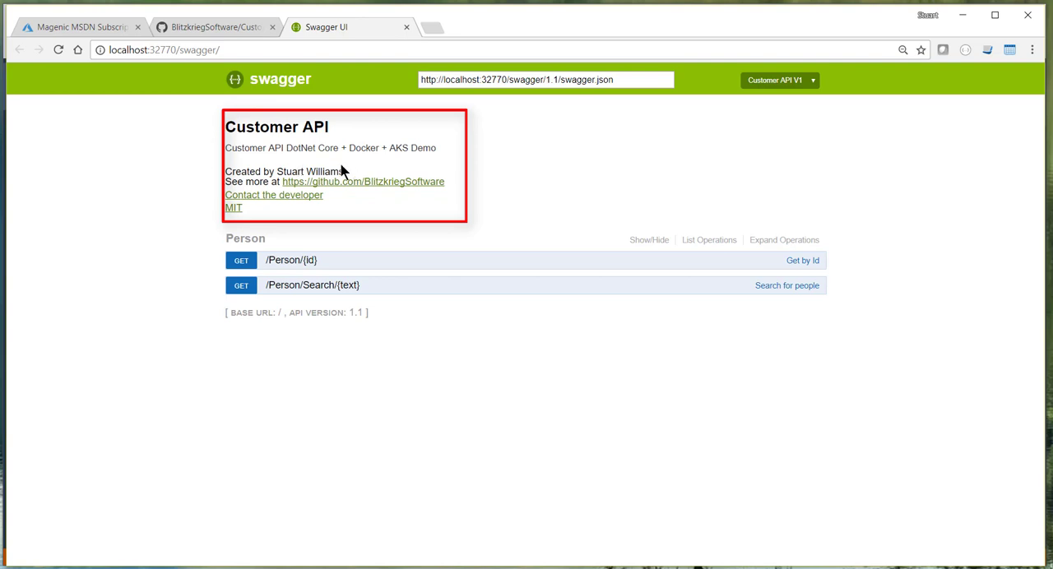
pyautogui.moveTo(274, 195)
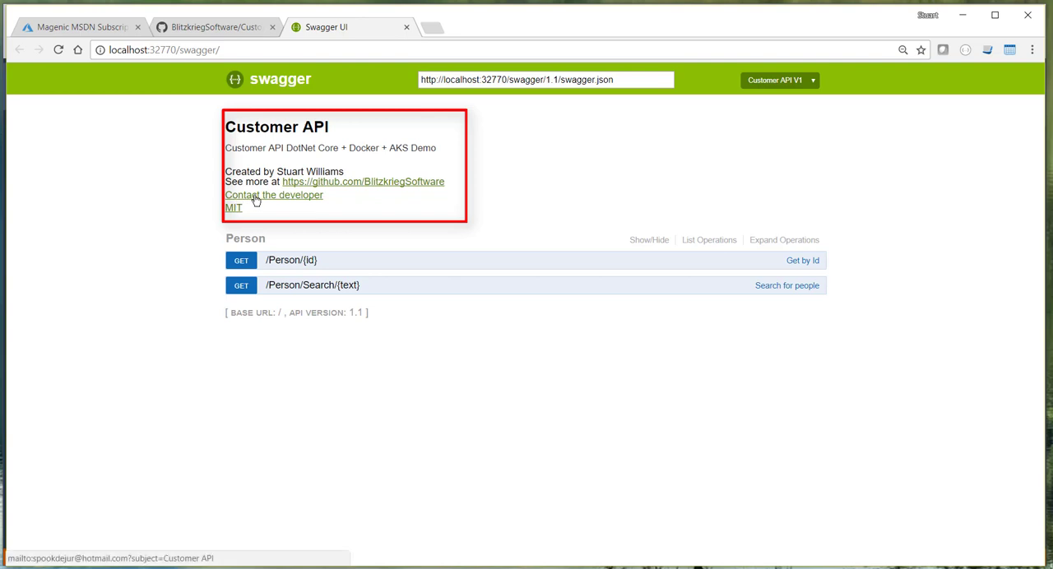
pyautogui.moveTo(186, 187)
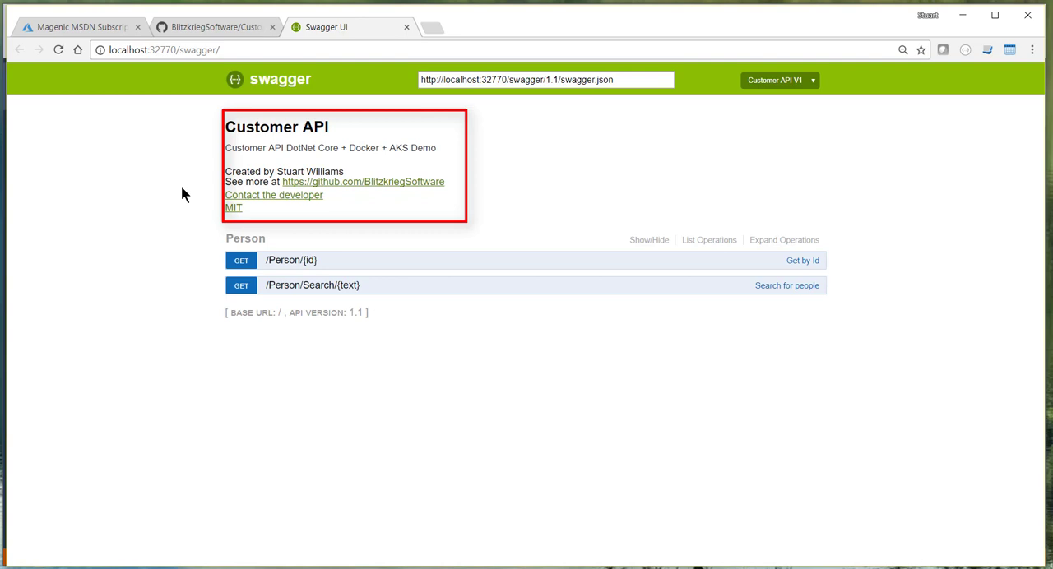
pyautogui.moveTo(229, 208)
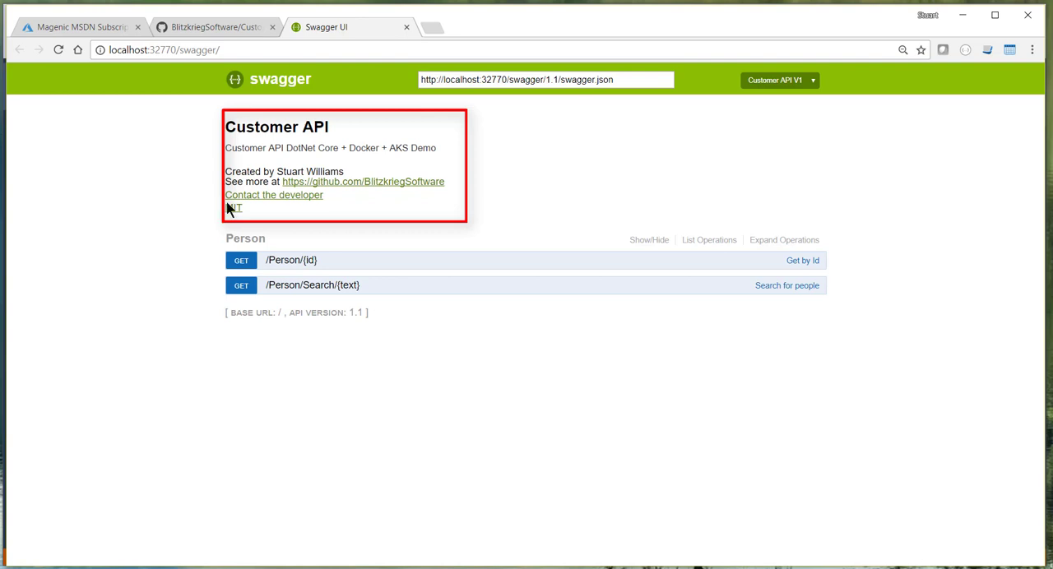
pyautogui.moveTo(129, 228)
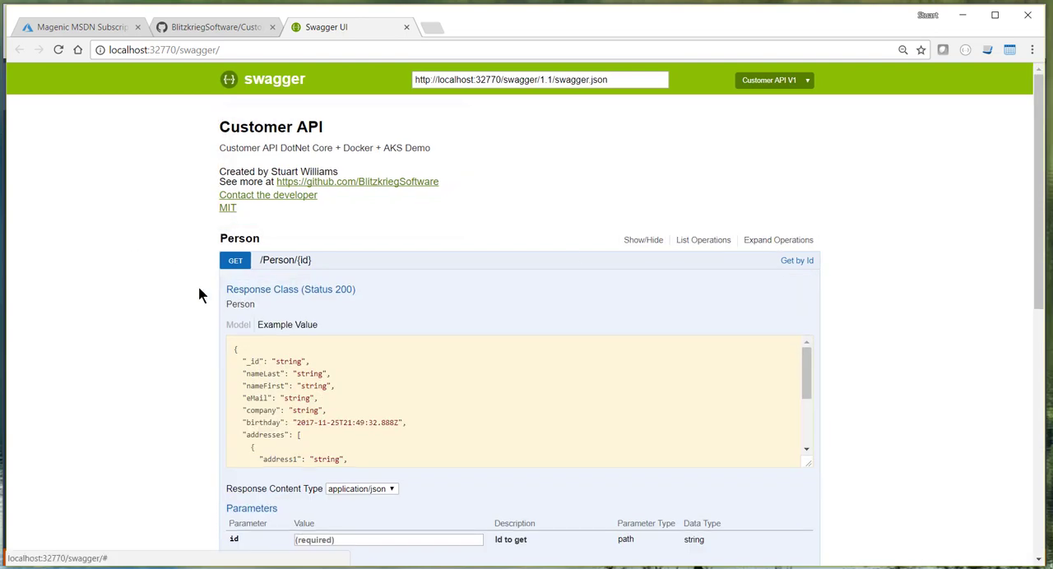
# - Scroll through the expanded Get by Id and Search for people operation details
pyautogui.scroll(-3)
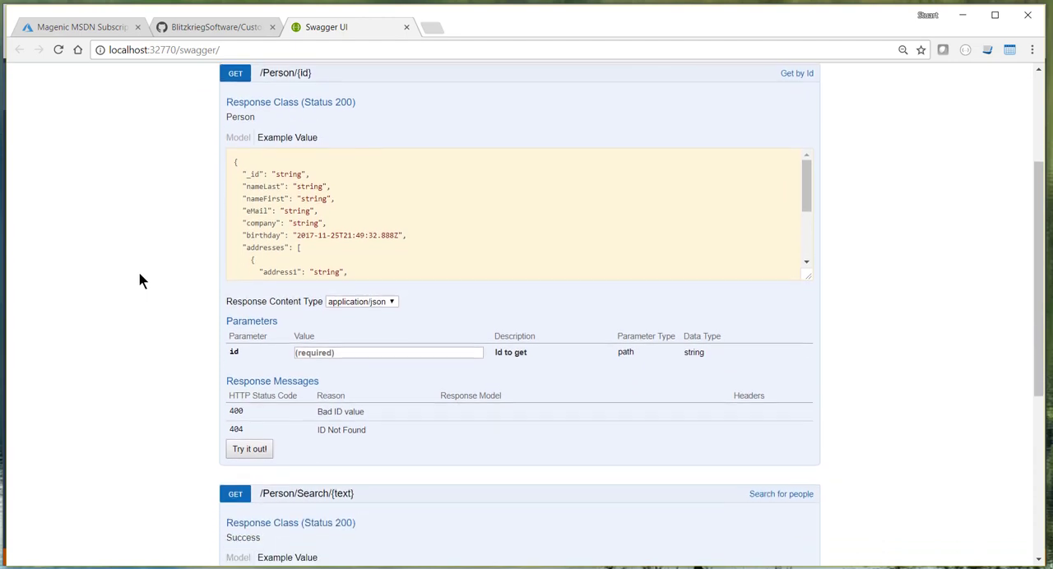
pyautogui.scroll(3)
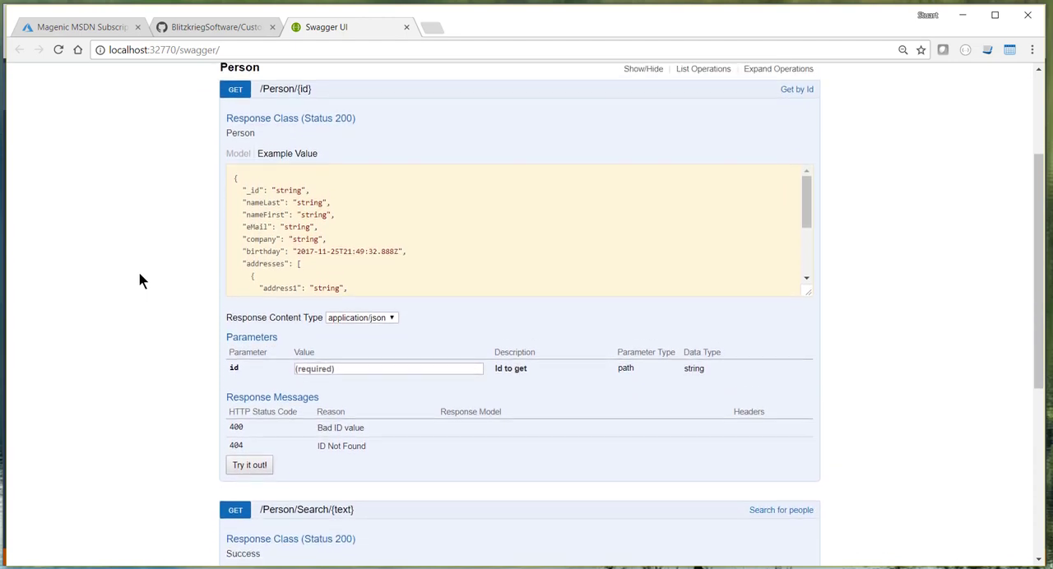
pyautogui.scroll(-3)
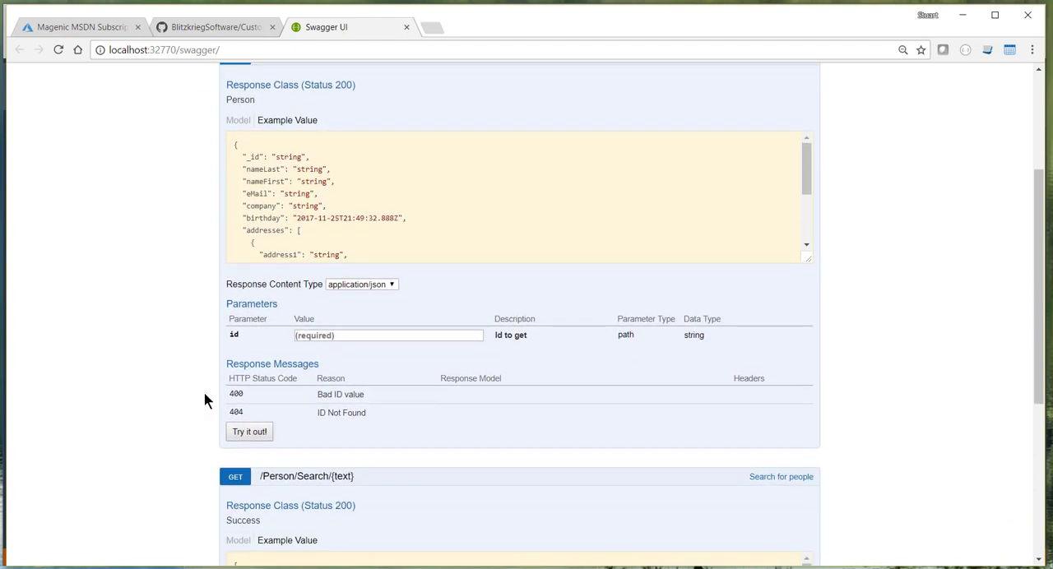
pyautogui.moveTo(408, 423)
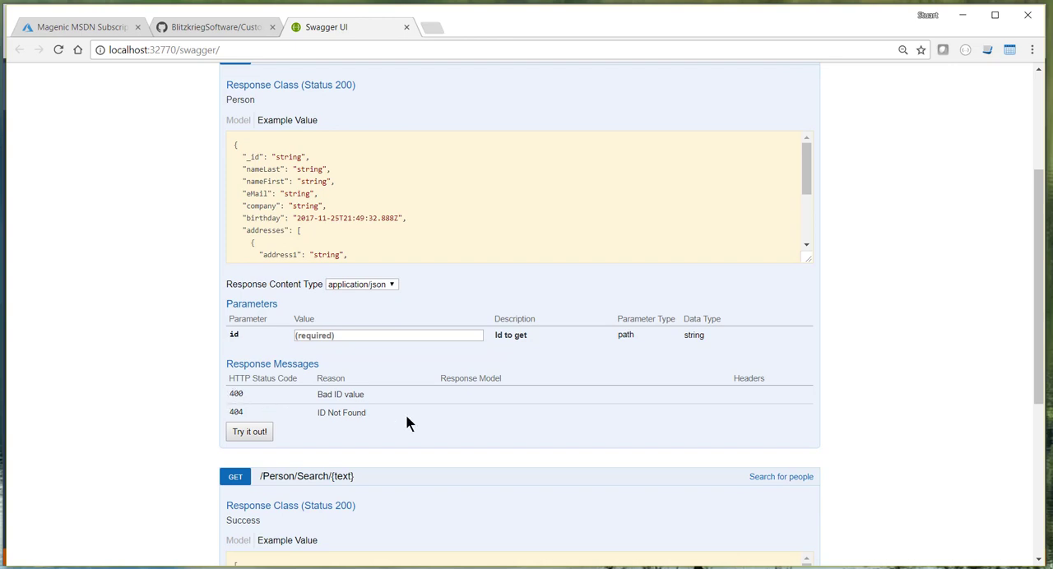
pyautogui.moveTo(160, 394)
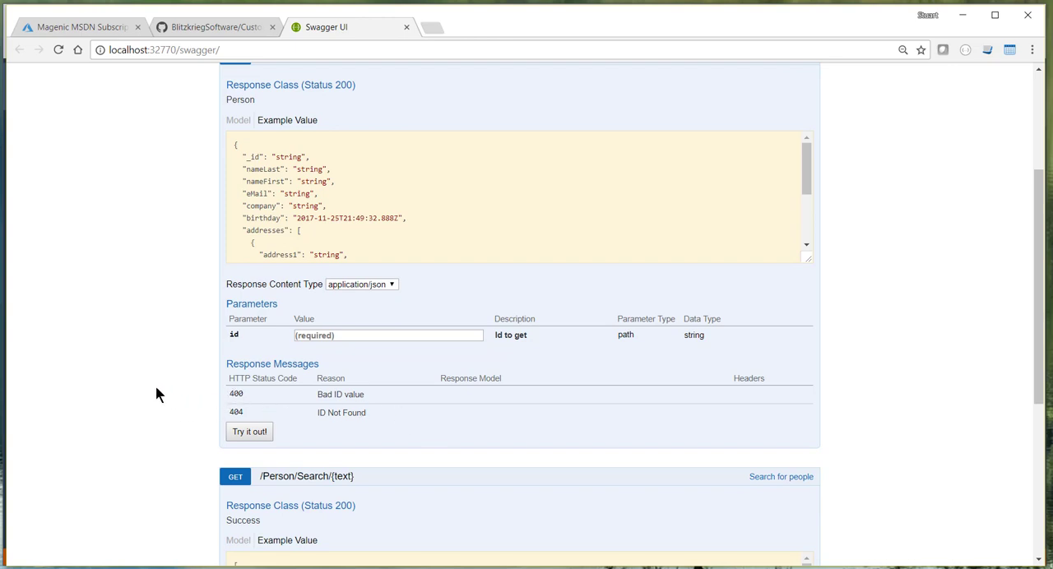
pyautogui.scroll(-3)
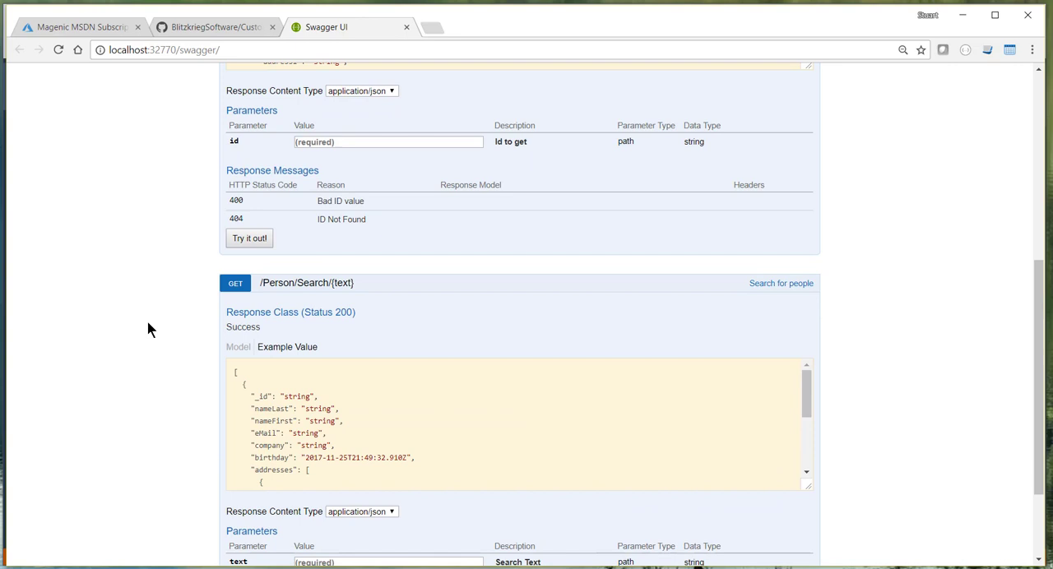
pyautogui.scroll(-3)
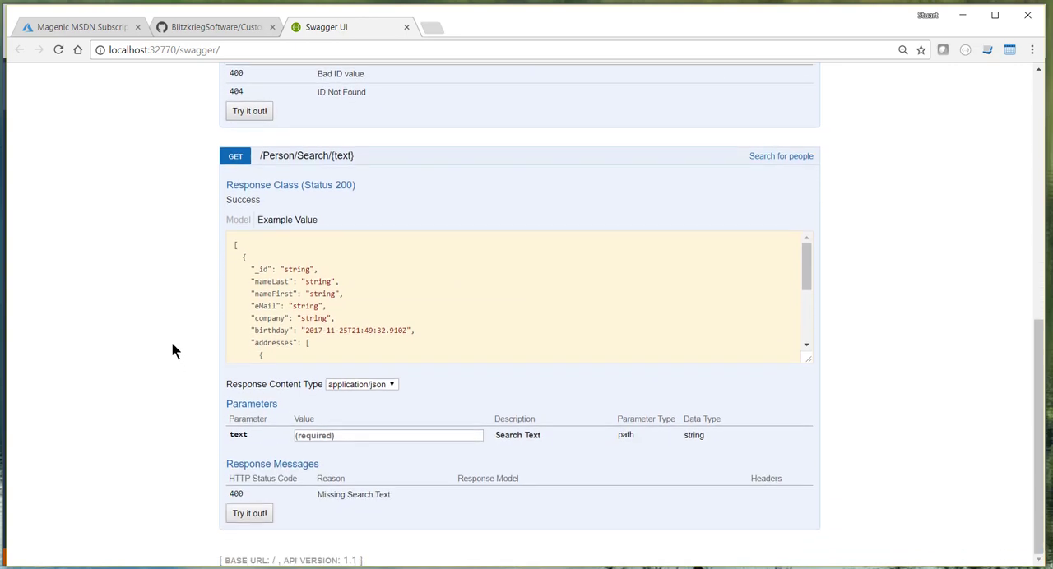
pyautogui.moveTo(163, 325)
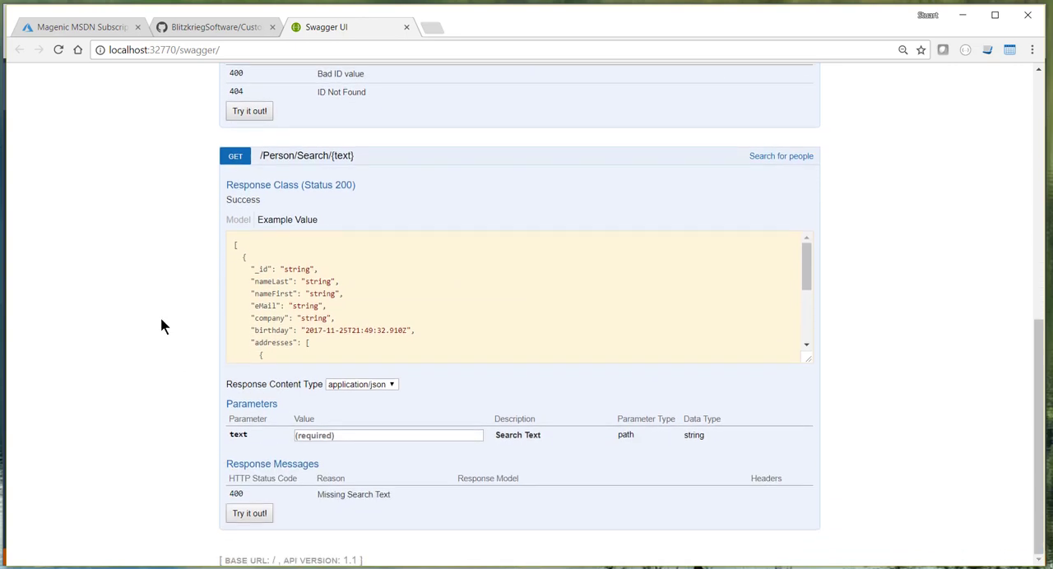
pyautogui.moveTo(437, 303)
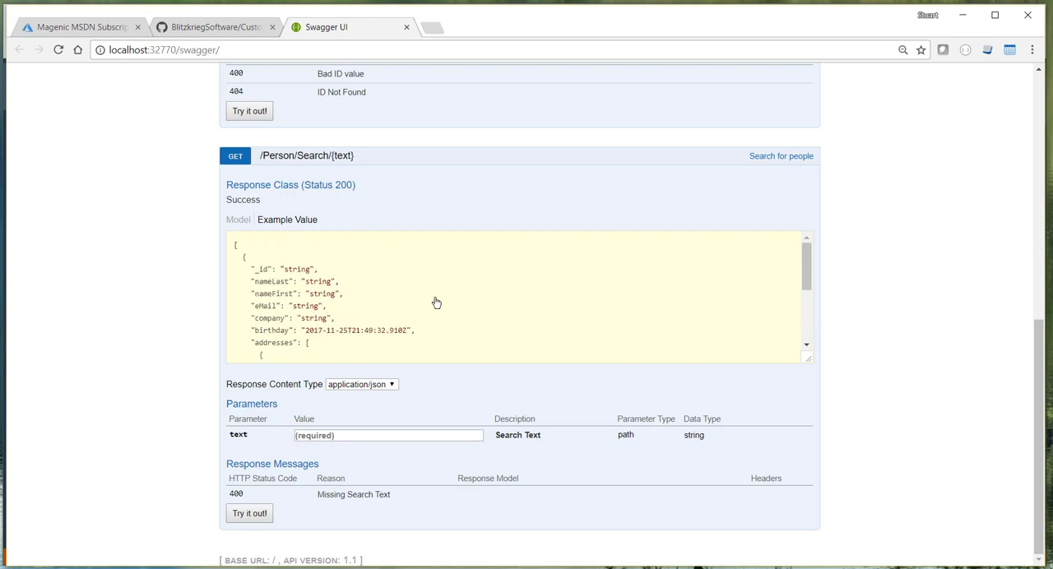
pyautogui.scroll(3)
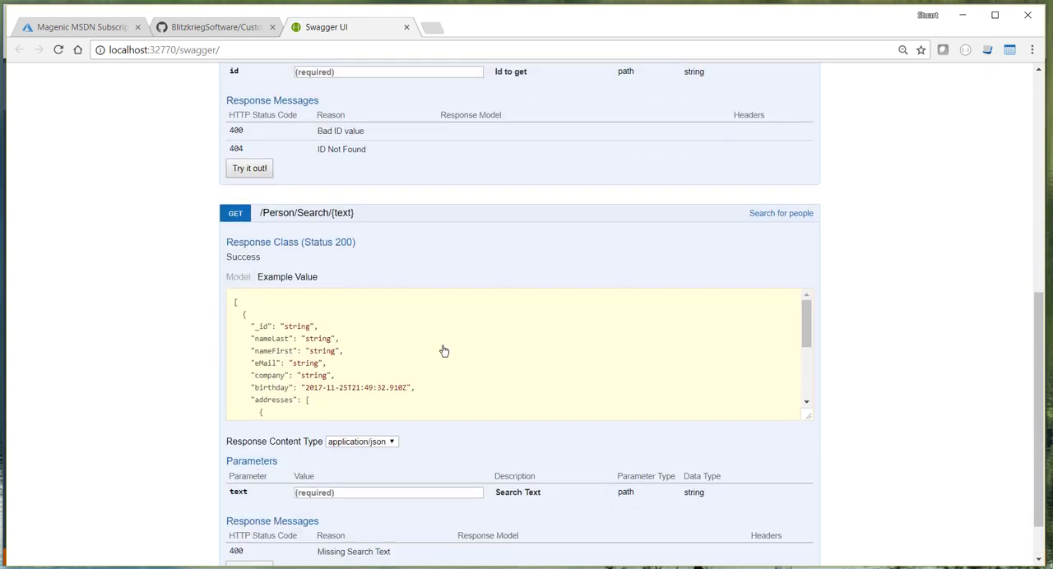
pyautogui.scroll(-3)
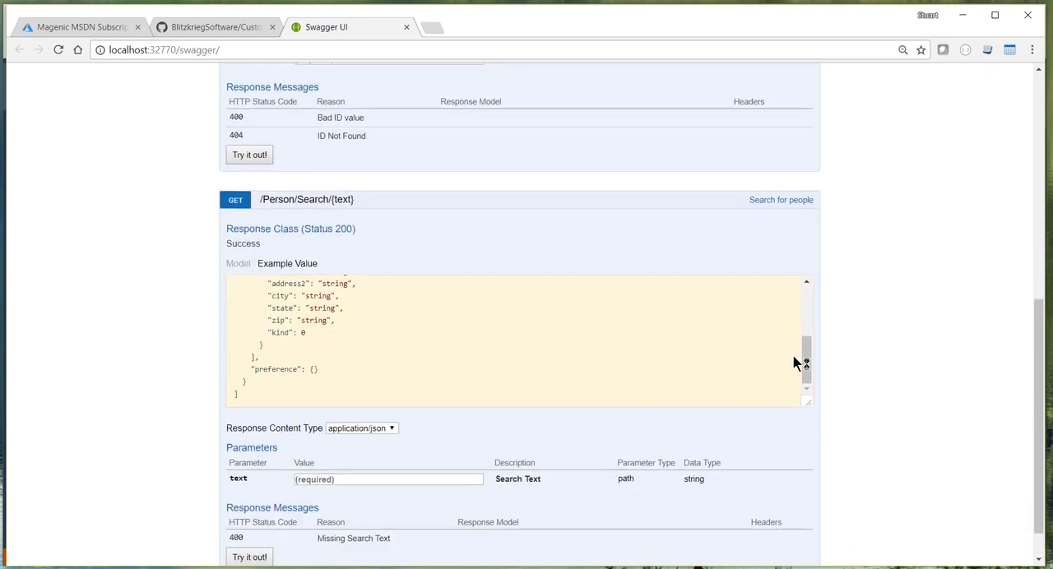
# - Search people for 'ea' and review the 200 response listing matching people
pyautogui.write('ea')
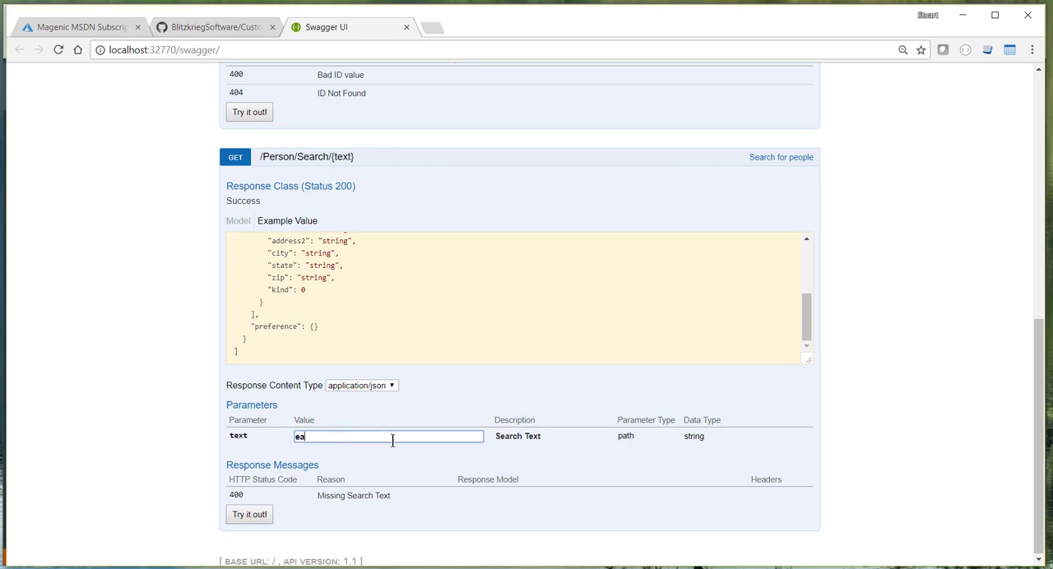
pyautogui.click(249, 514)
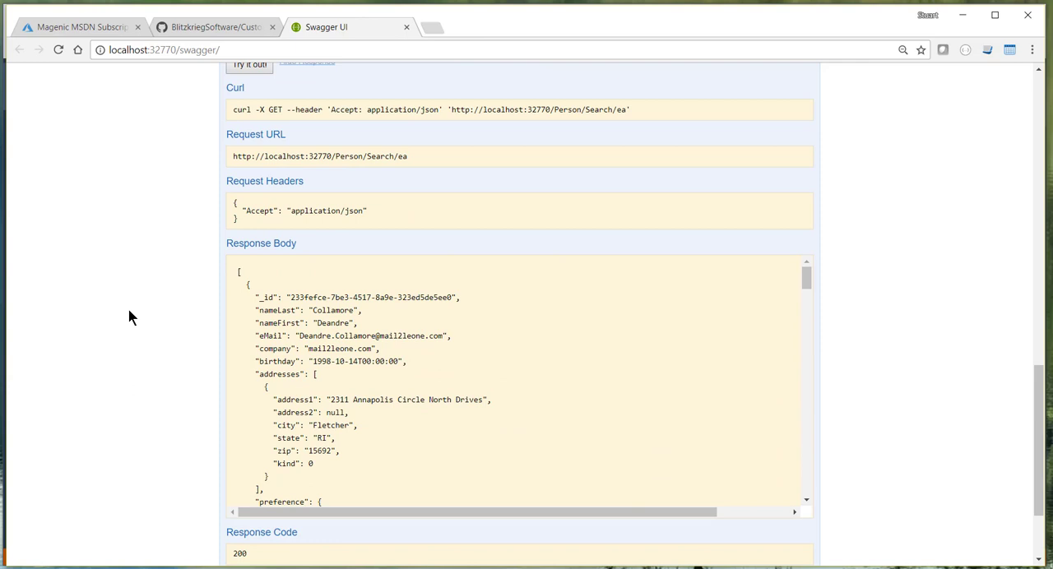
pyautogui.scroll(-3)
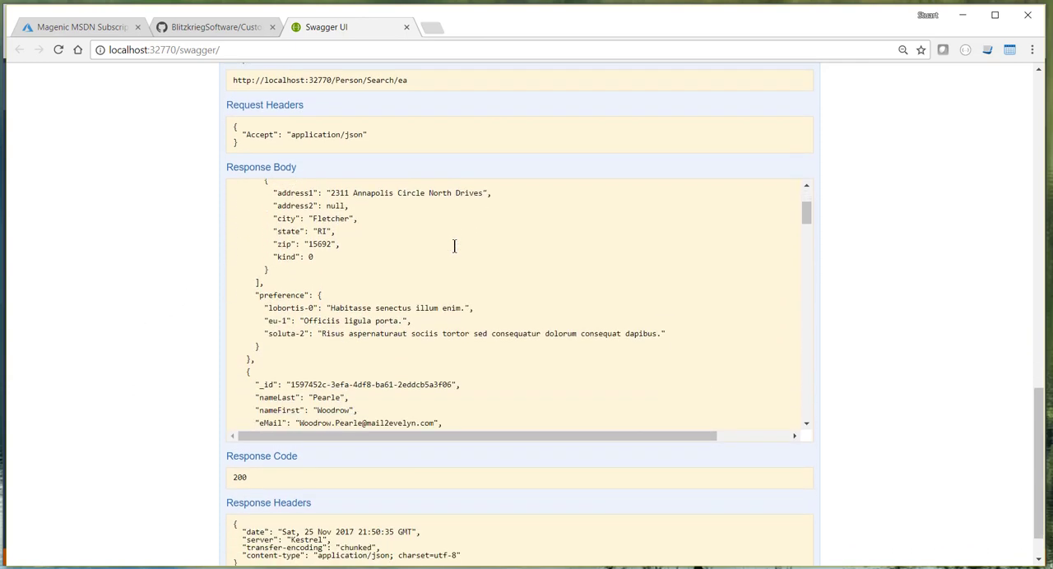
pyautogui.scroll(-3)
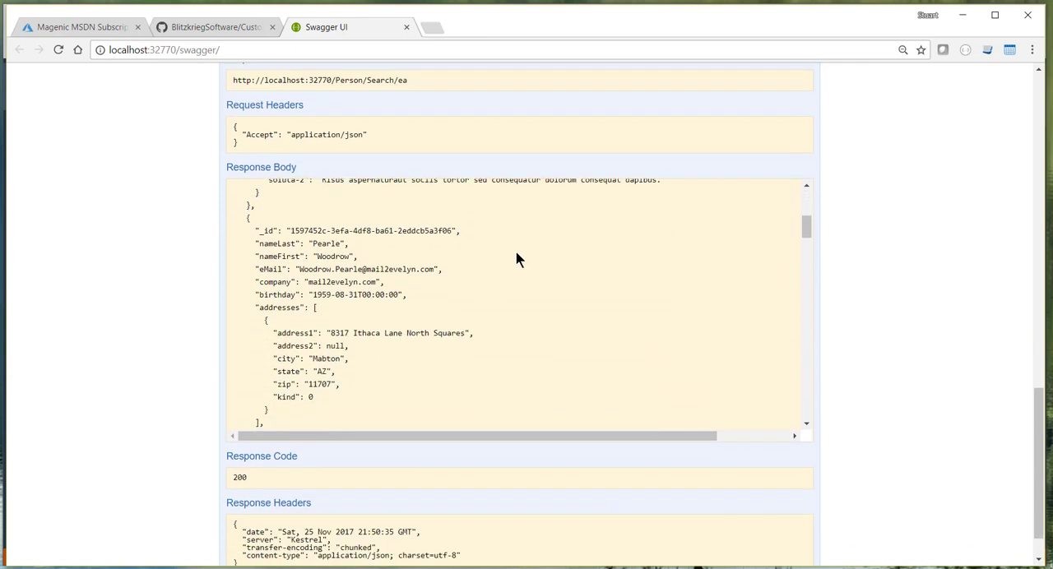
pyautogui.moveTo(496, 280)
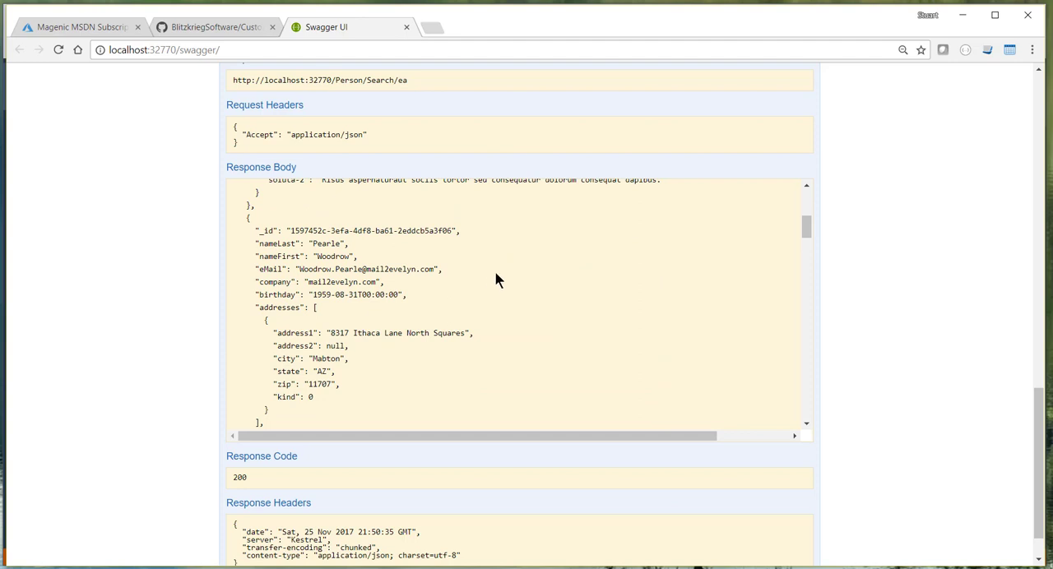
pyautogui.scroll(3)
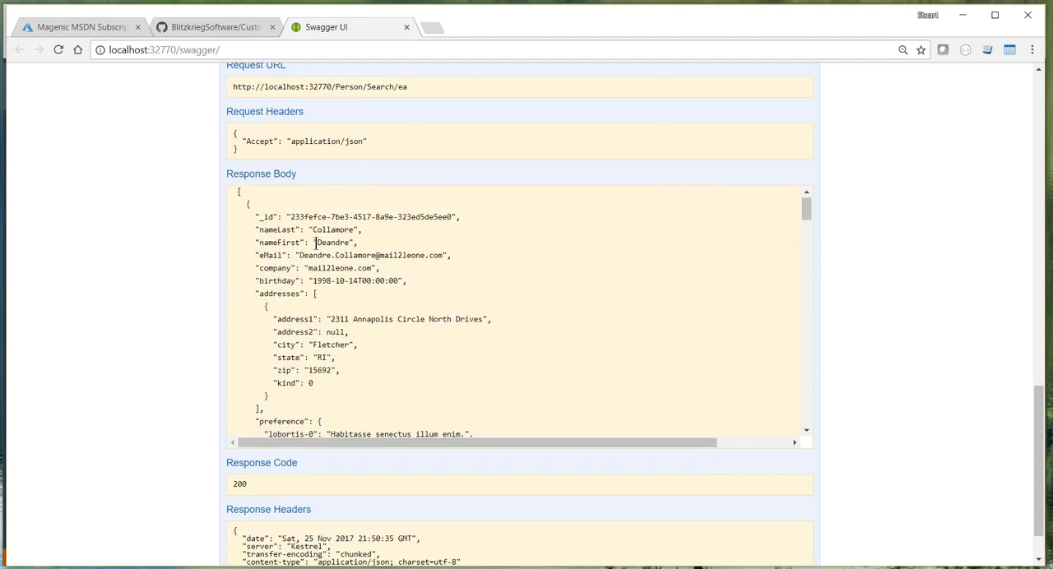
pyautogui.doubleClick(366, 216)
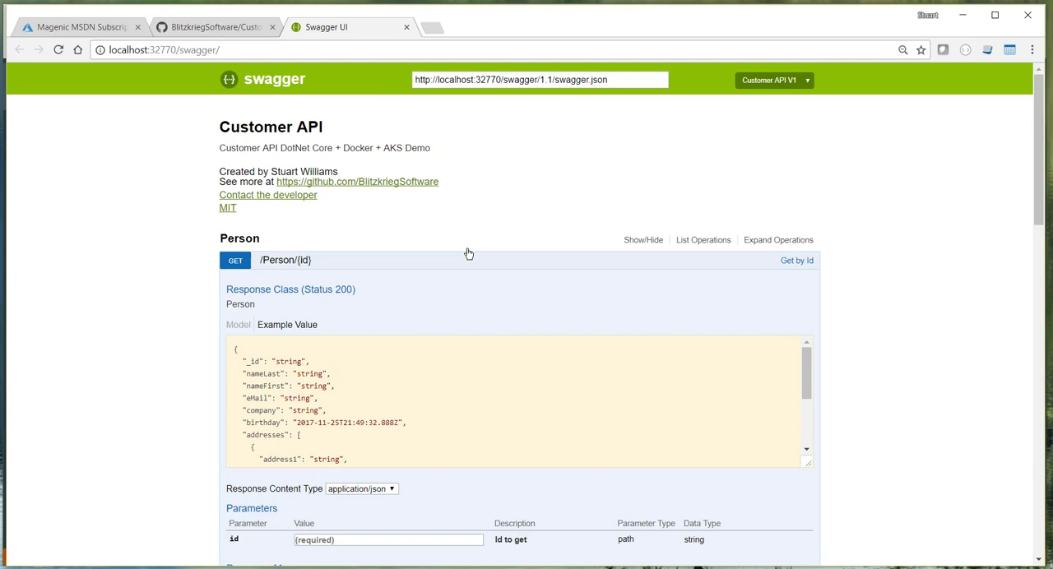
pyautogui.scroll(-3)
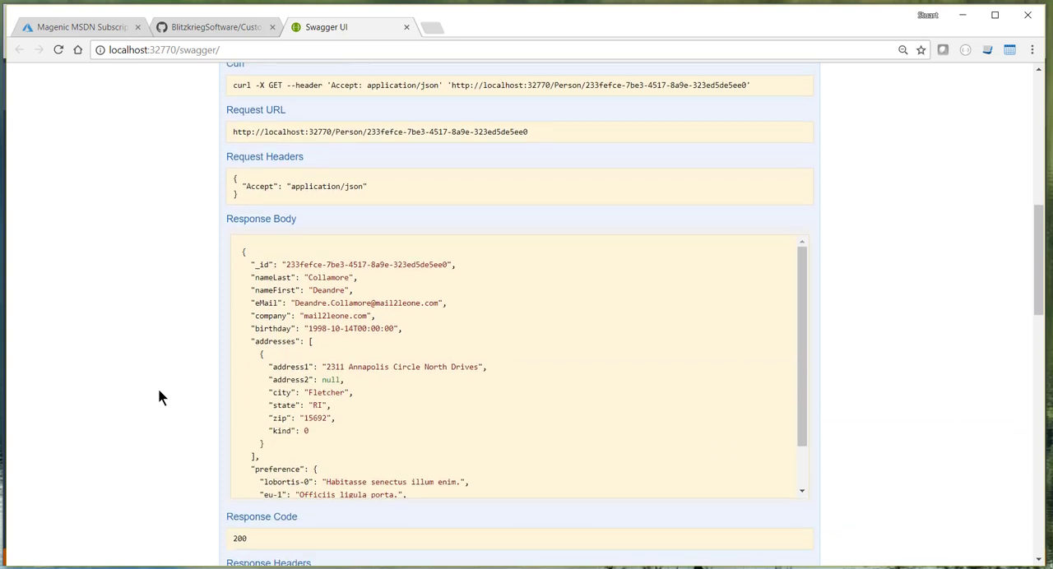
pyautogui.scroll(-3)
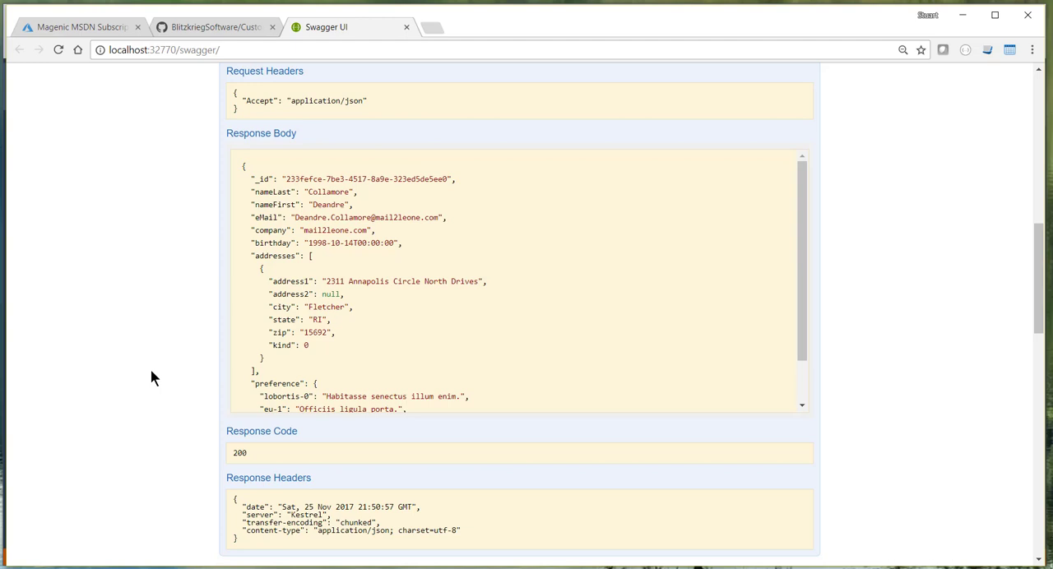
pyautogui.moveTo(161, 377)
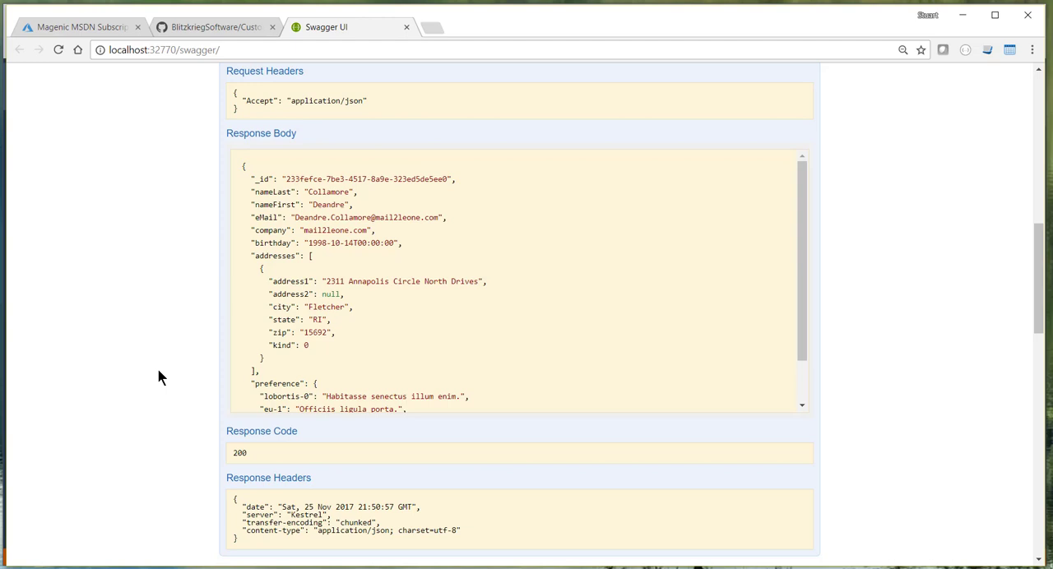
pyautogui.scroll(-3)
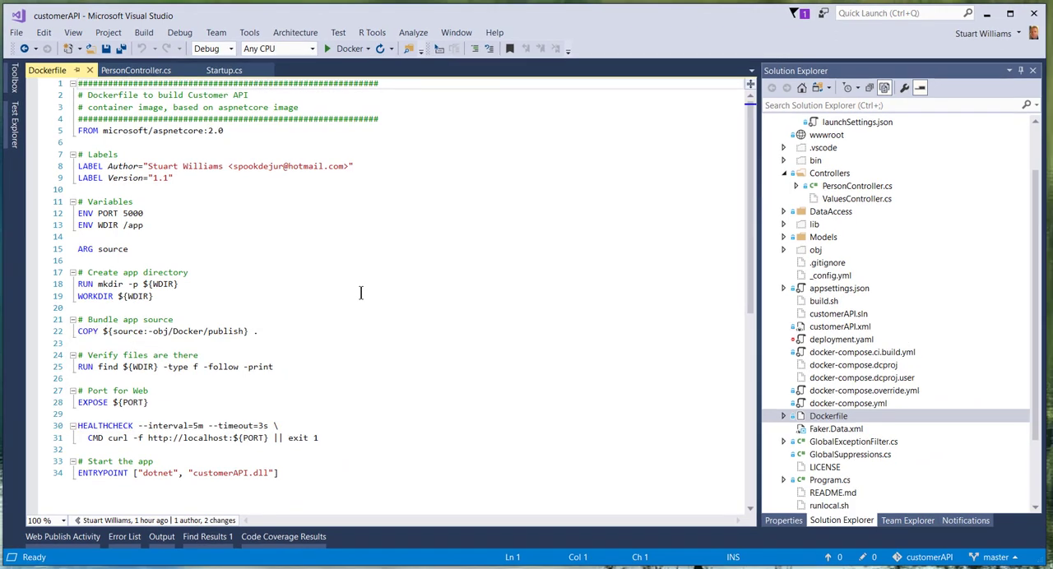
pyautogui.moveTo(693, 16)
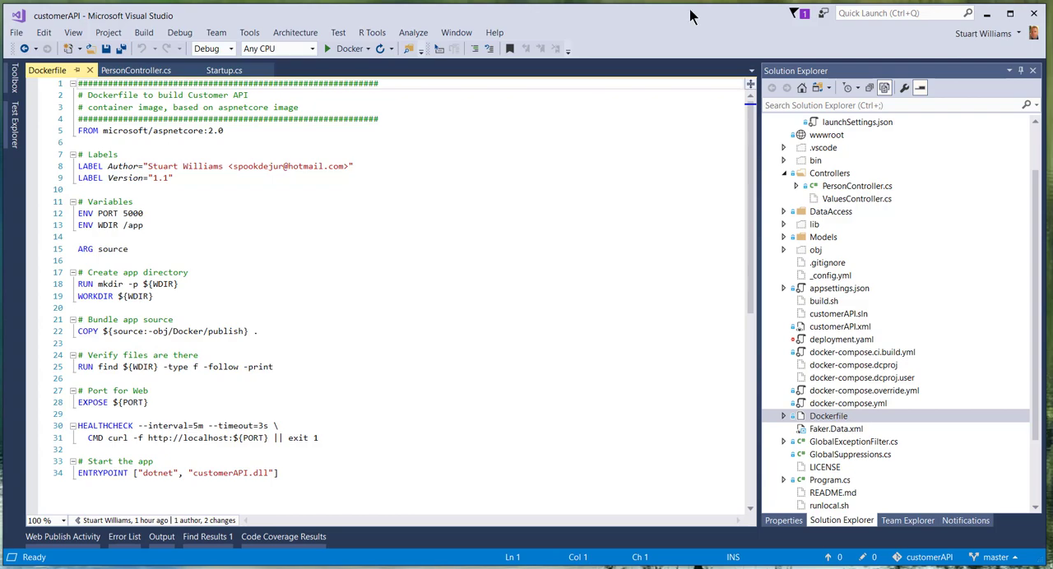
# - Expand the project's obj Docker folder in the file list
pyautogui.click(784, 249)
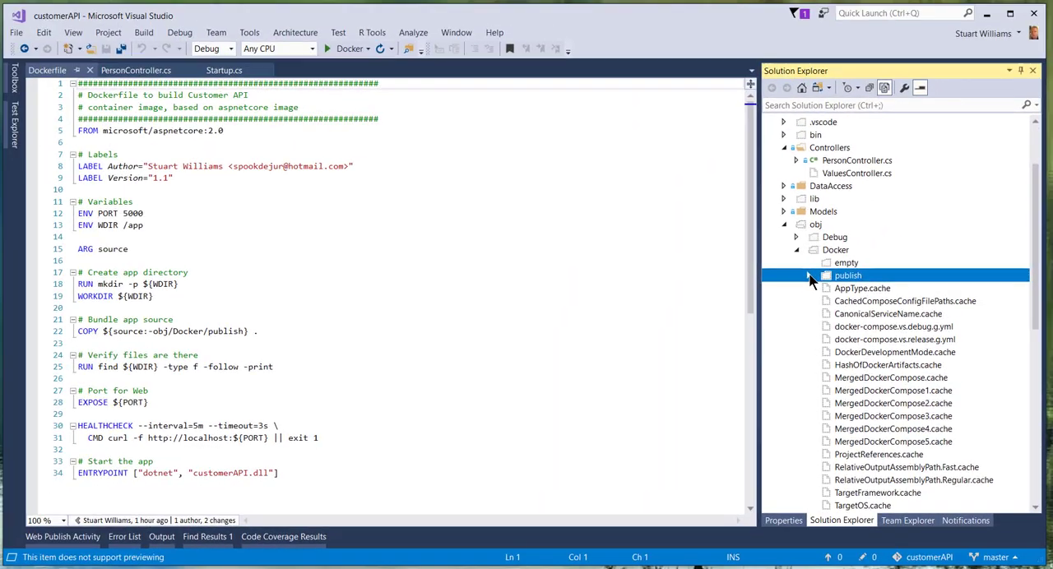
# - Expand the publish folder and compare its files with the Dockerfile COPY line
pyautogui.click(807, 275)
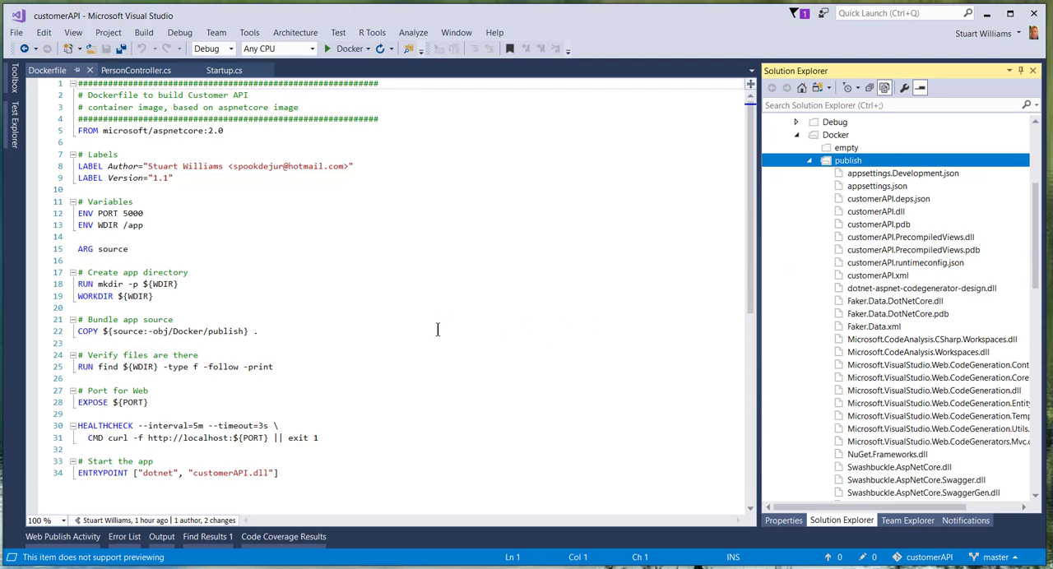
pyautogui.click(257, 331)
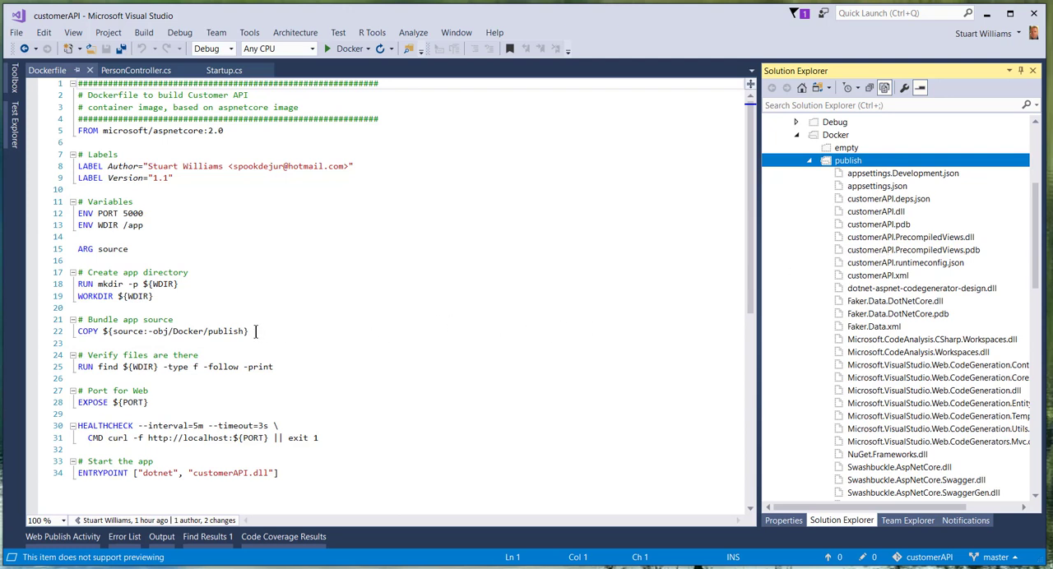
pyautogui.write('.')
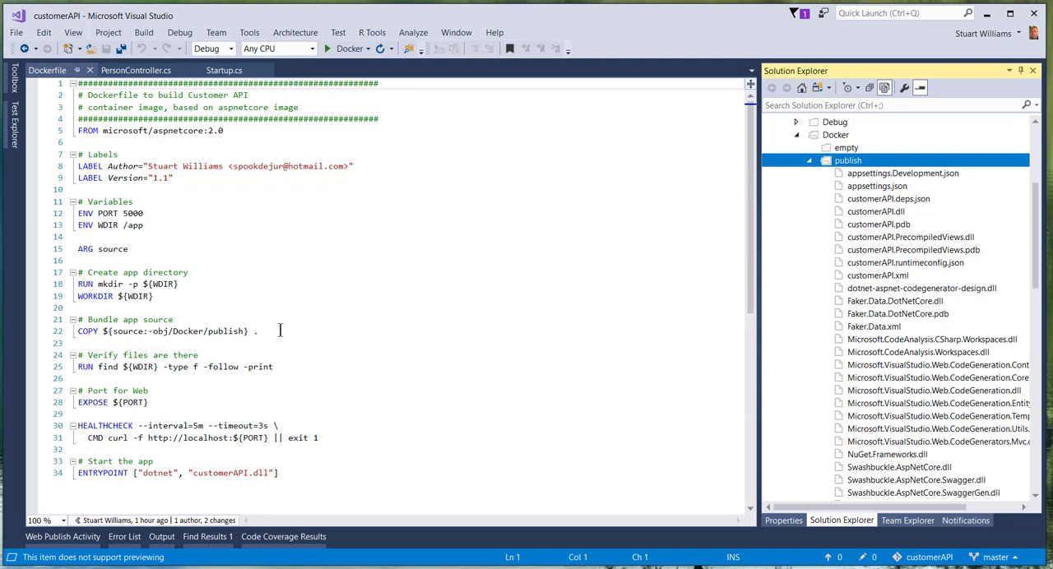
pyautogui.moveTo(302, 365)
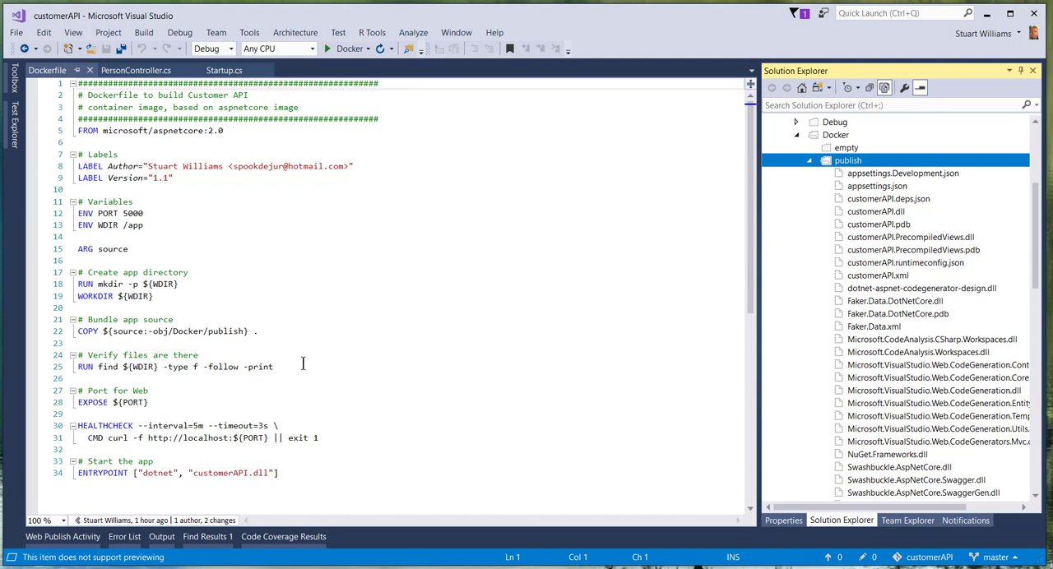
pyautogui.moveTo(284, 370)
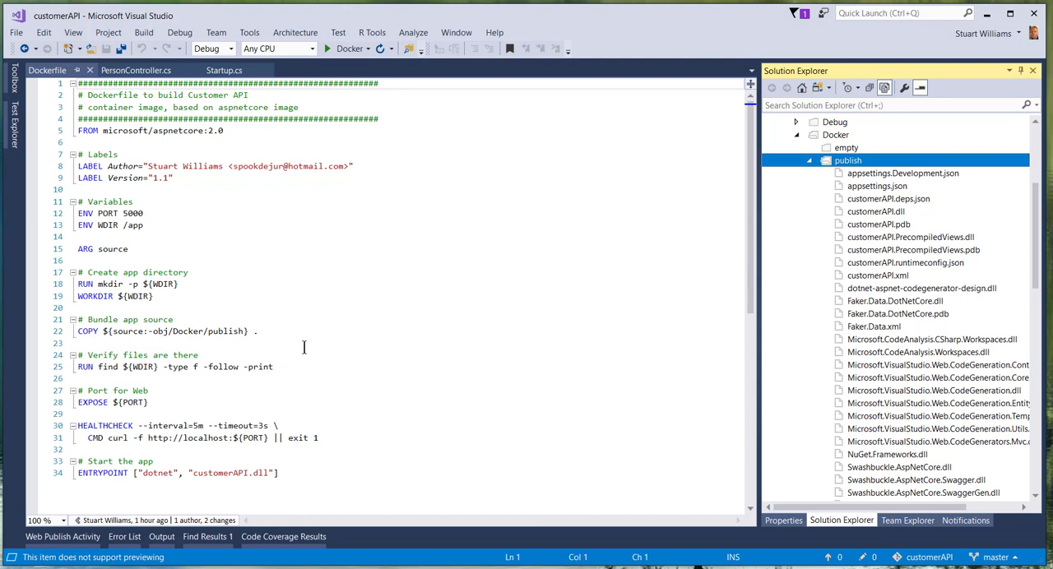
pyautogui.scroll(3)
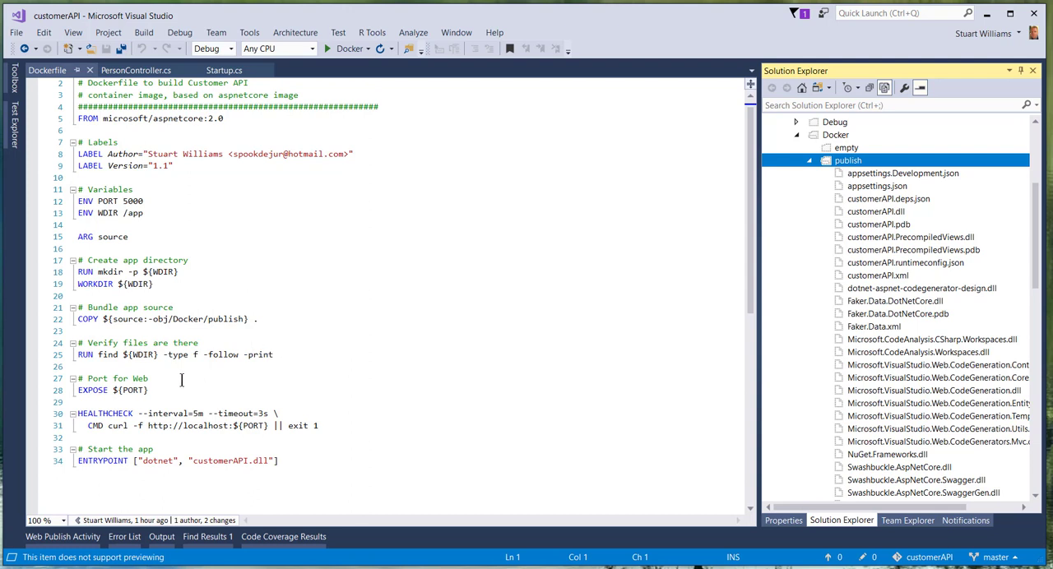
pyautogui.moveTo(323, 408)
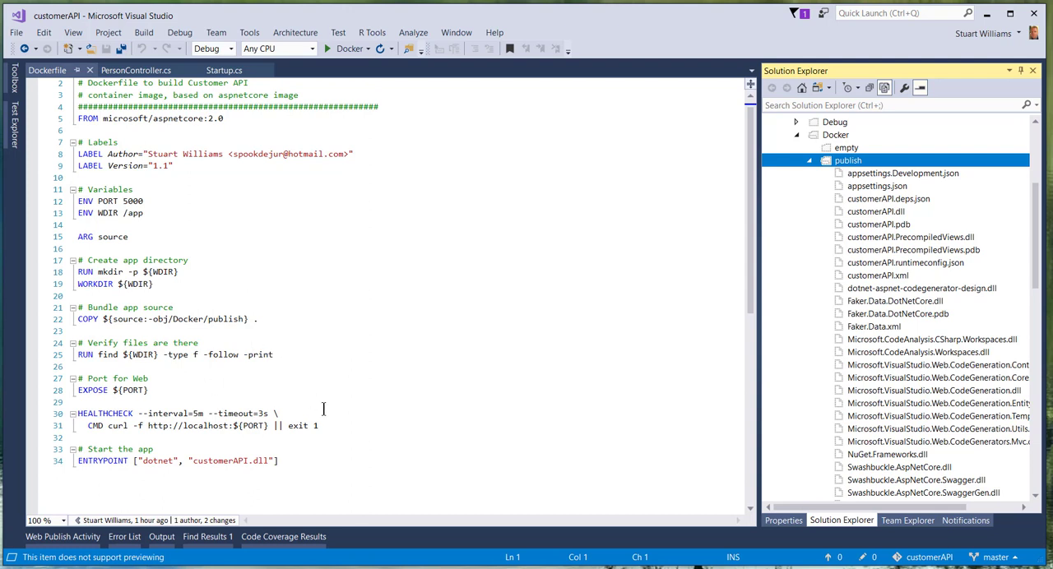
pyautogui.moveTo(335, 428)
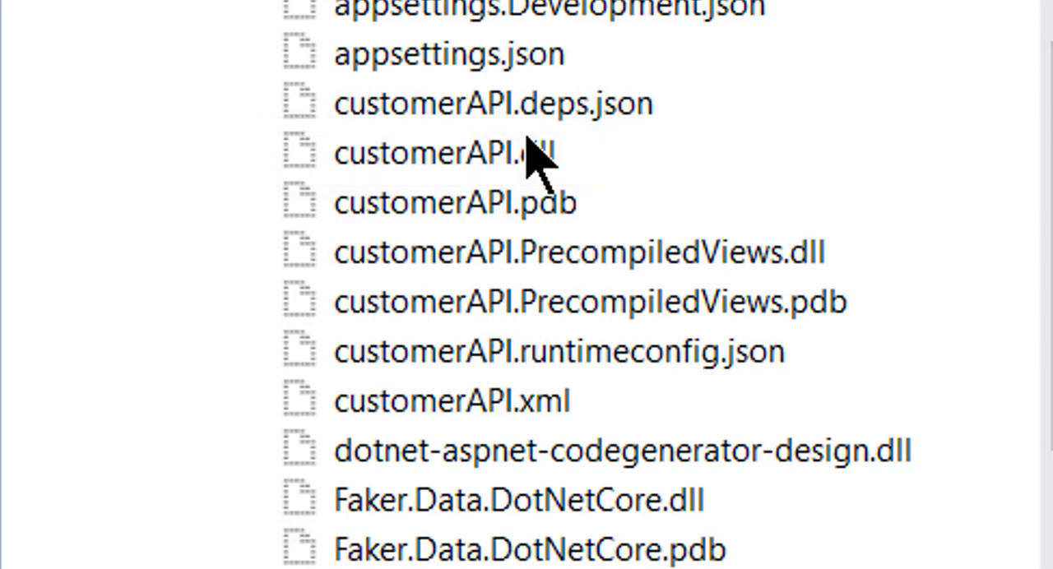
pyautogui.moveTo(506, 202)
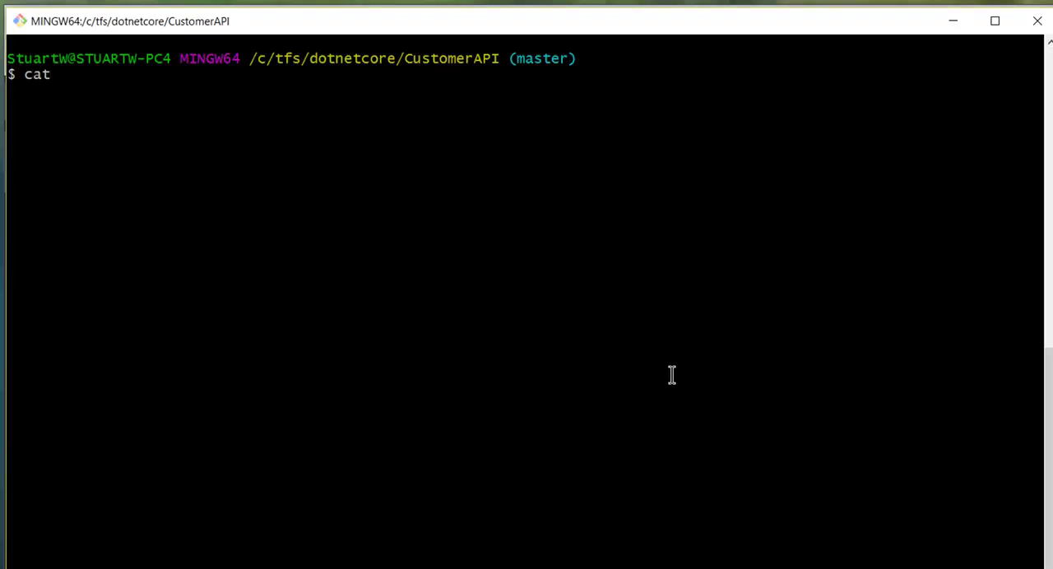
# - Run cat ./build.sh to show its restore, publish, docker build and push commands
pyautogui.write('./')
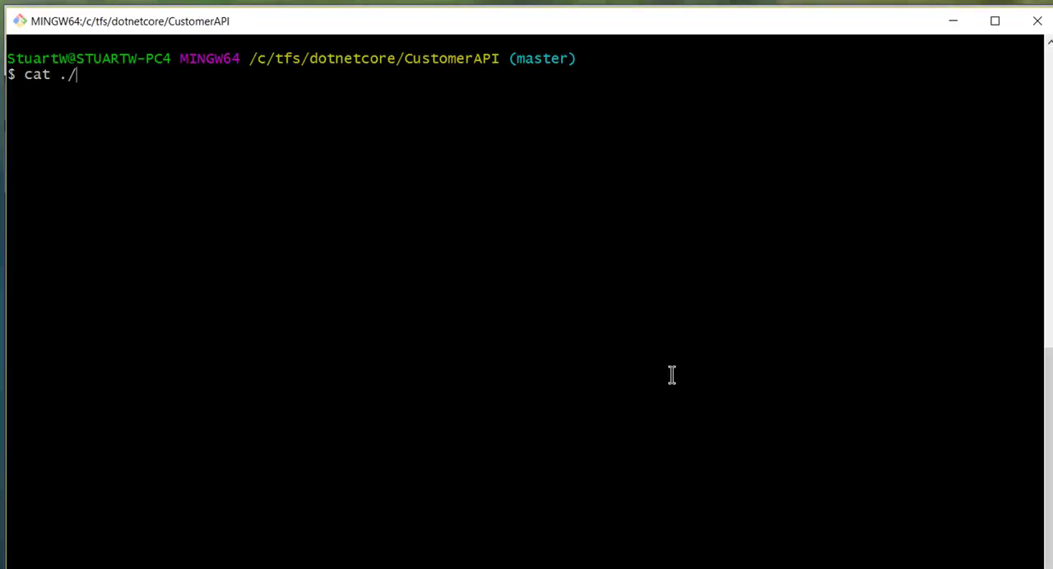
pyautogui.write('build.sh')
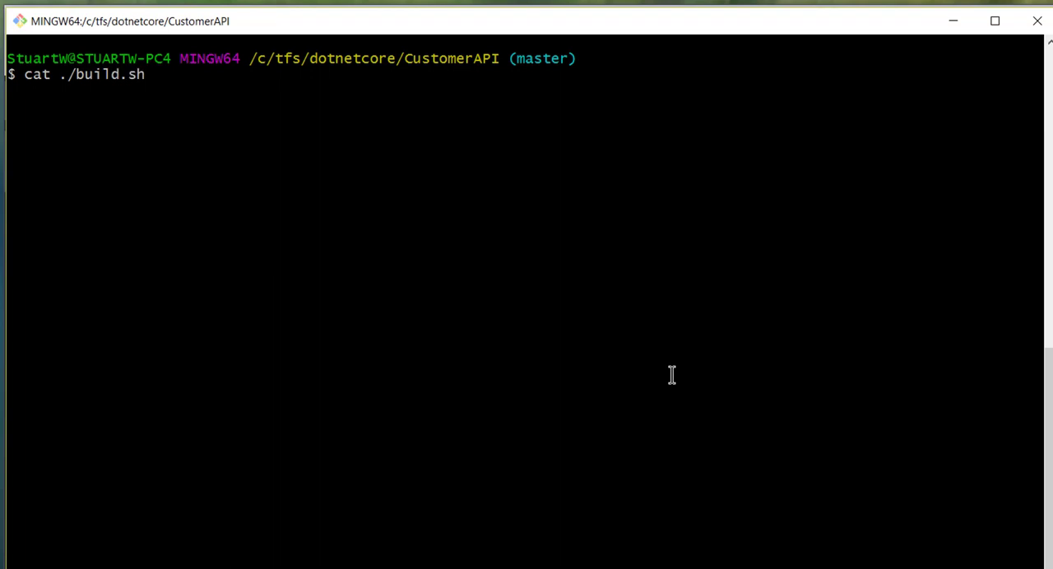
pyautogui.press('Return')
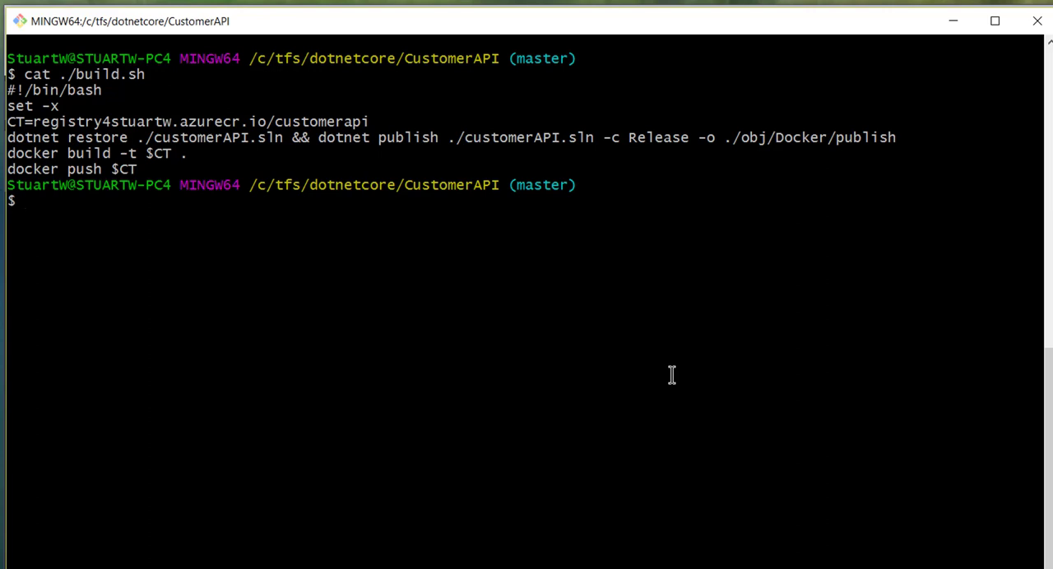
pyautogui.moveTo(865, 137)
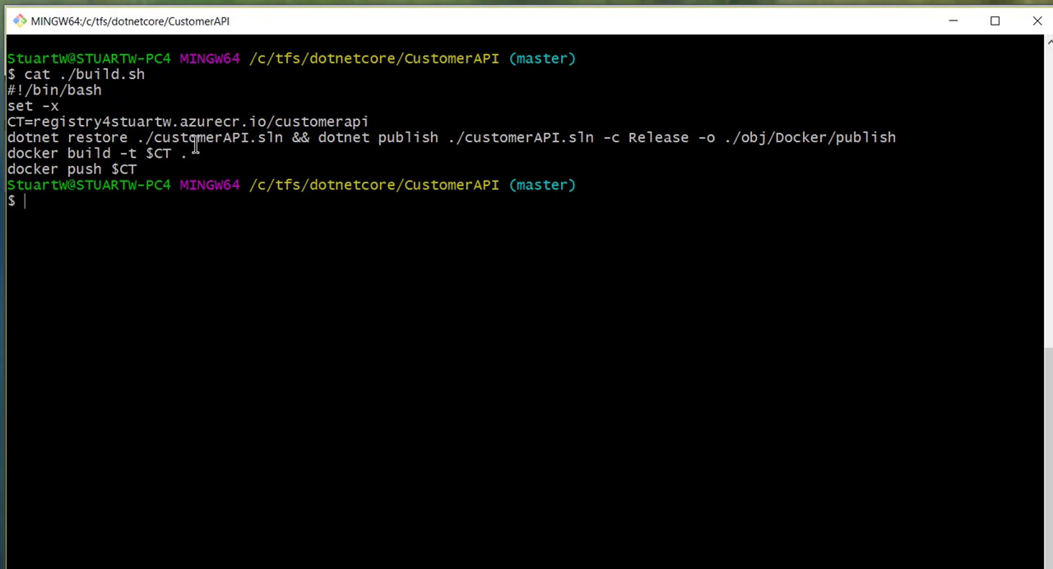
pyautogui.moveTo(403, 158)
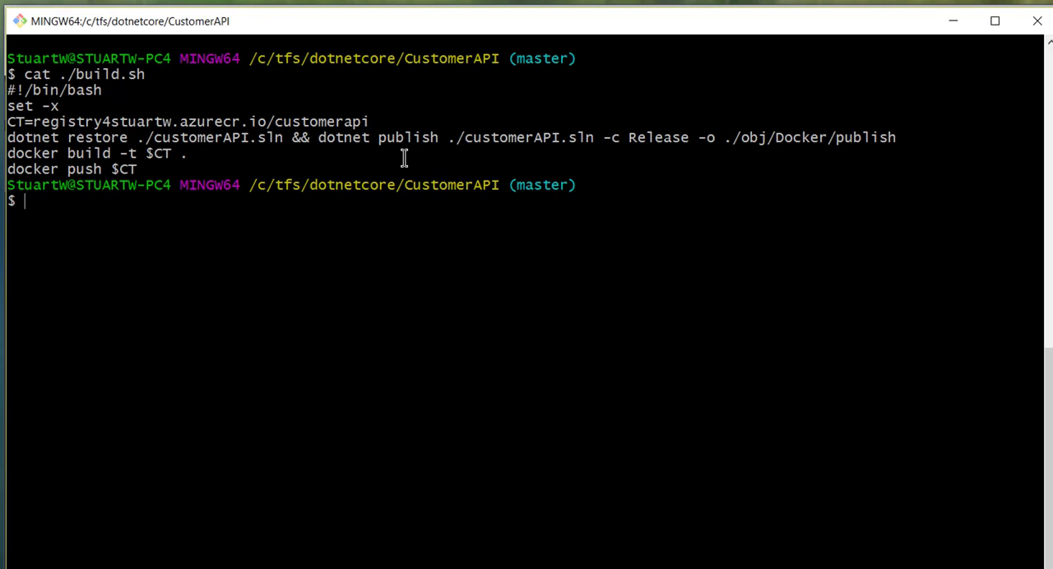
pyautogui.moveTo(569, 137)
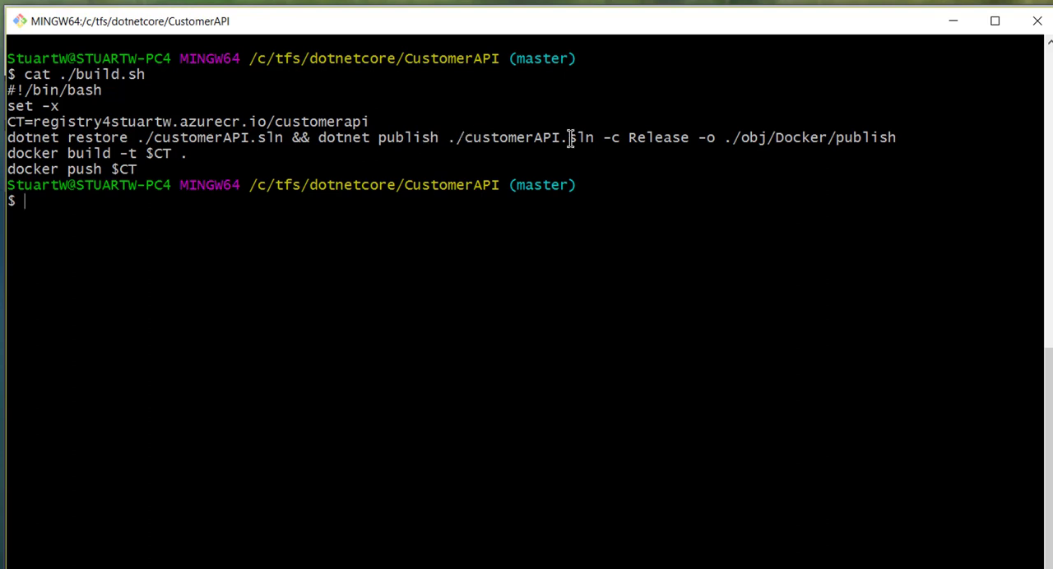
pyautogui.moveTo(543, 153)
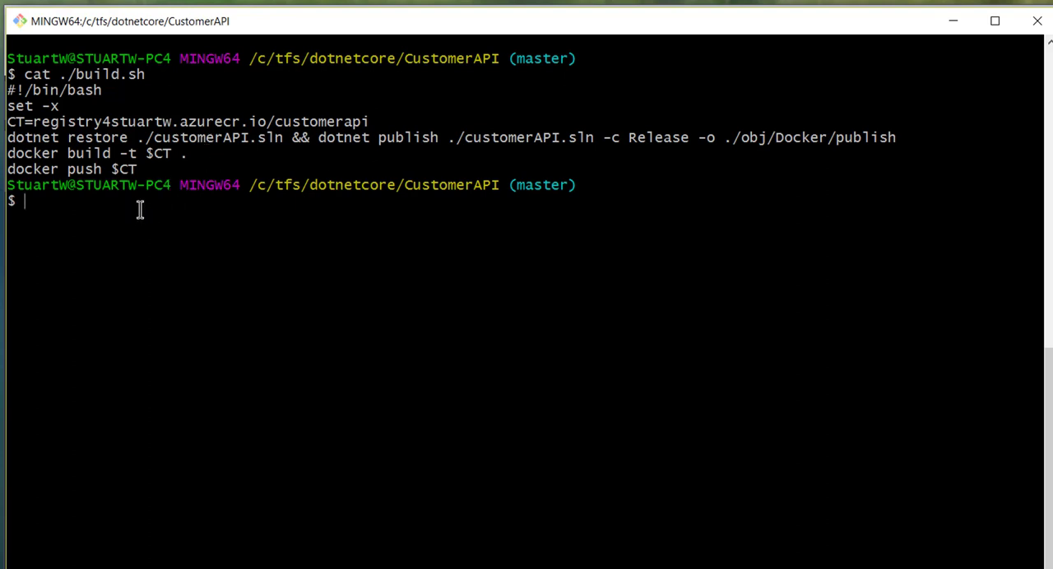
pyautogui.moveTo(131, 132)
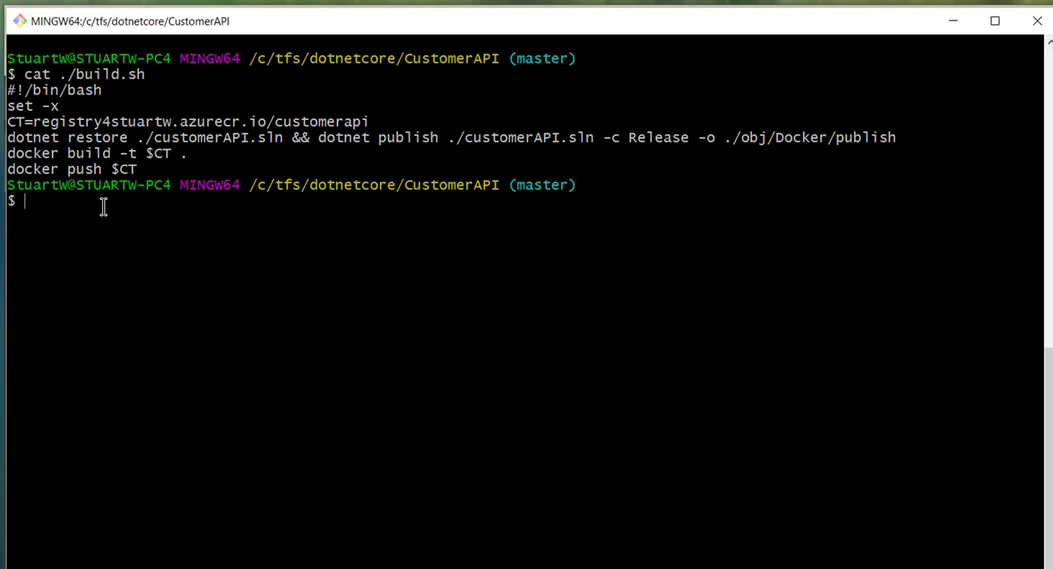
pyautogui.write('./')
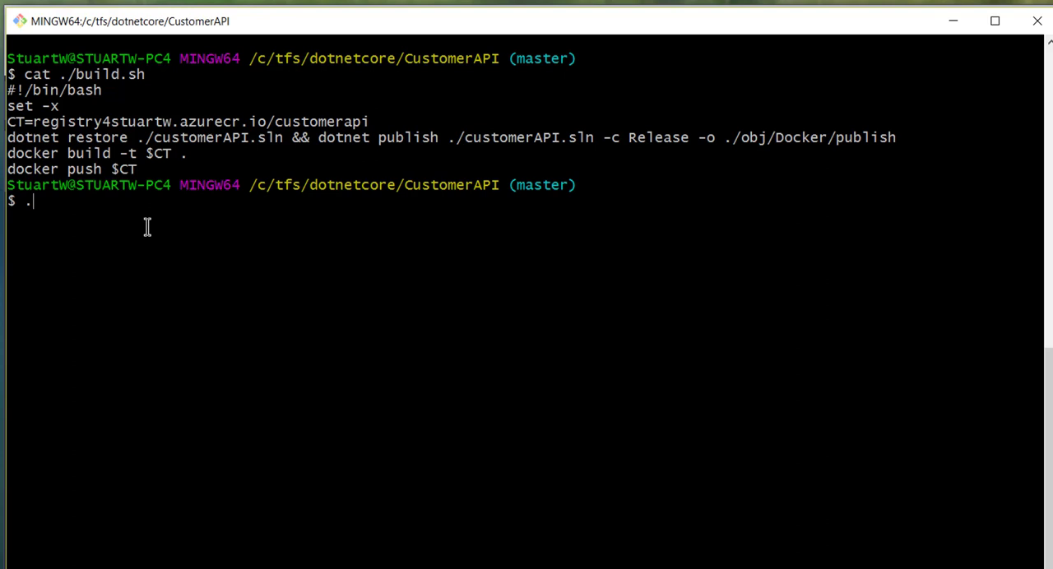
# - Run build.sh to build the customerapi image, push it to Azure registry, then clear
pyautogui.write('/build.sh')
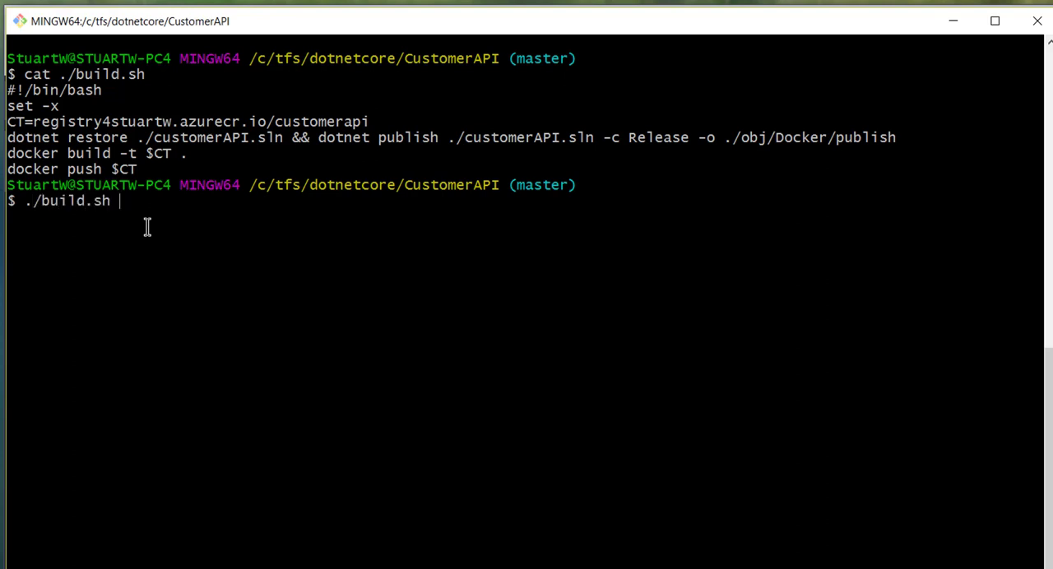
pyautogui.press('Return')
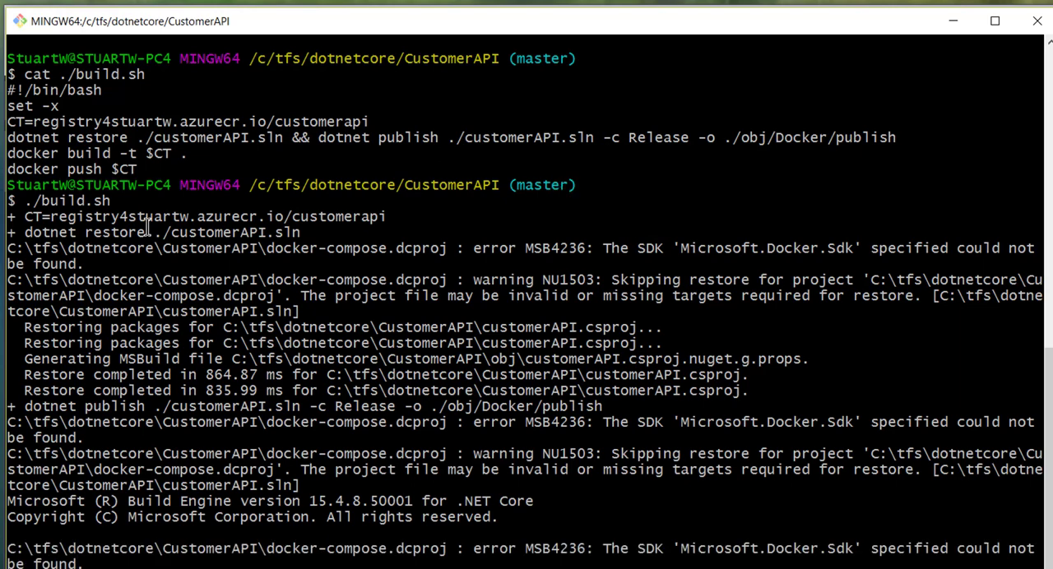
pyautogui.scroll(-3)
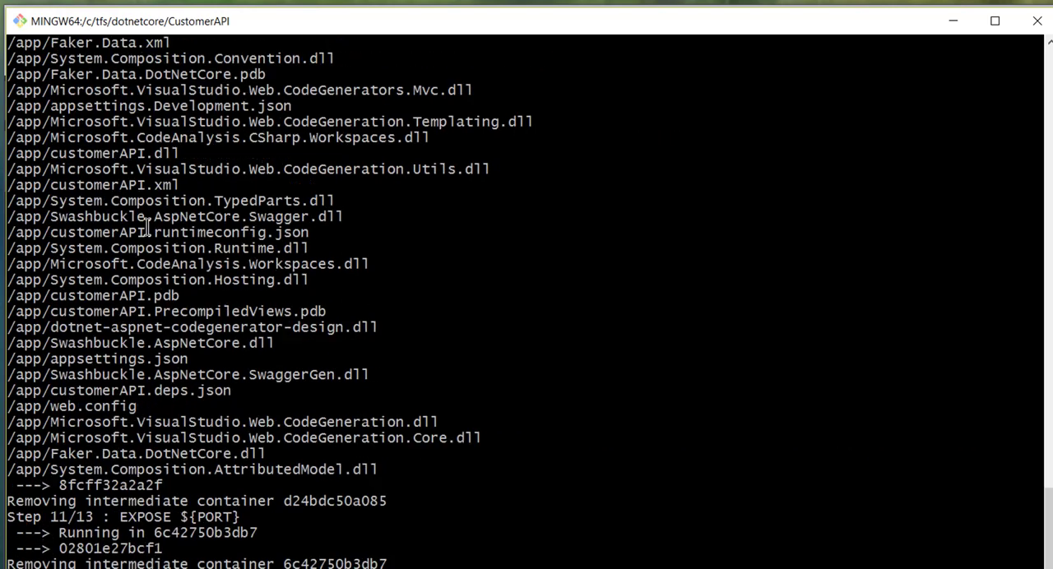
pyautogui.scroll(-3)
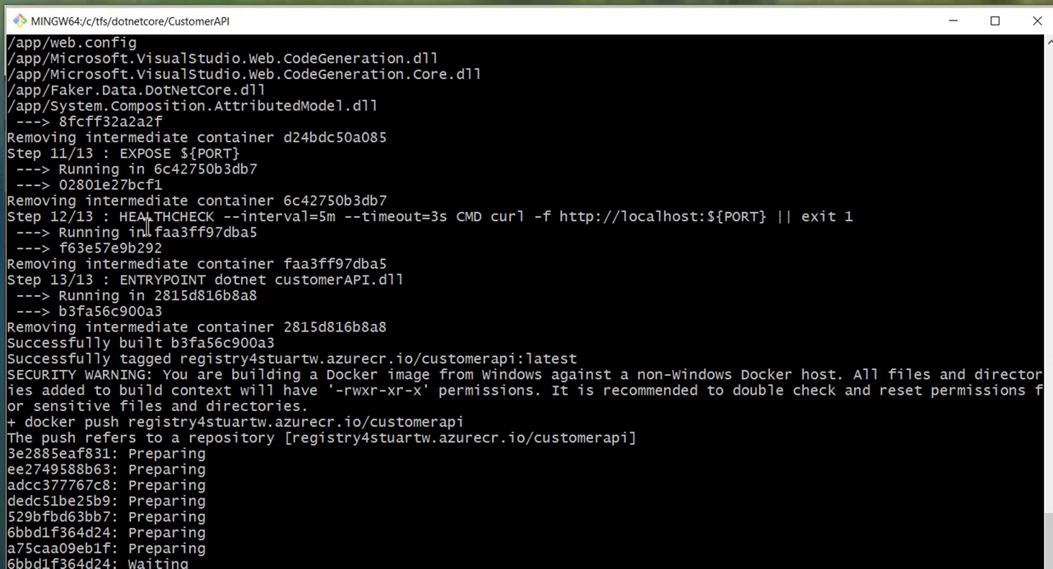
pyautogui.scroll(-3)
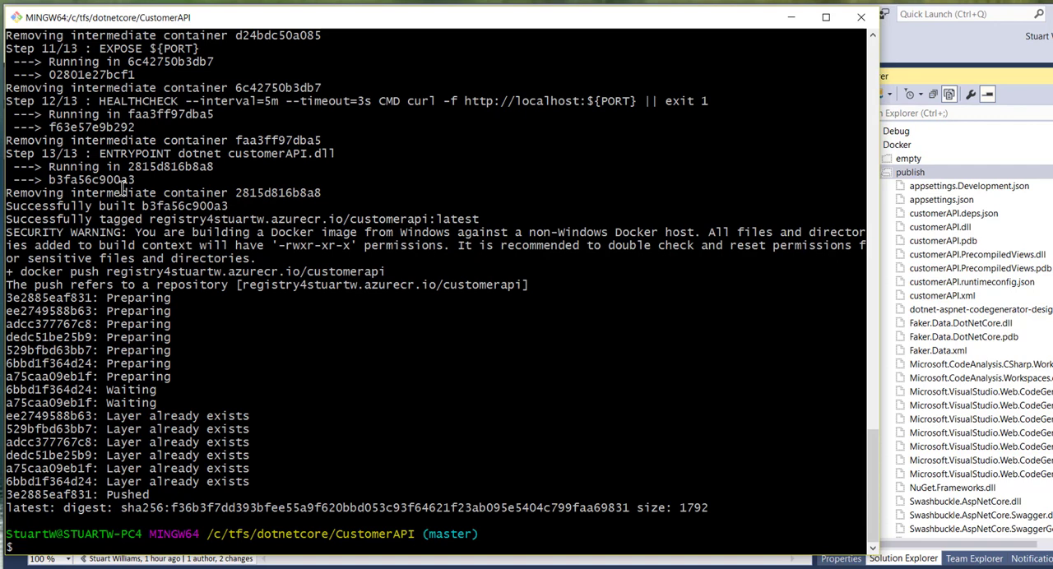
pyautogui.write('cl')
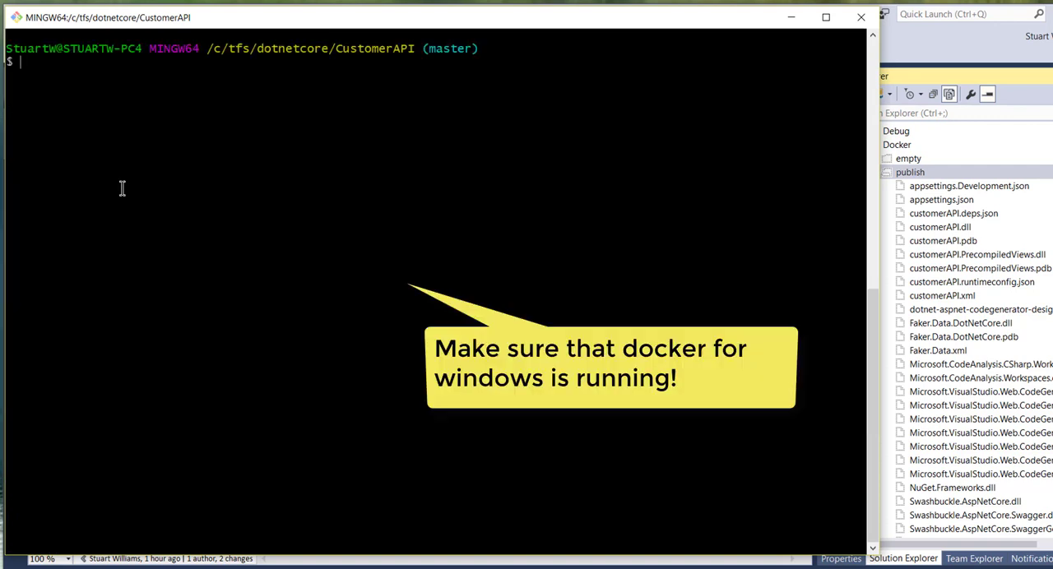
# - Run runlocal.sh to start the customerapi container locally on port 5000
pyautogui.write('cat ./runlocal.sh')
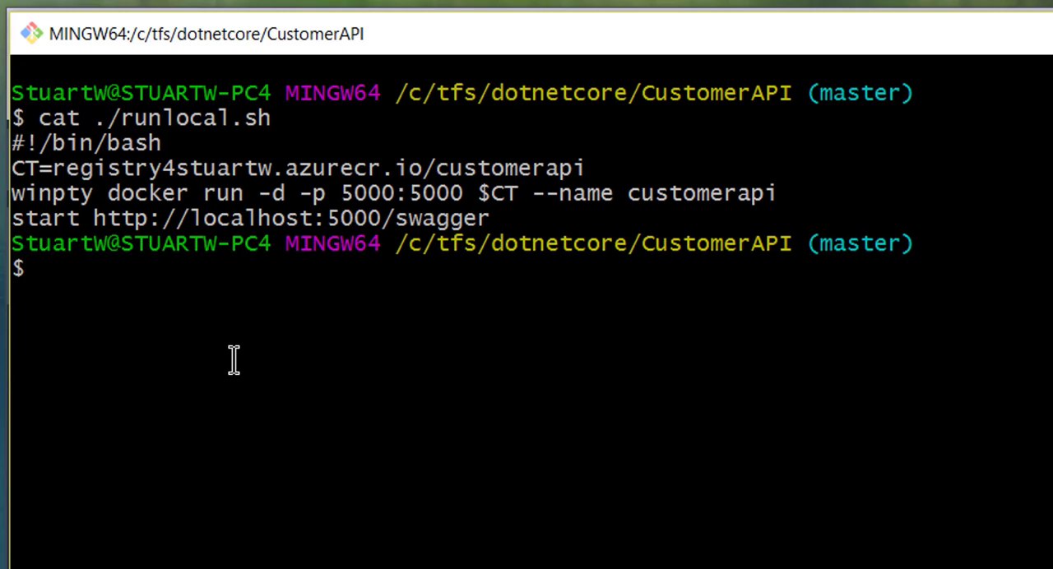
pyautogui.write('./runlocal.sh')
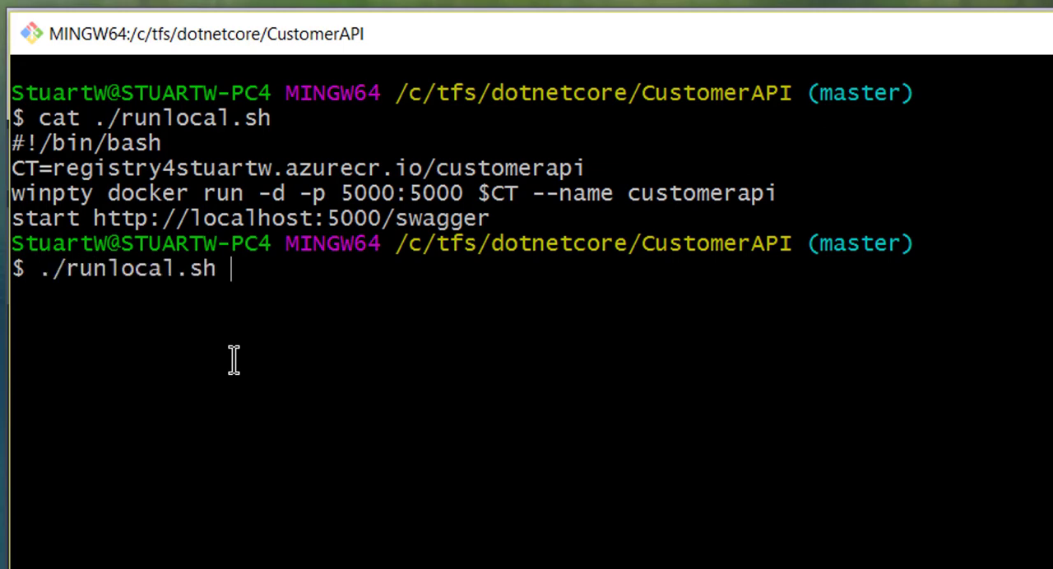
pyautogui.press('Return')
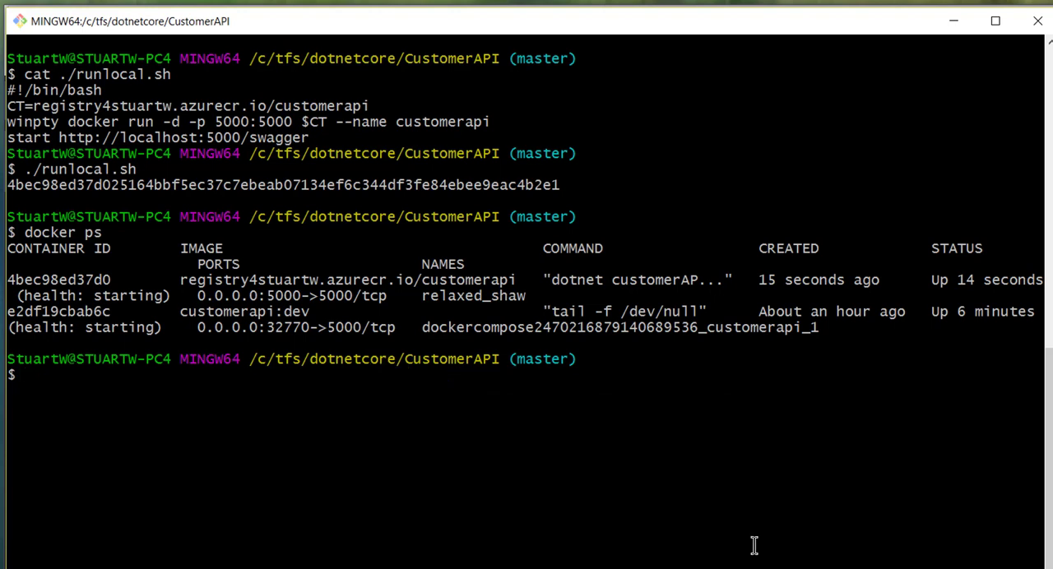
# - Run docker kill on both running customerapi container IDs
pyautogui.write('do')
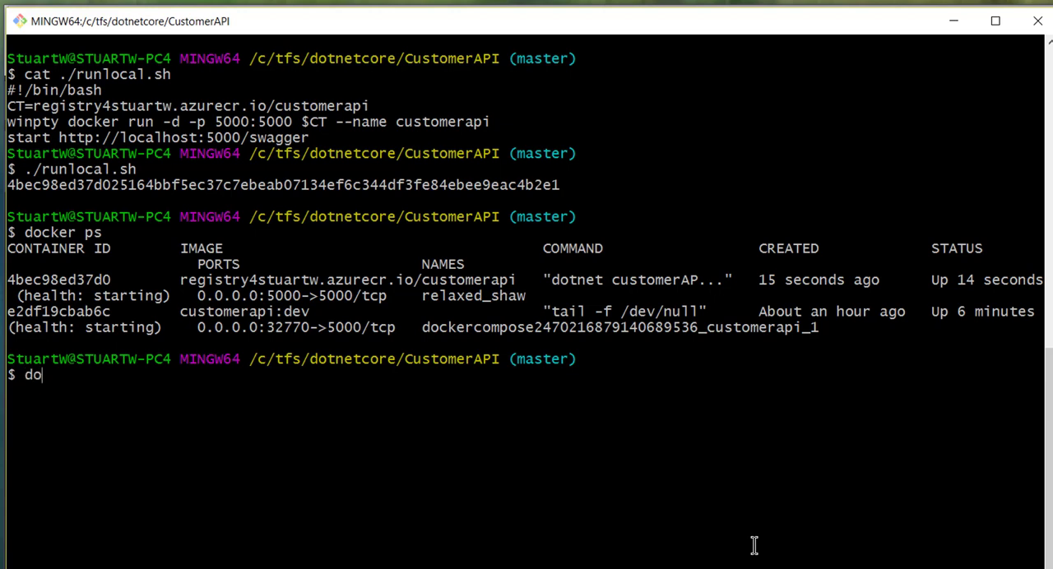
pyautogui.write('cker kil')
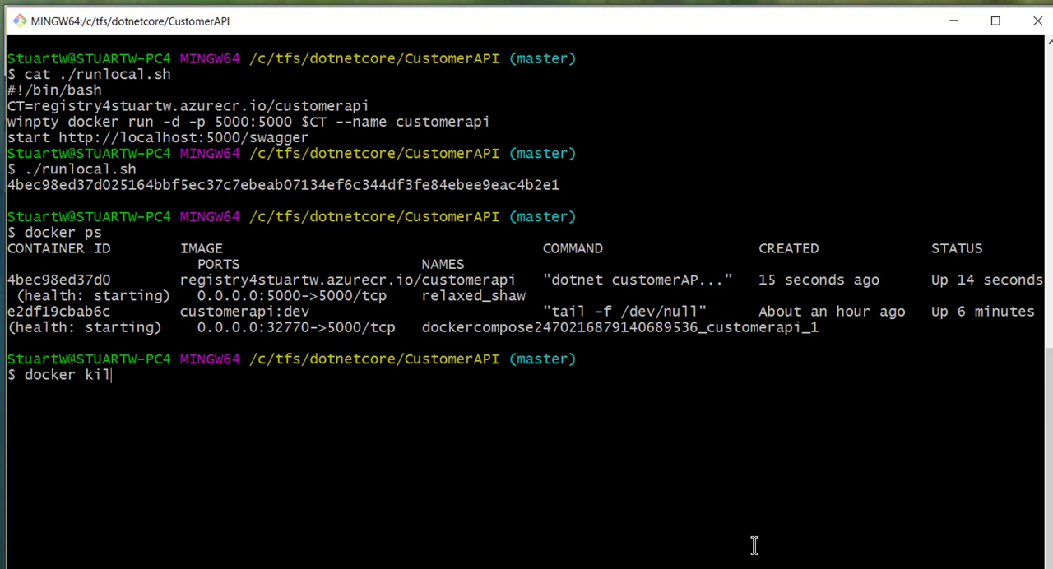
pyautogui.write('l')
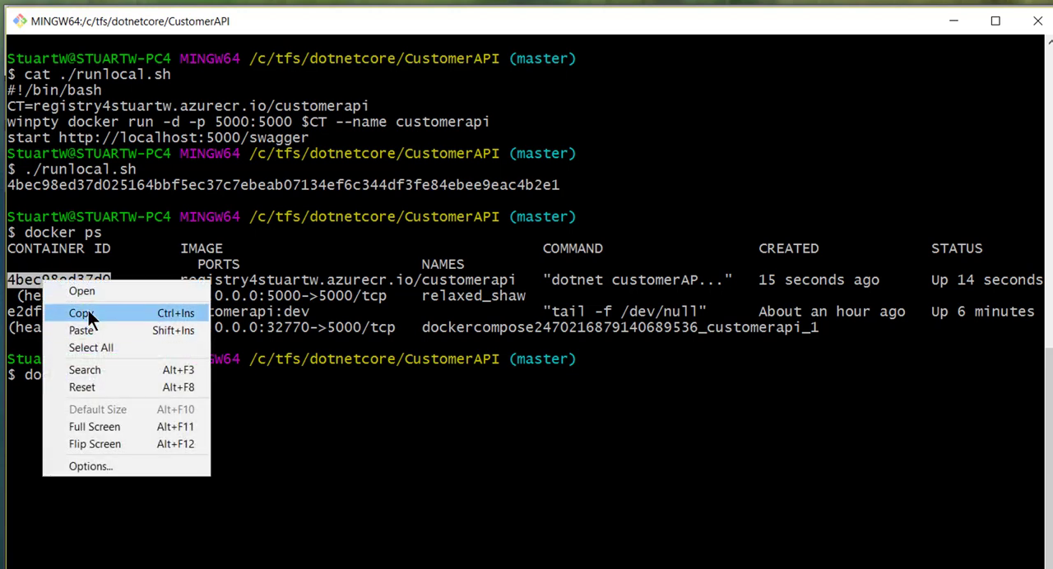
pyautogui.click(80, 313)
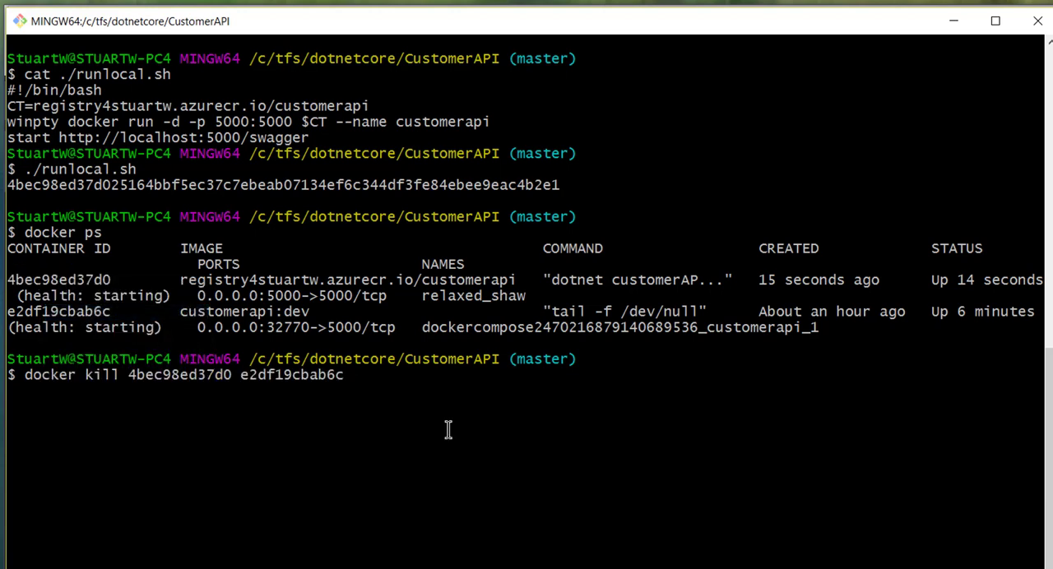
pyautogui.press('Return')
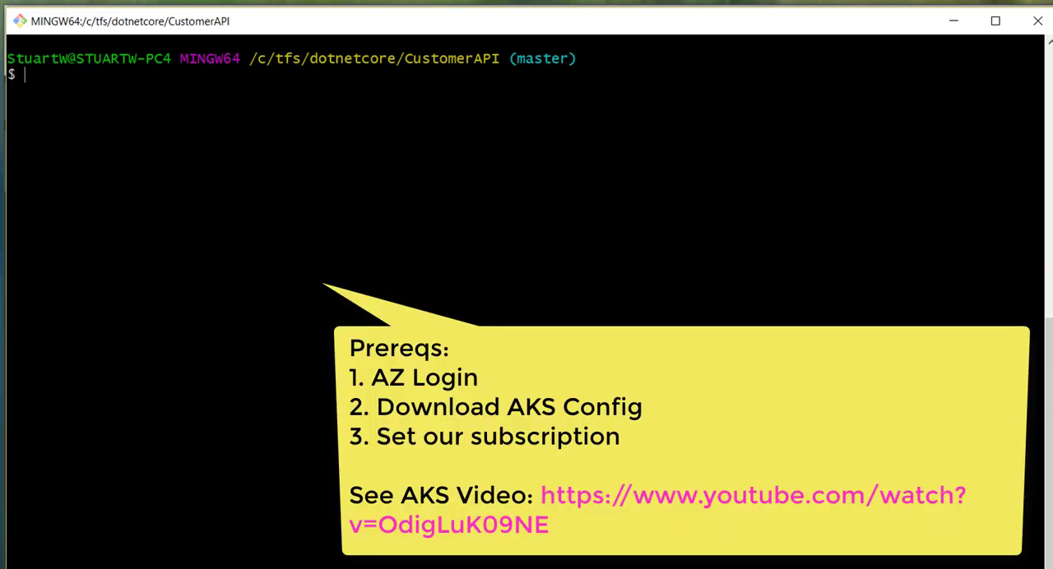
# - Enter kubectl create -f deployment.yaml to create the Kubernetes deployment
pyautogui.write('kub')
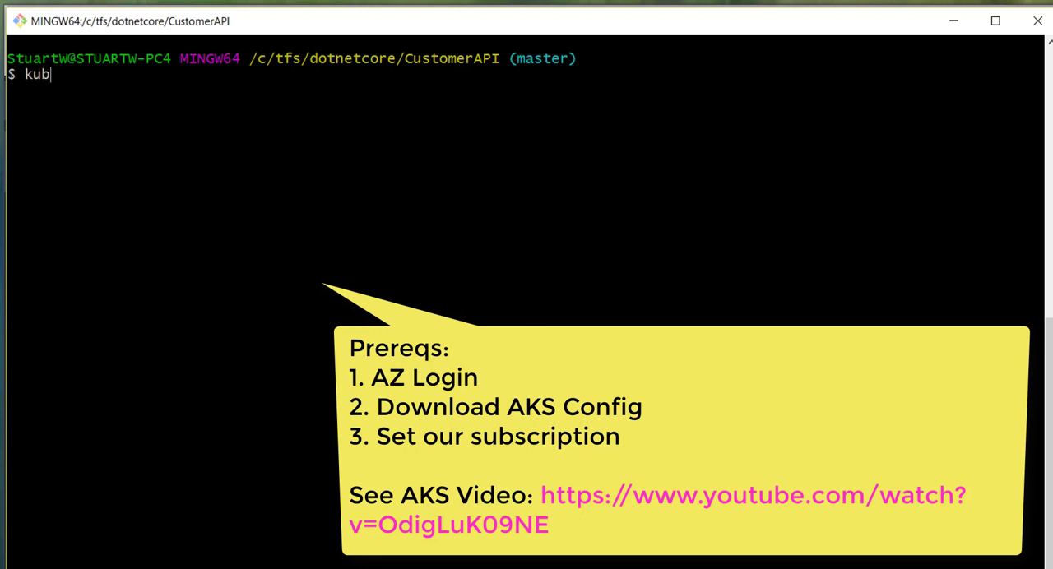
pyautogui.write('ectl create -f d')
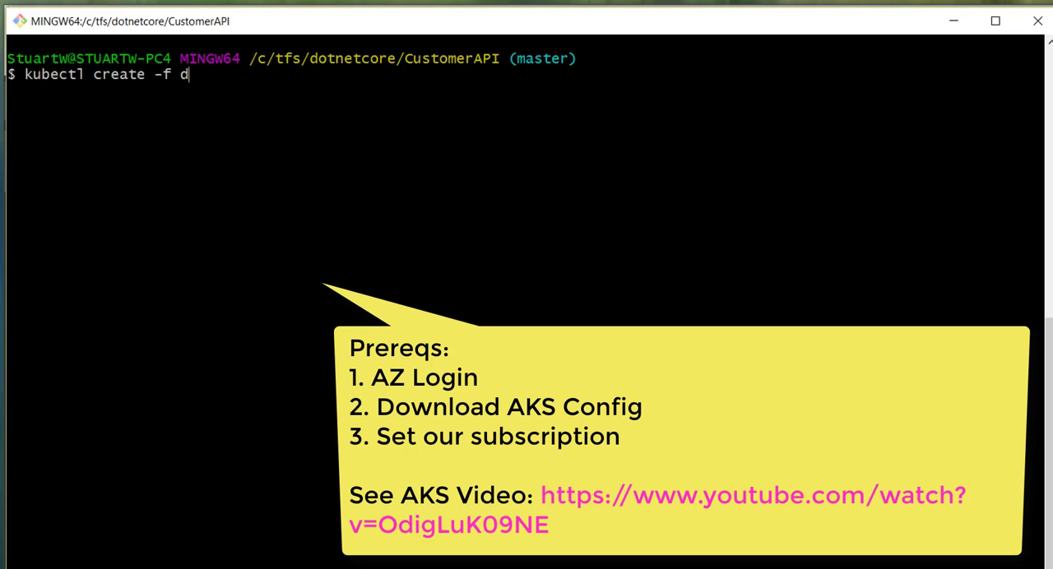
pyautogui.write('eployment.yaml')
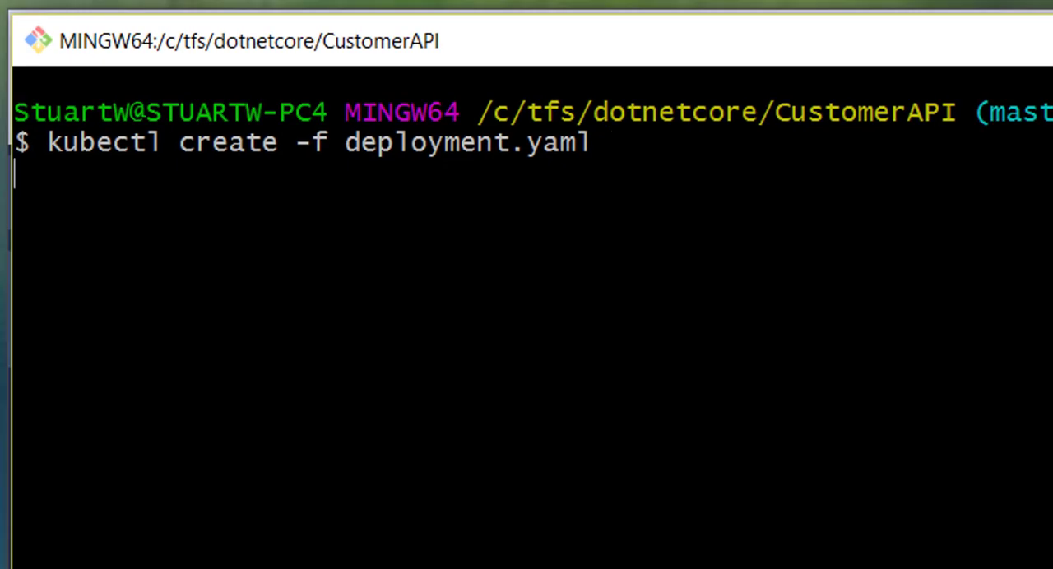
# - Create the deployment and the customerapi service from service.yaml, then start kubectl proxy
pyautogui.press('Return')
pyautogui.write('kubectl create')
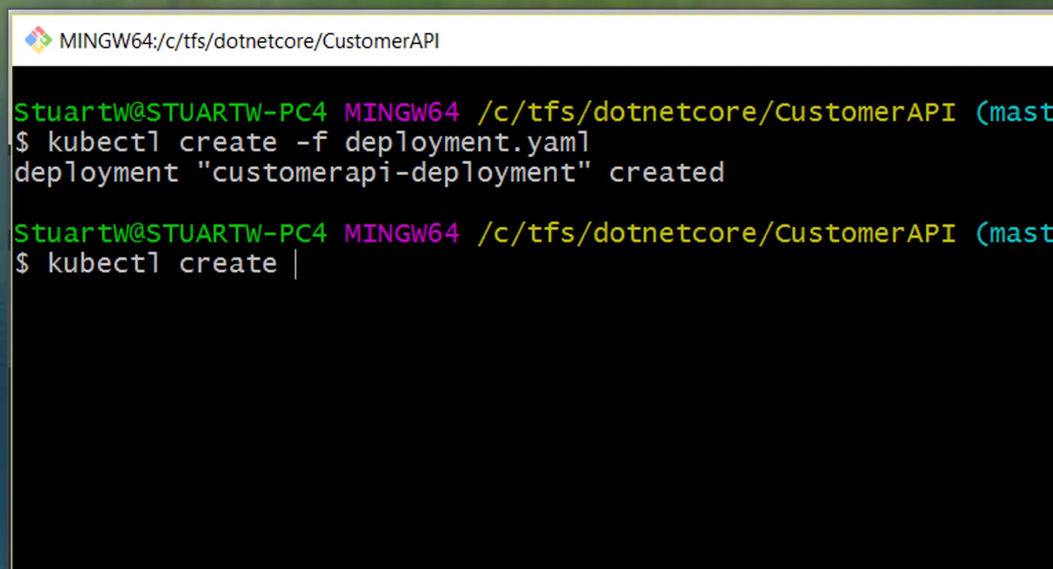
pyautogui.write('-f servc')
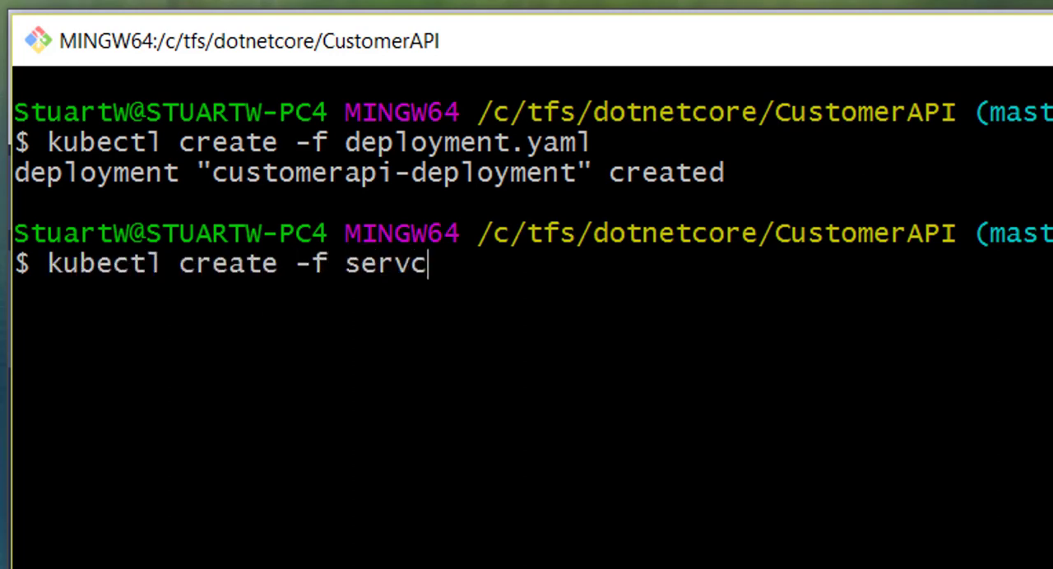
pyautogui.write('ice.ya')
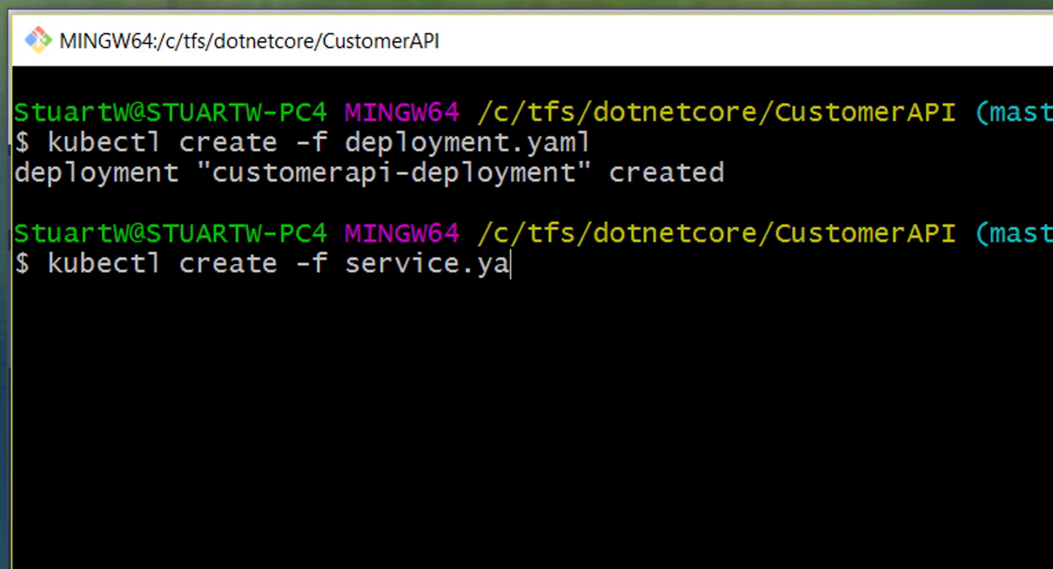
pyautogui.press('Return')
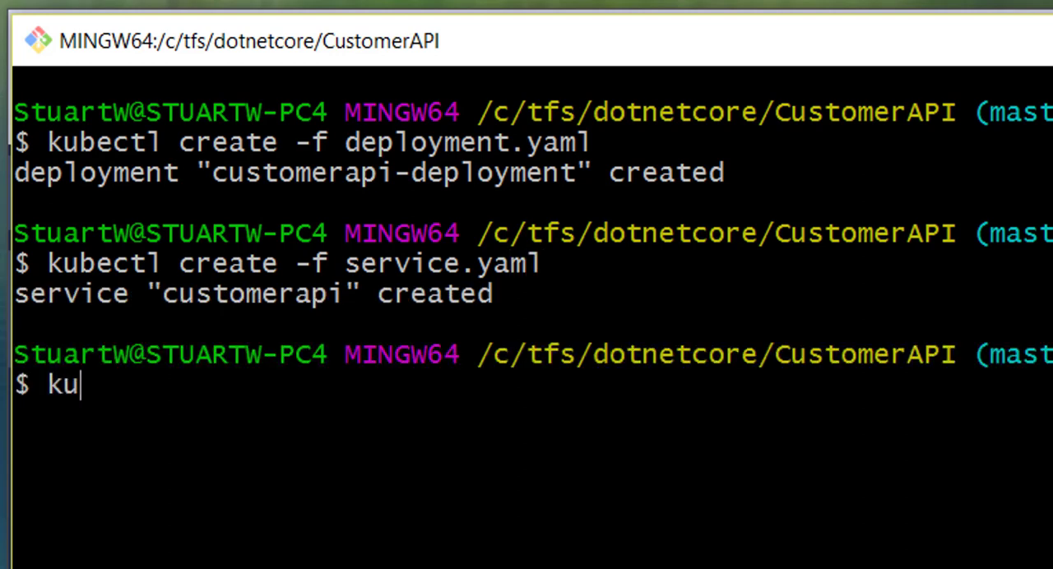
pyautogui.write('bectl')
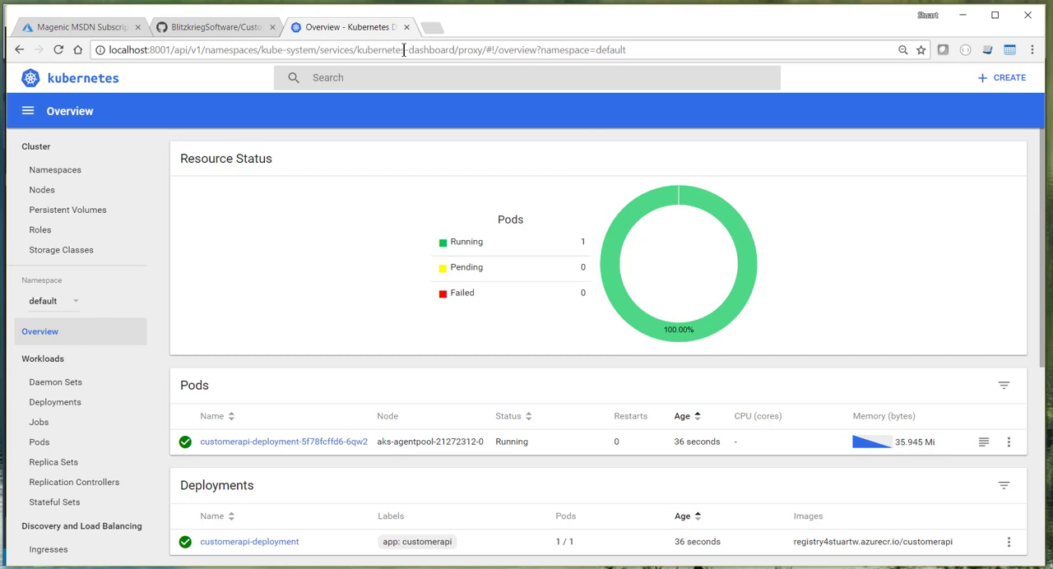
# - Check the customerapi service's pending external endpoint, then go to the Azure portal VM page
pyautogui.scroll(-3)
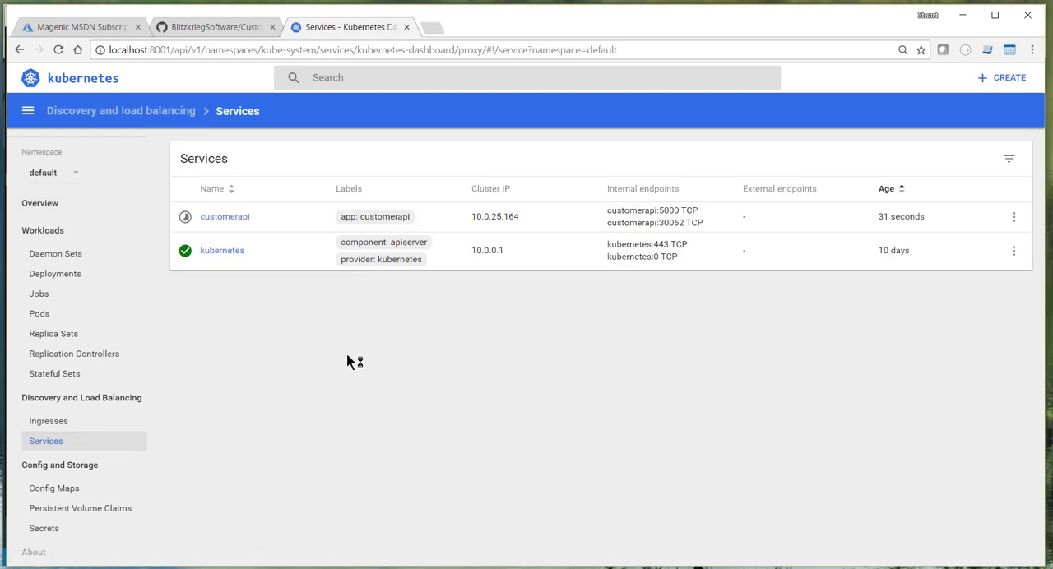
pyautogui.moveTo(225, 217)
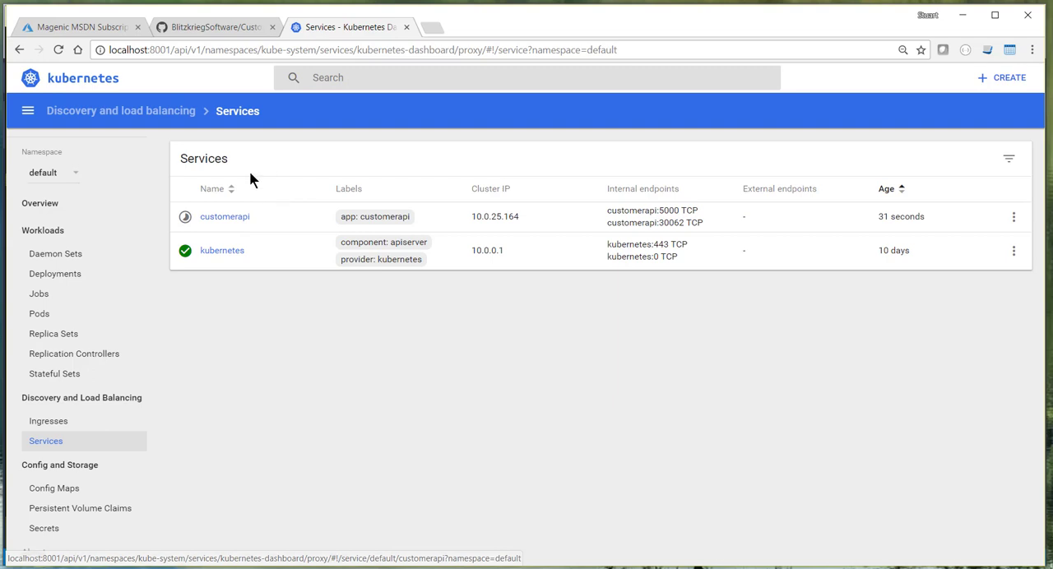
pyautogui.click(78, 27)
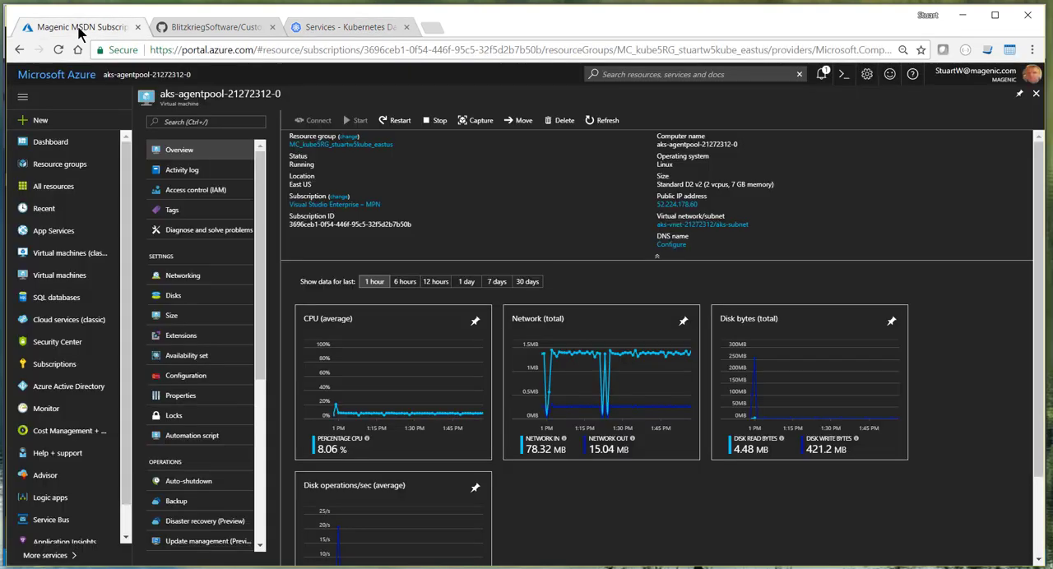
pyautogui.moveTo(531, 228)
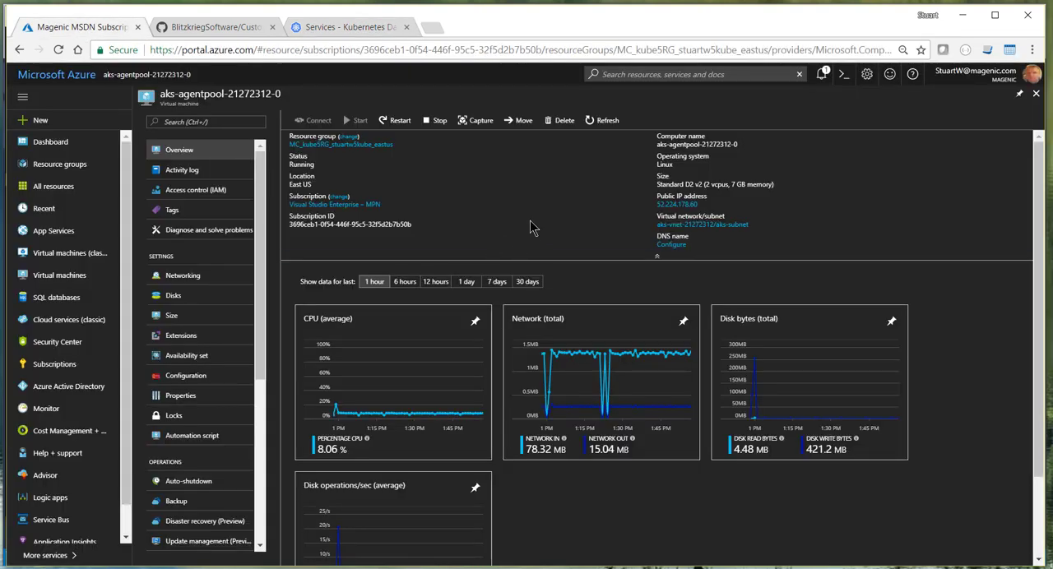
pyautogui.moveTo(679, 204)
pyautogui.write('52.224.178.60')
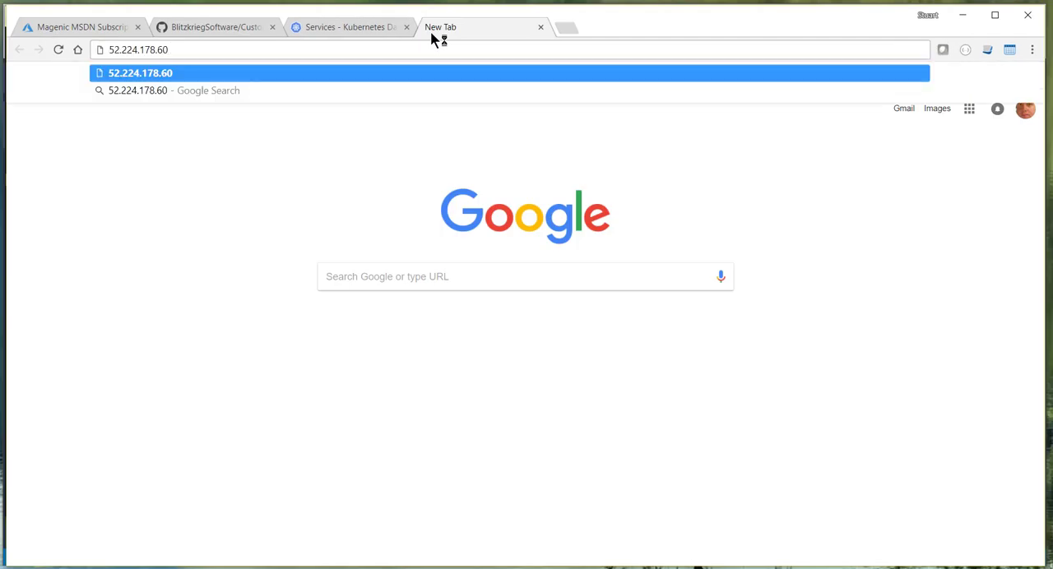
# - Load Swagger UI at 52.224.178.60:5000/swagger for the Customer API
pyautogui.write(':5000/')
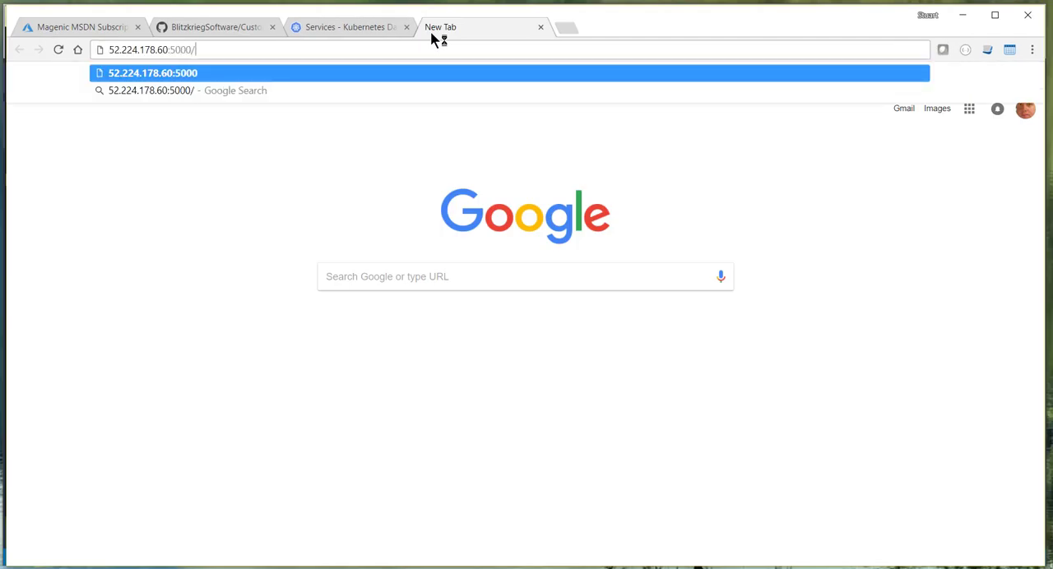
pyautogui.write('swagger/')
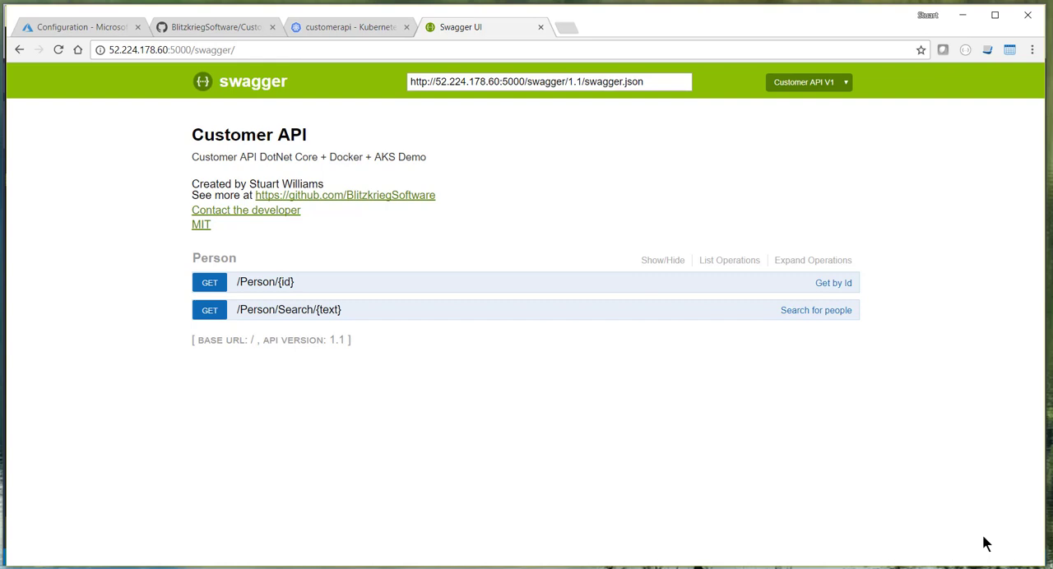
pyautogui.moveTo(789, 493)
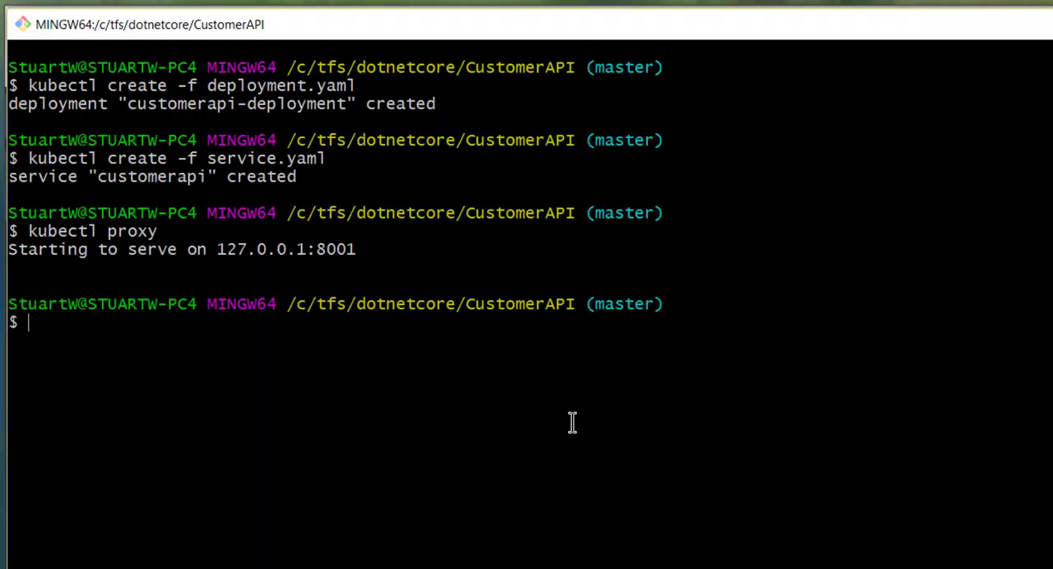
# - Delete the customerapi service and type the delete command for customerapi-deployment
pyautogui.write('kubectl d')
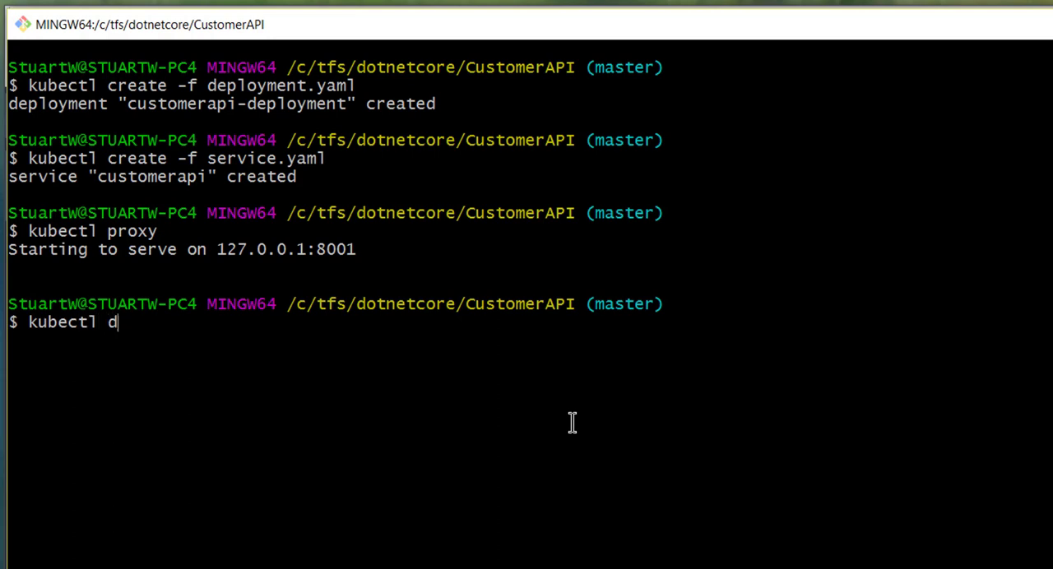
pyautogui.write('elete service')
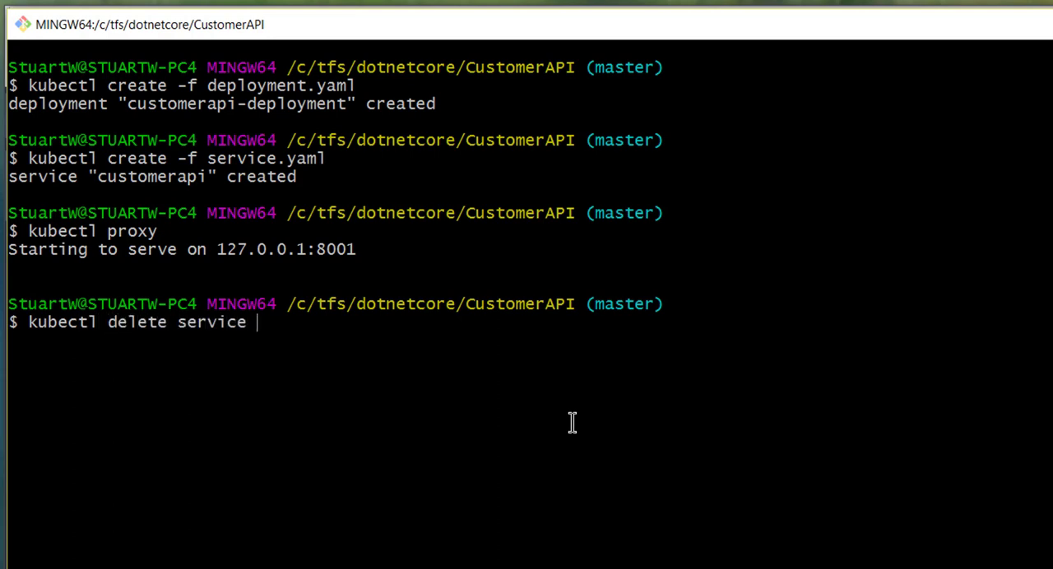
pyautogui.doubleClick(149, 176)
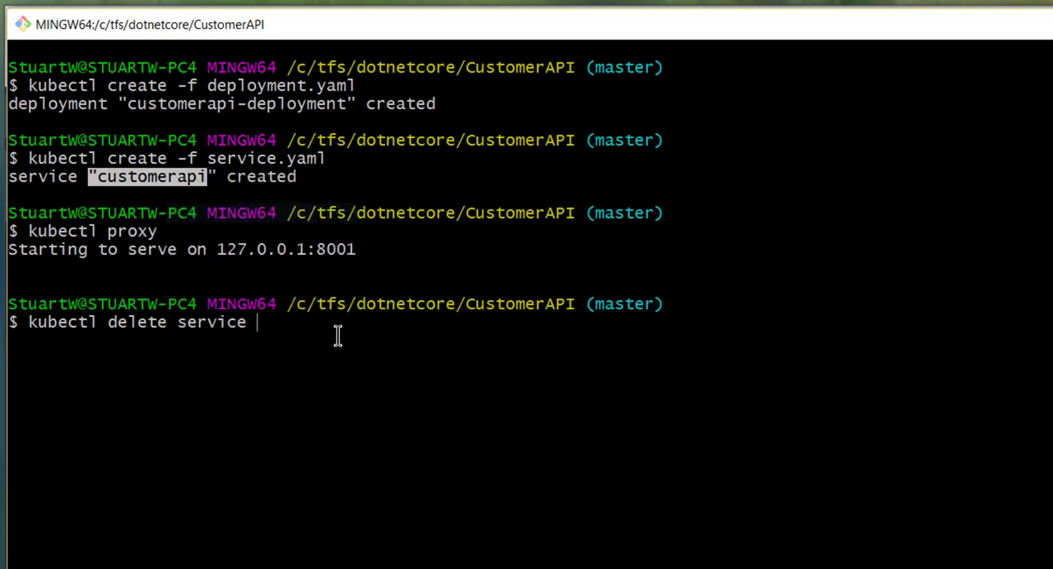
pyautogui.rightClick(329, 321)
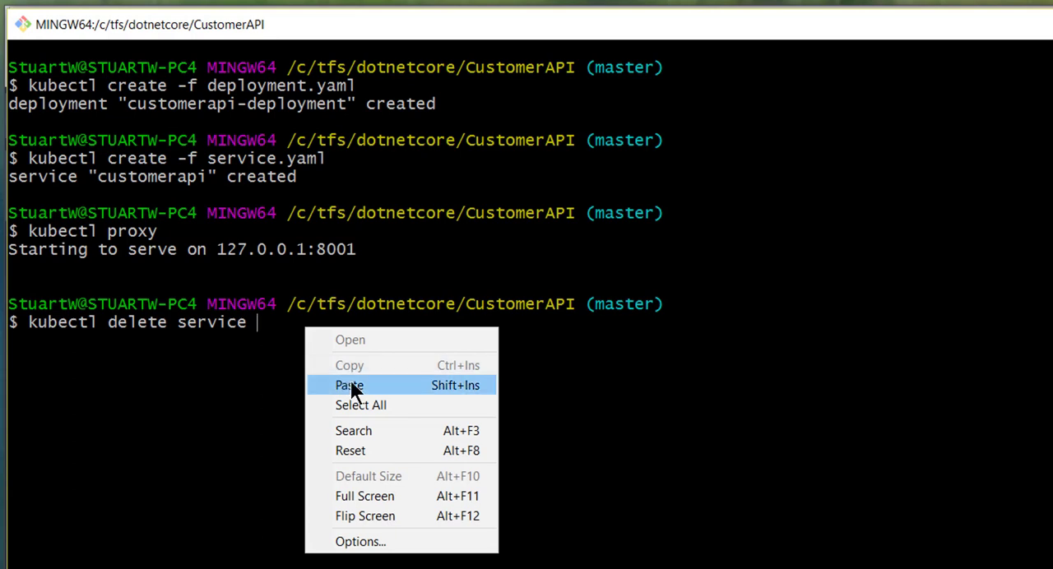
pyautogui.click(348, 385)
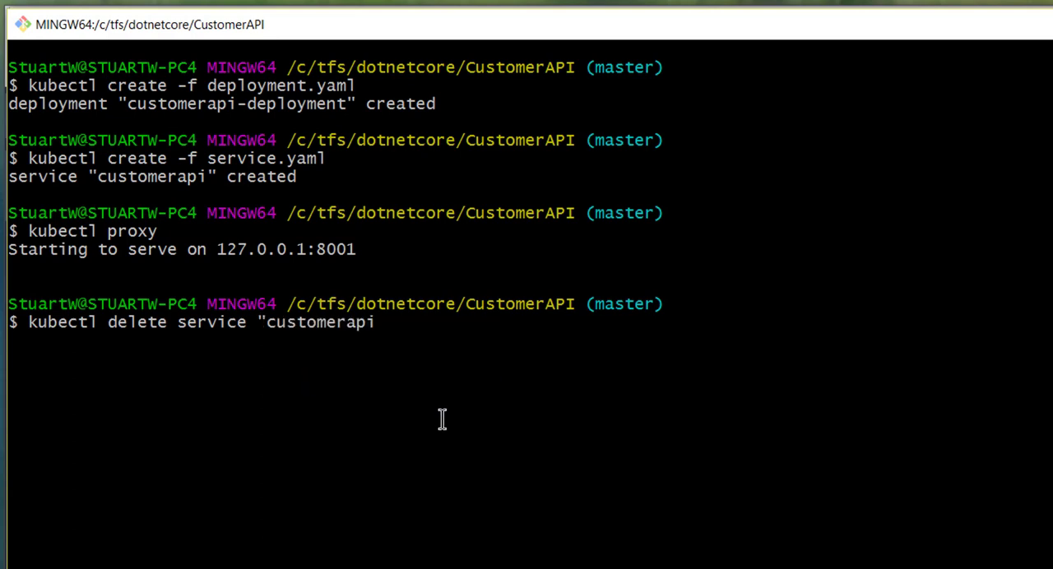
pyautogui.press('Return')
pyautogui.write('kubectl delete deployment')
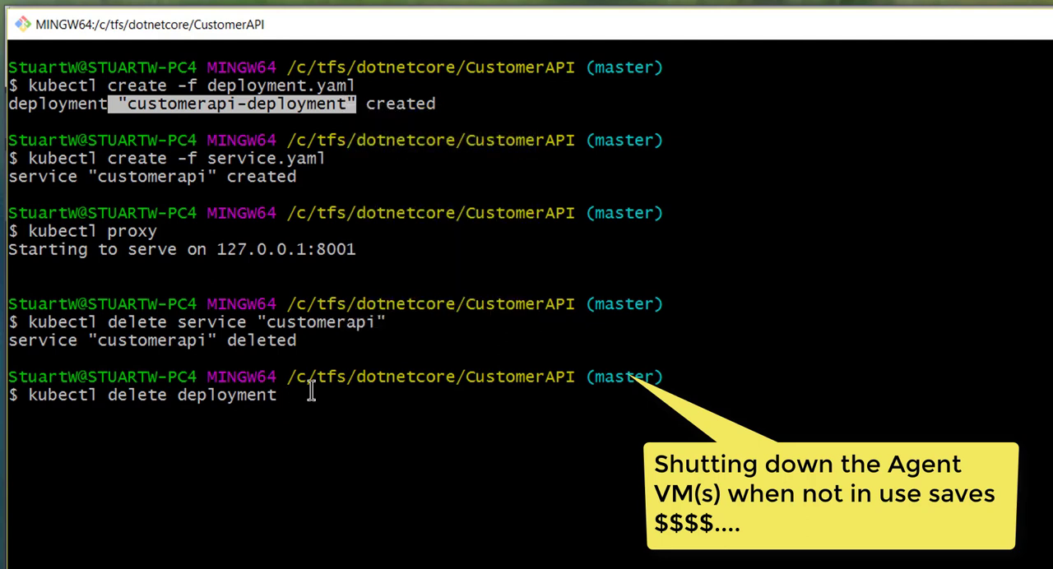
pyautogui.write('"customerapi-deployment"')
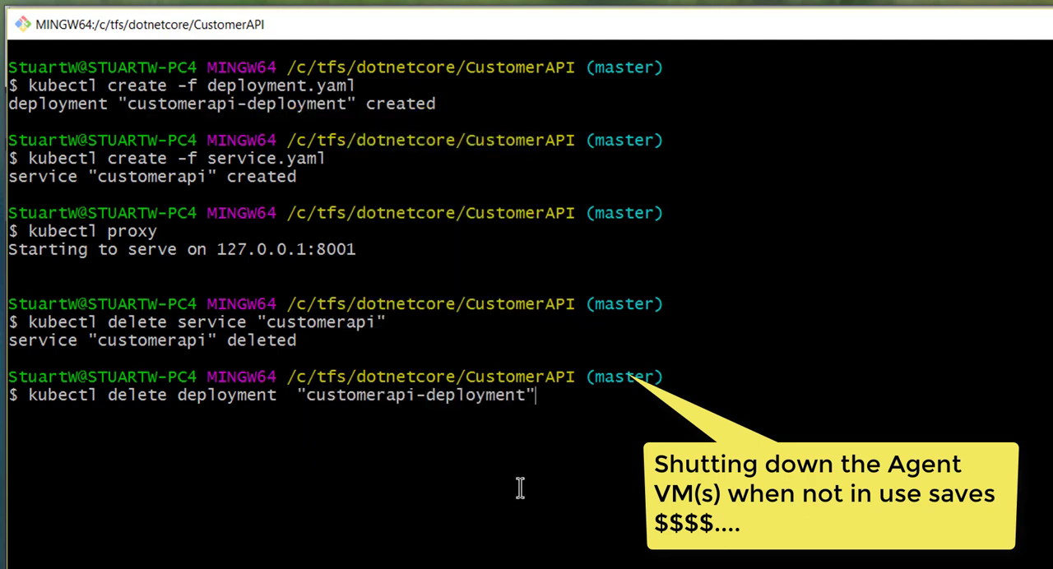